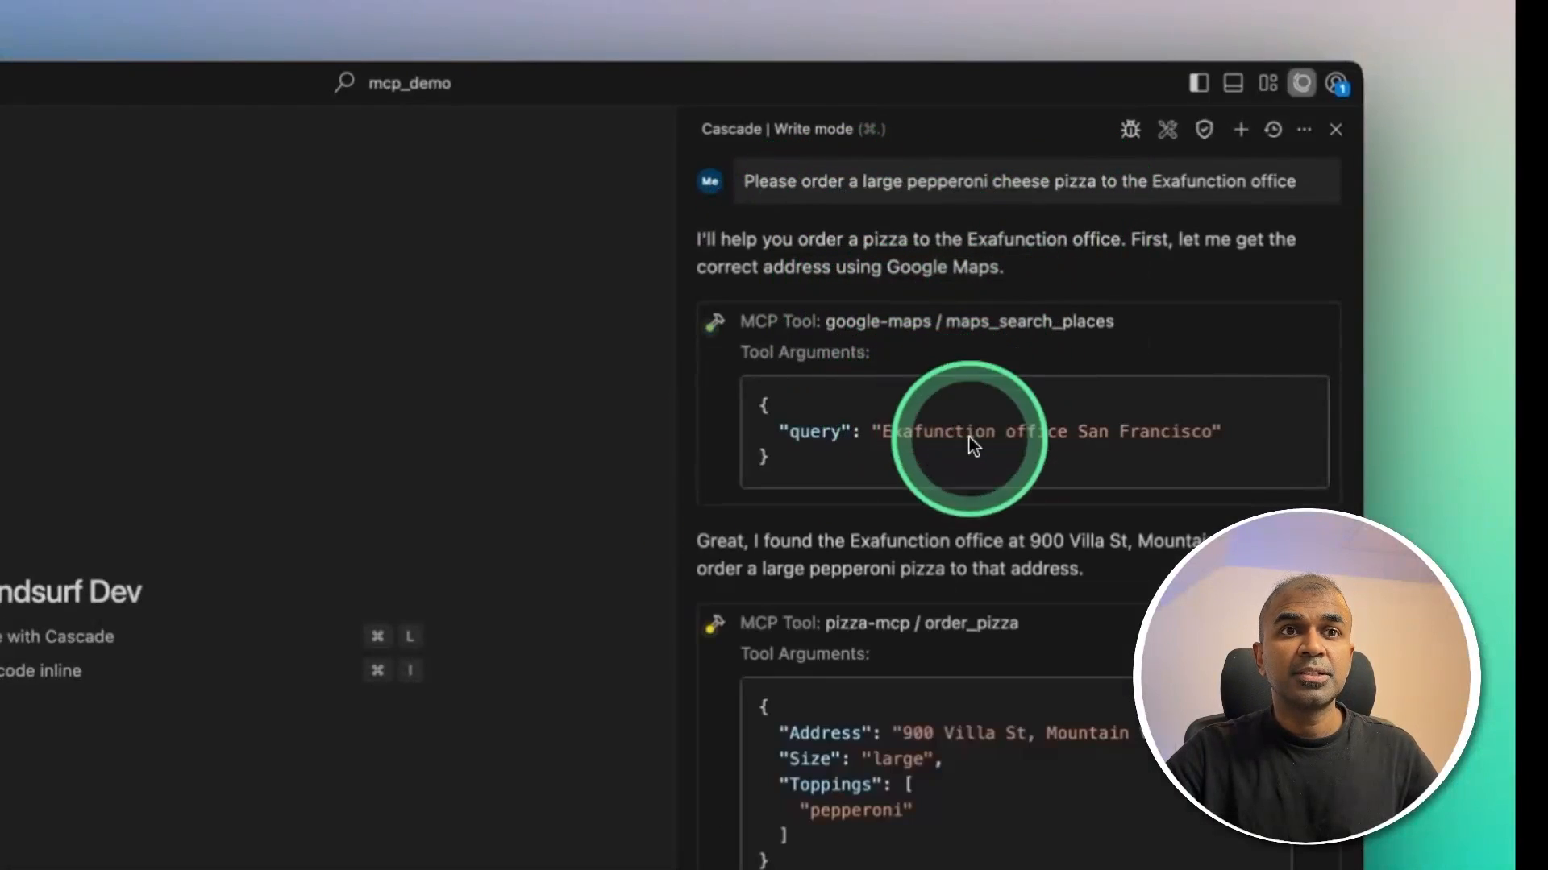
mouse_move(823, 671)
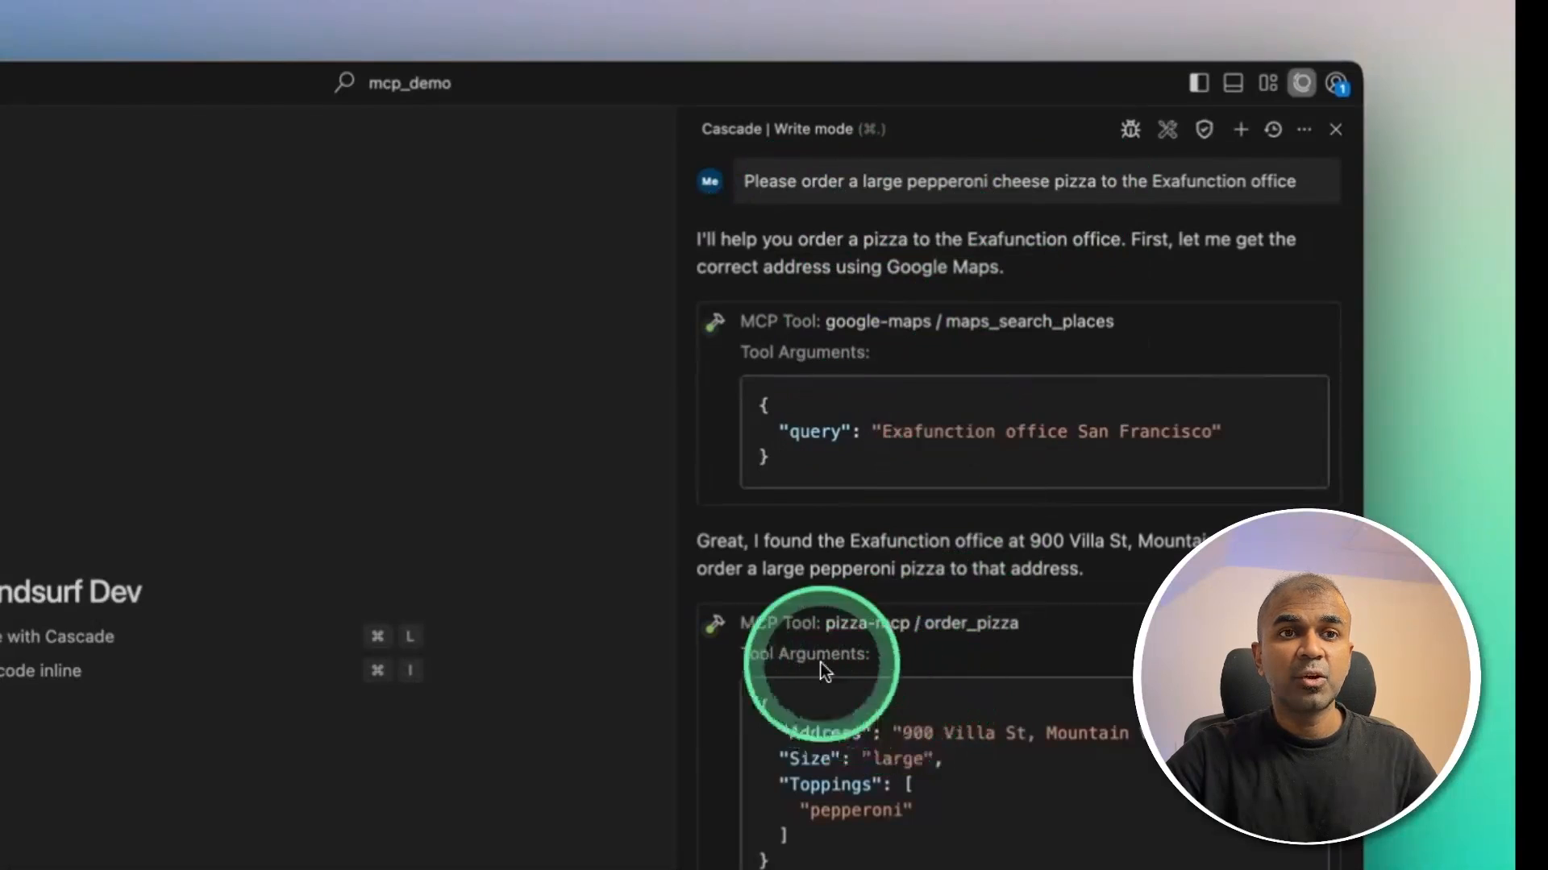
Start a fresh Cascade conversation and focus its prompt box.
click(1241, 129)
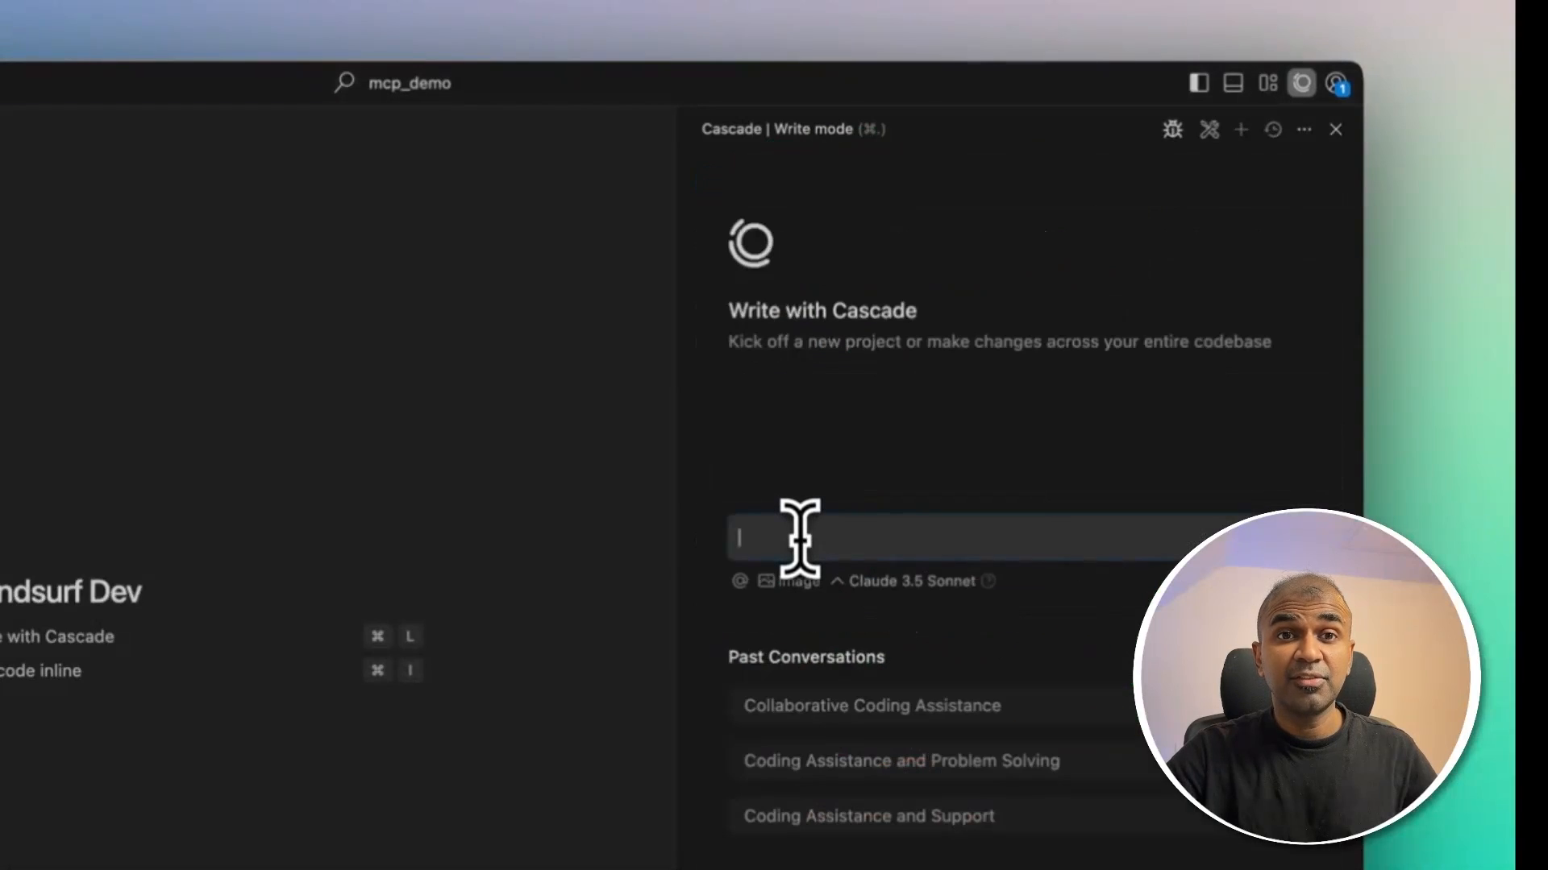
key(Return)
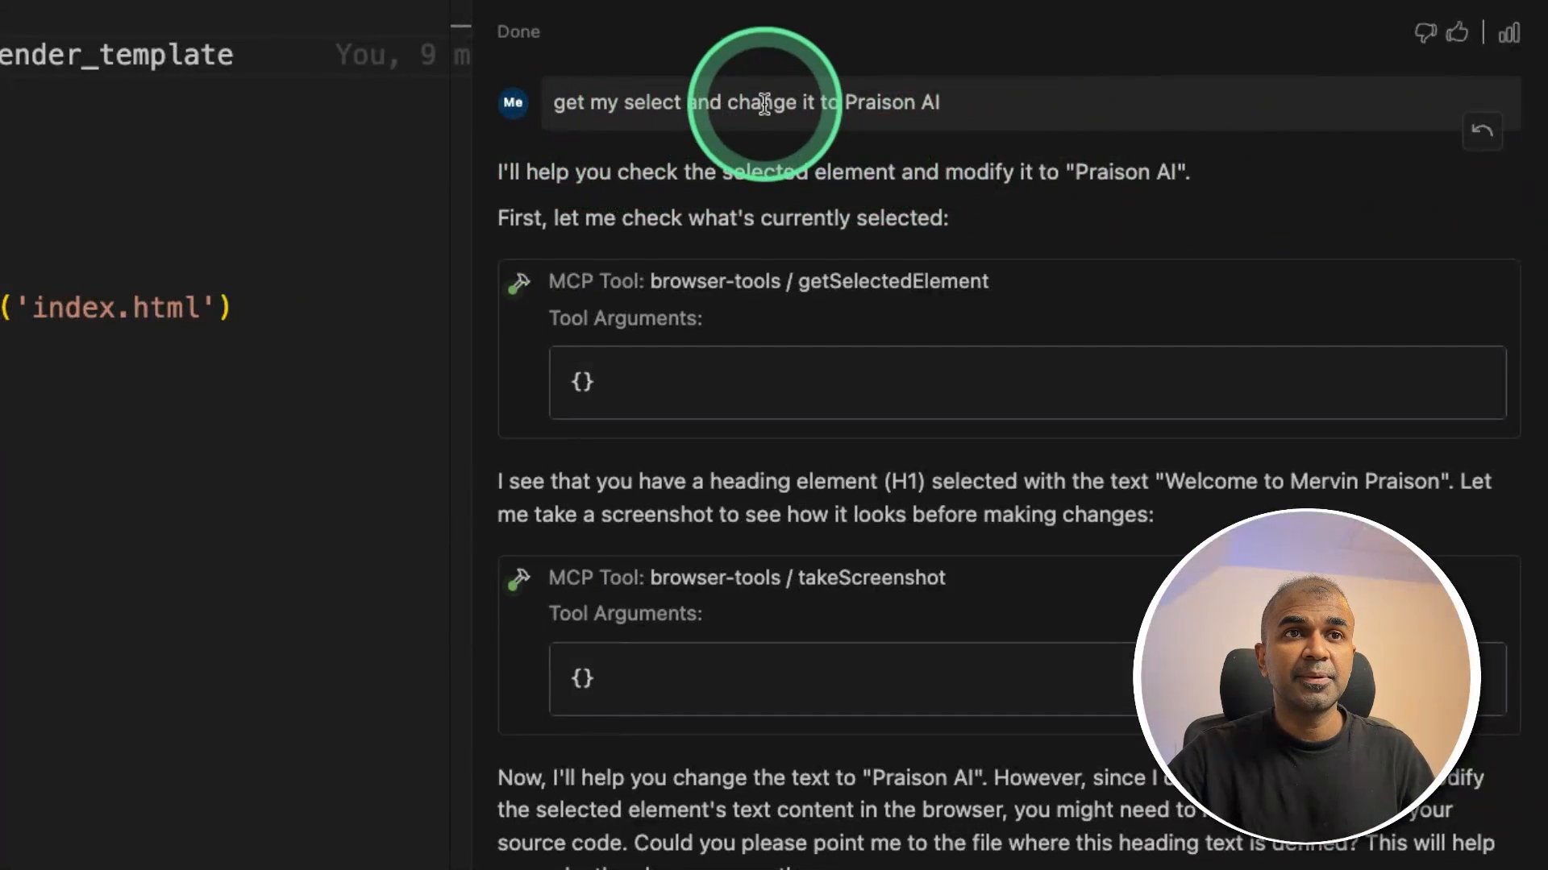
mouse_move(869, 118)
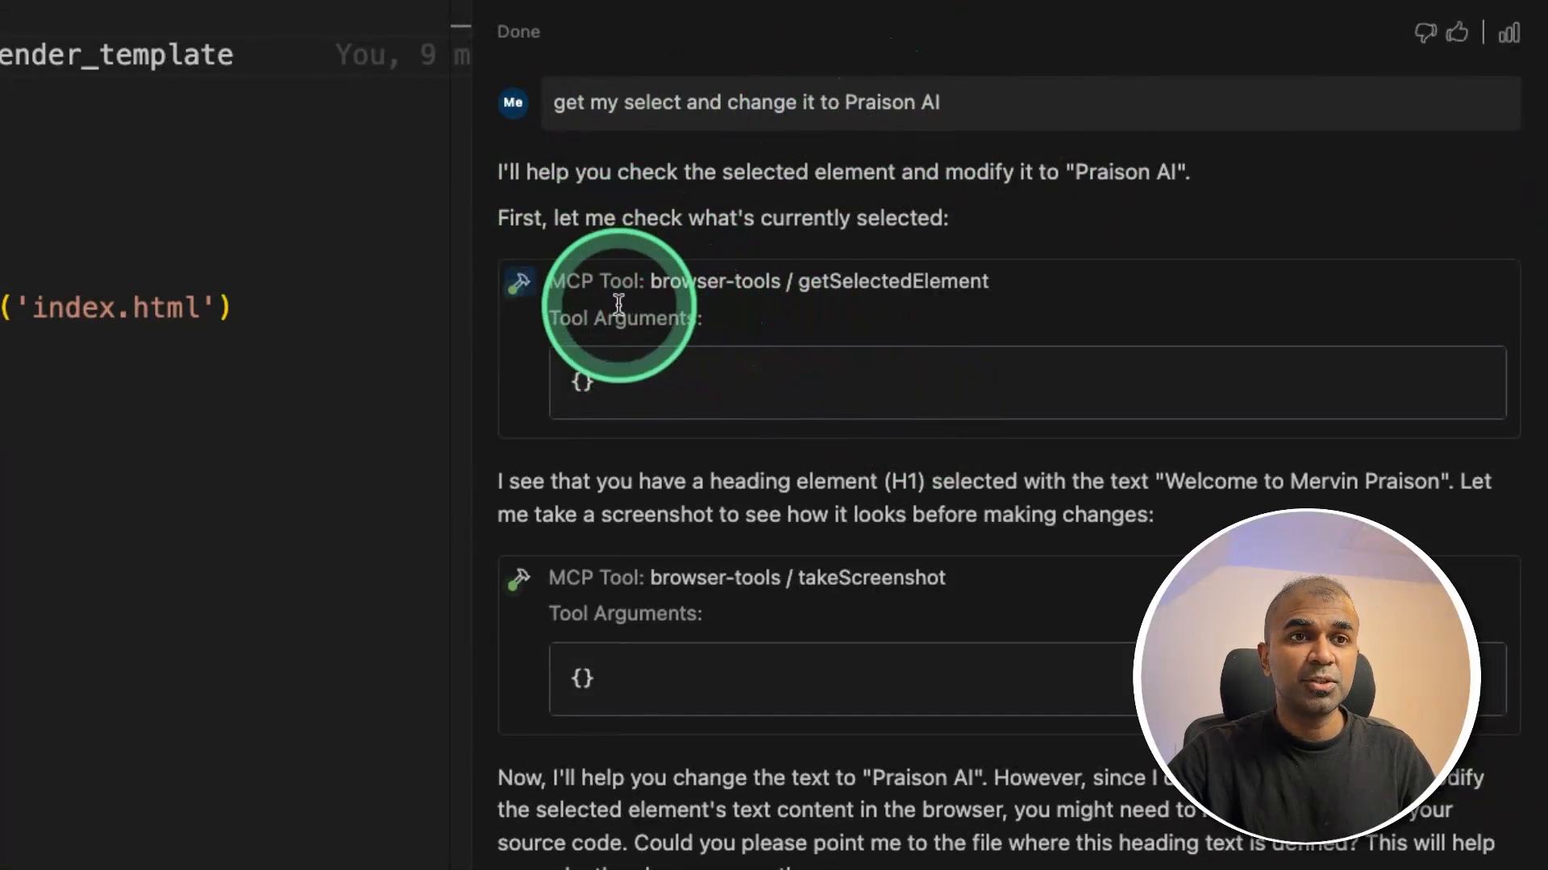
mouse_move(908, 345)
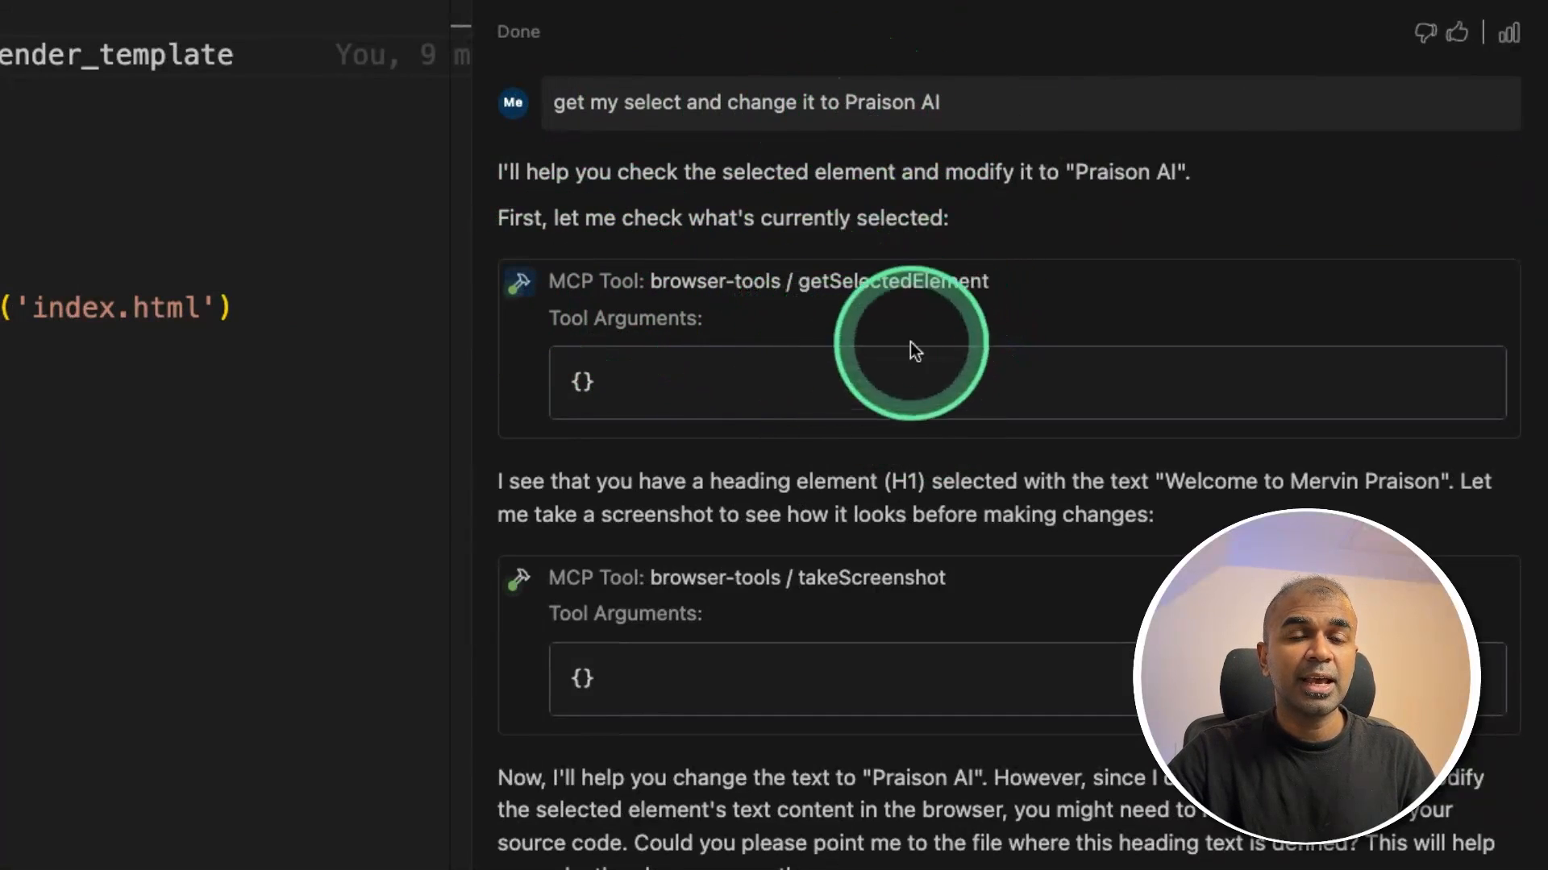
Scroll through Cascade's getSelectedElement and screenshot tool calls for the H1 heading.
scroll(down, 3)
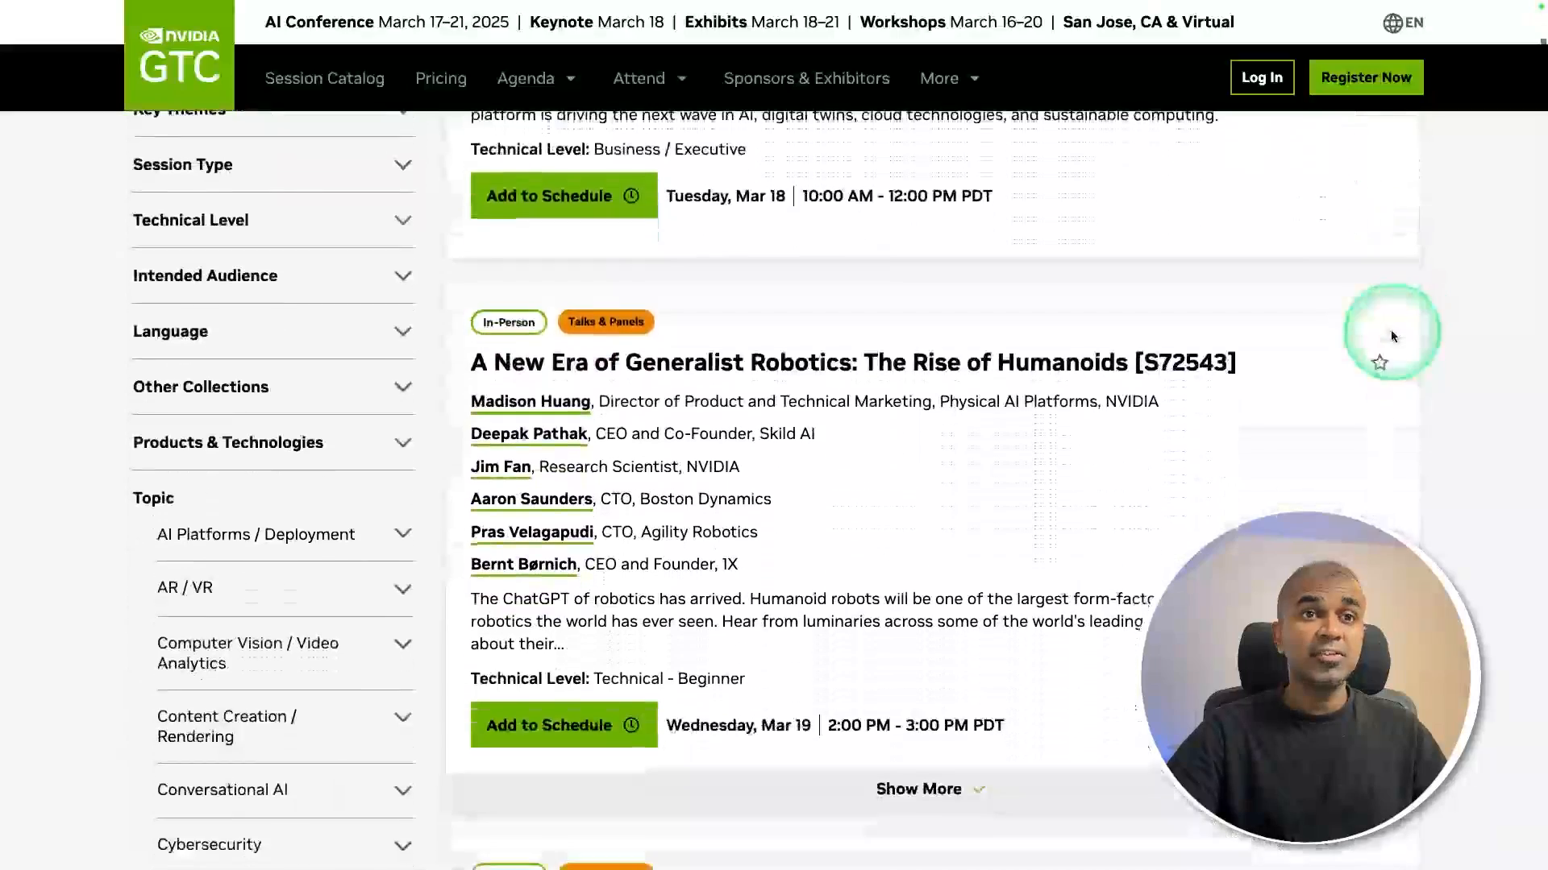
Browse the GTC 2025 session pages and go to Register Now's login page.
scroll(down, 3)
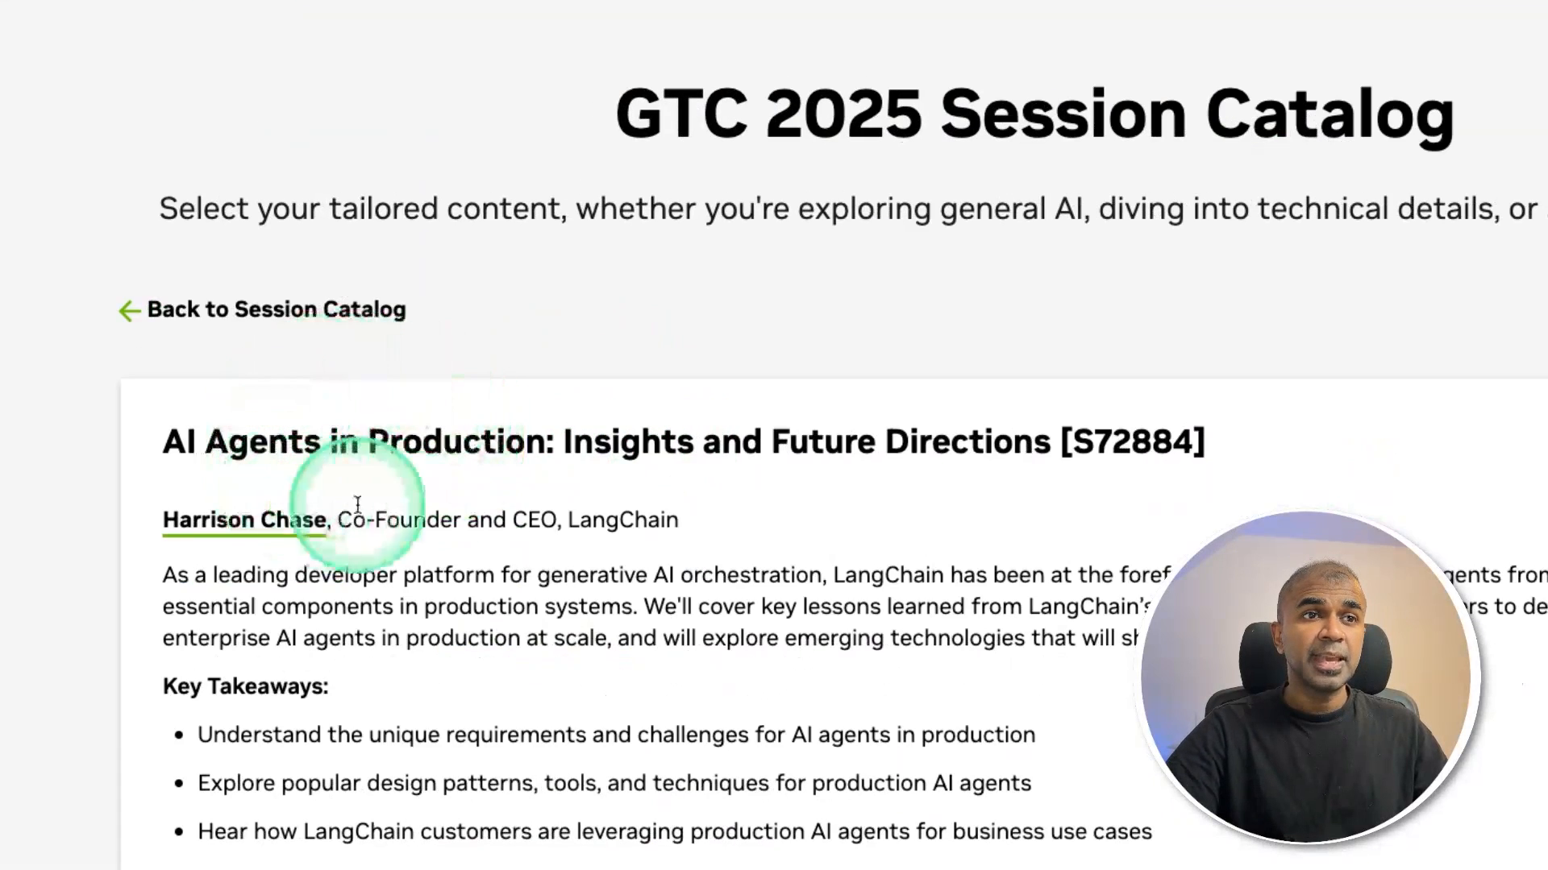
scroll(down, 3)
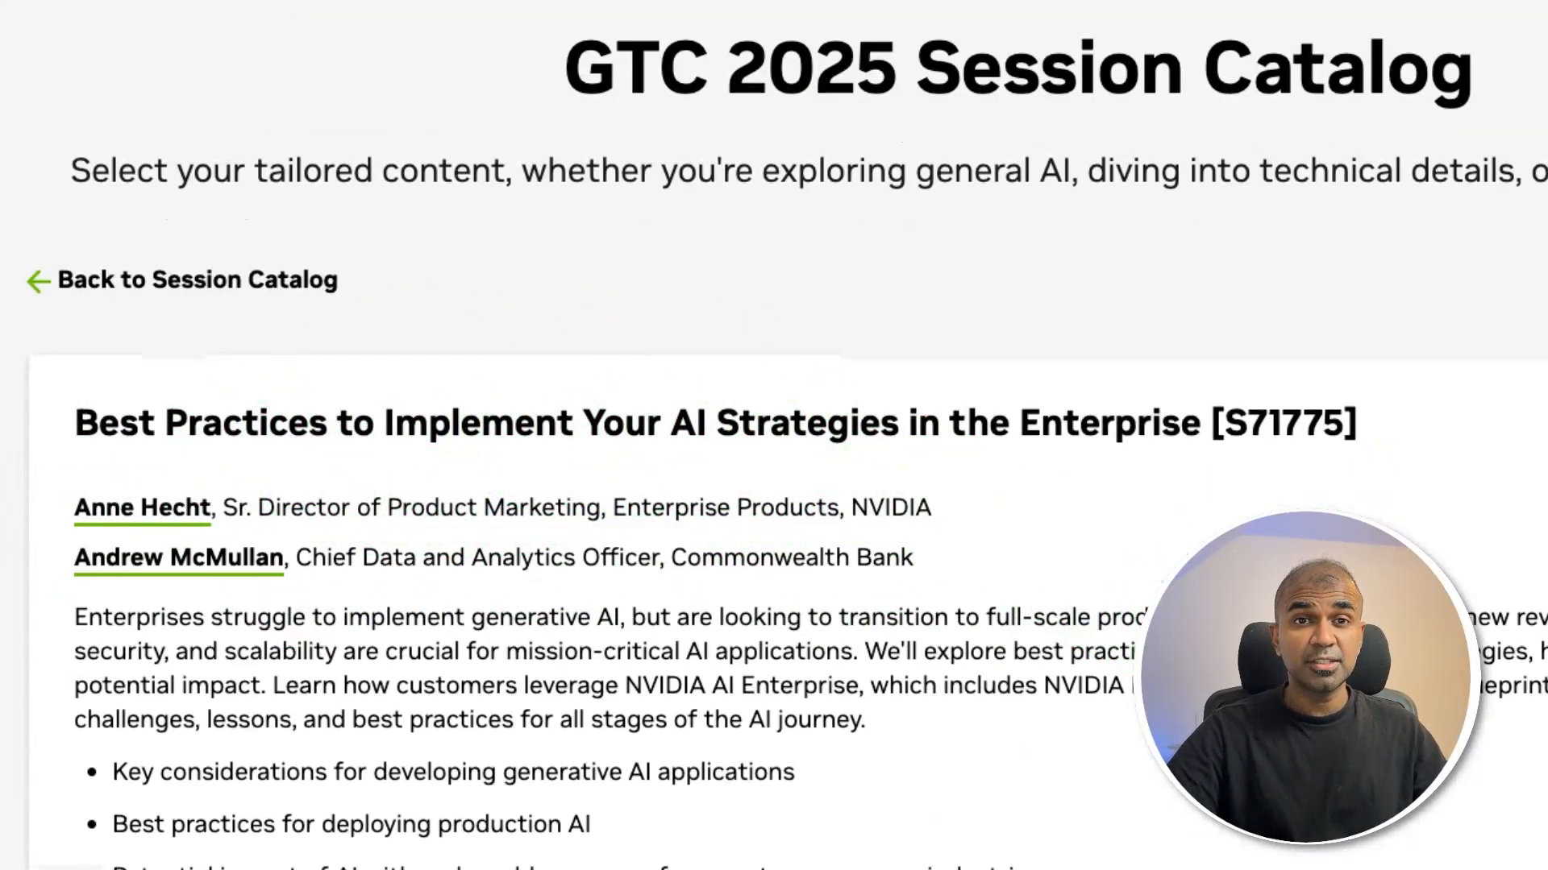
click(692, 474)
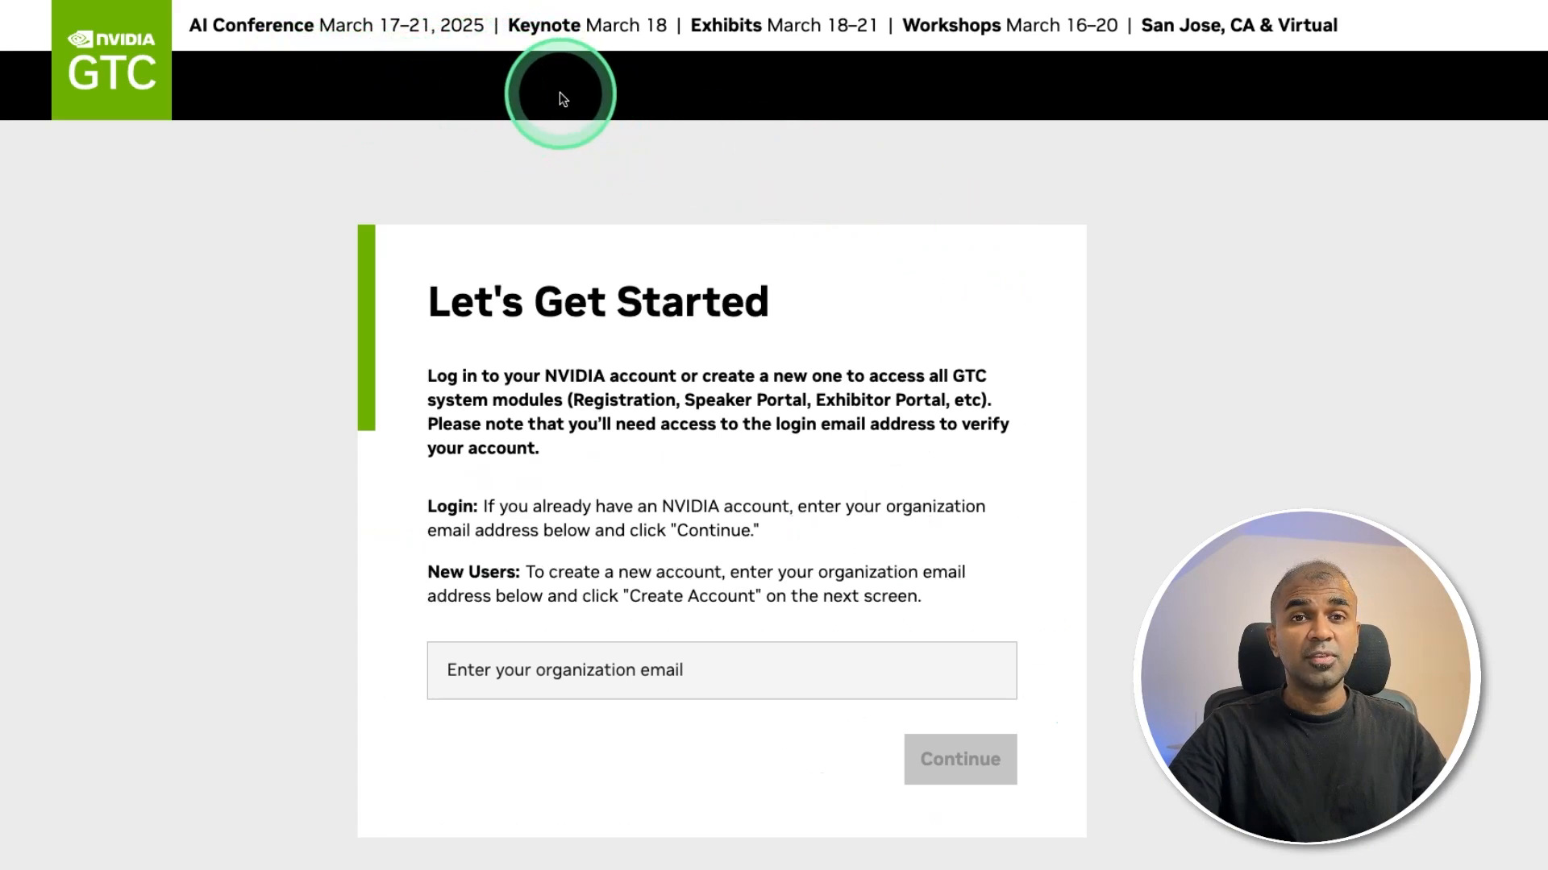
mouse_move(1295, 77)
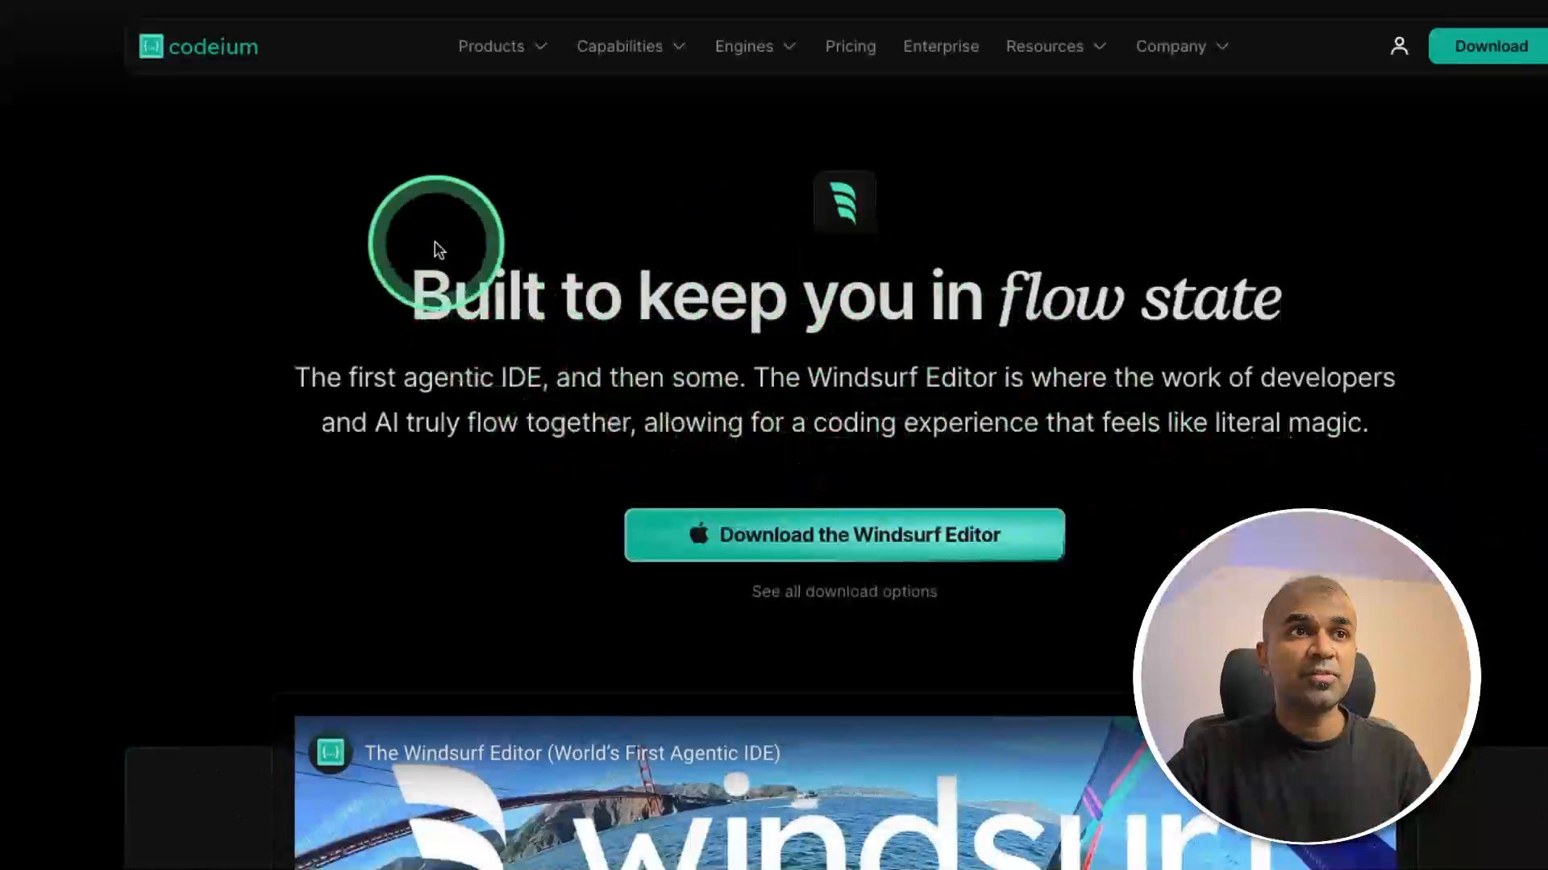
mouse_move(1022, 578)
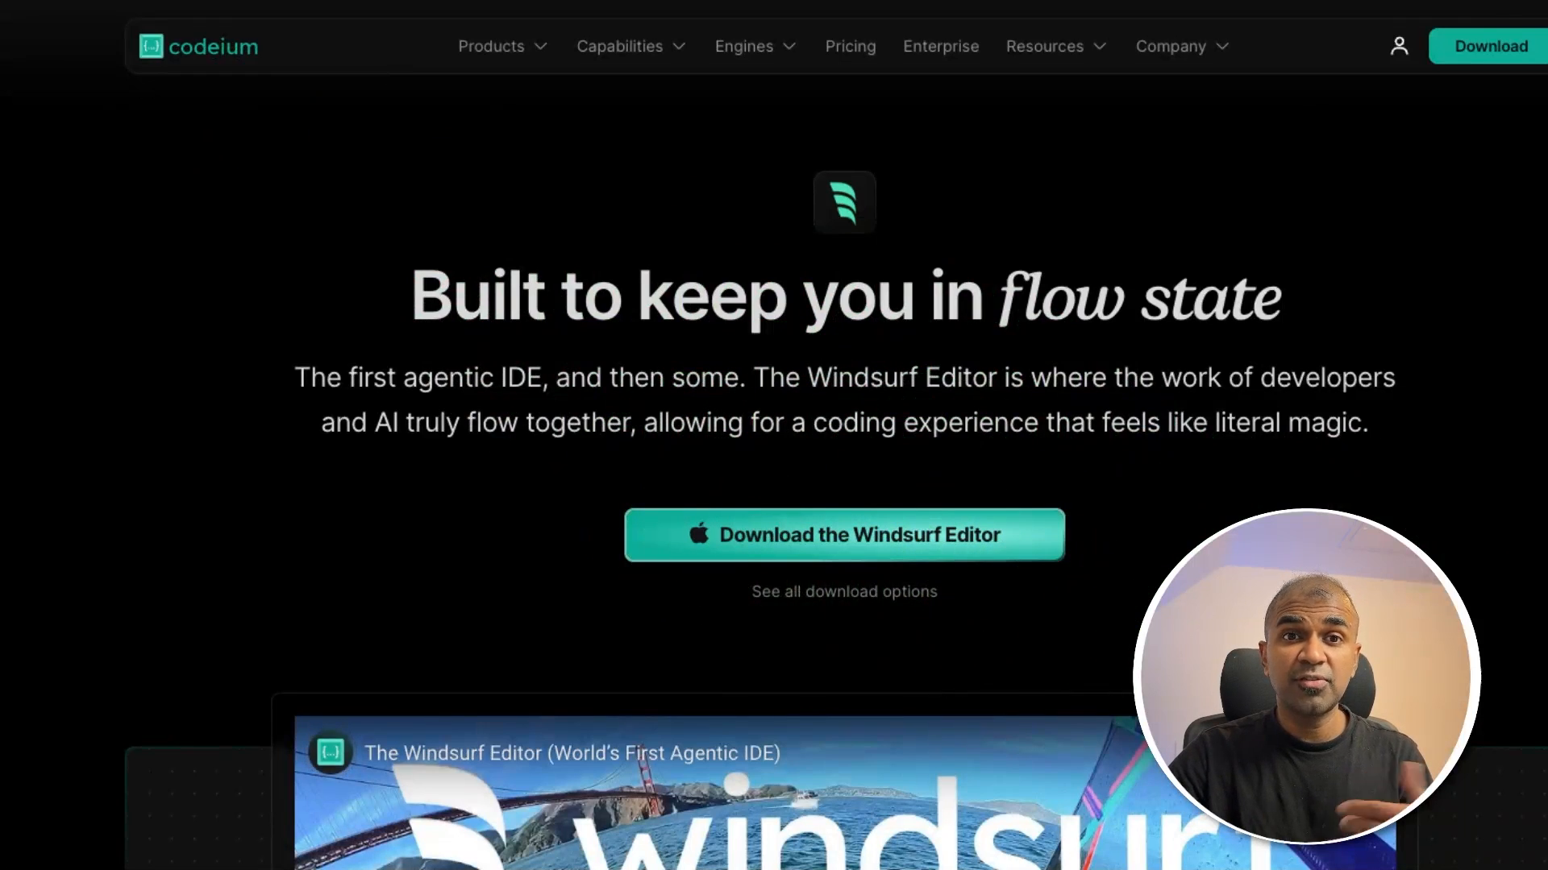
Choose 'Download the Windsurf Editor' on the Codeium homepage.
click(992, 522)
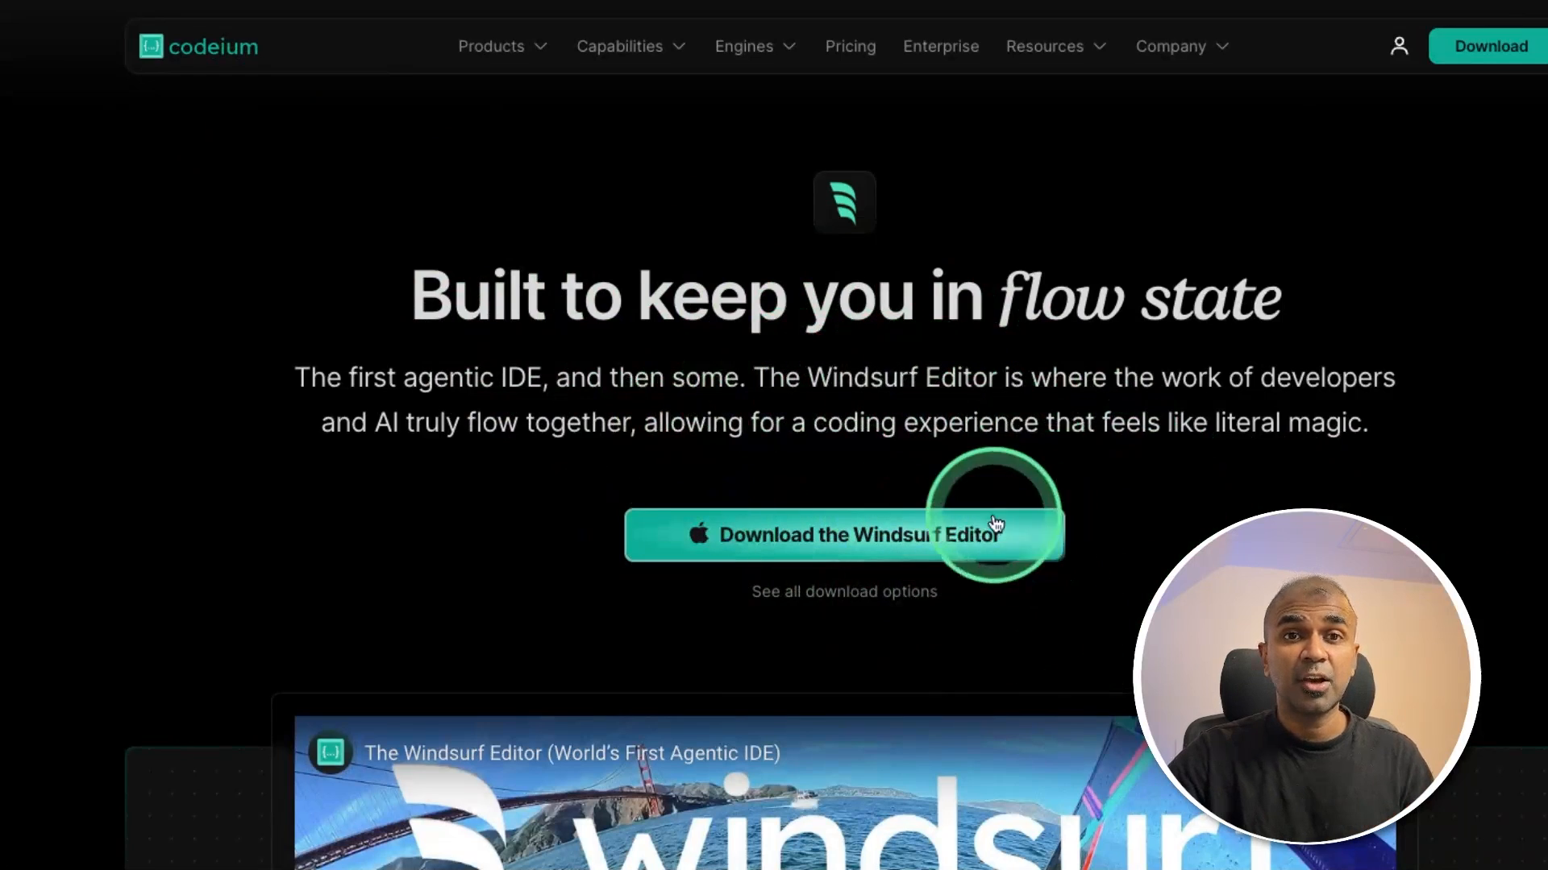
click(843, 535)
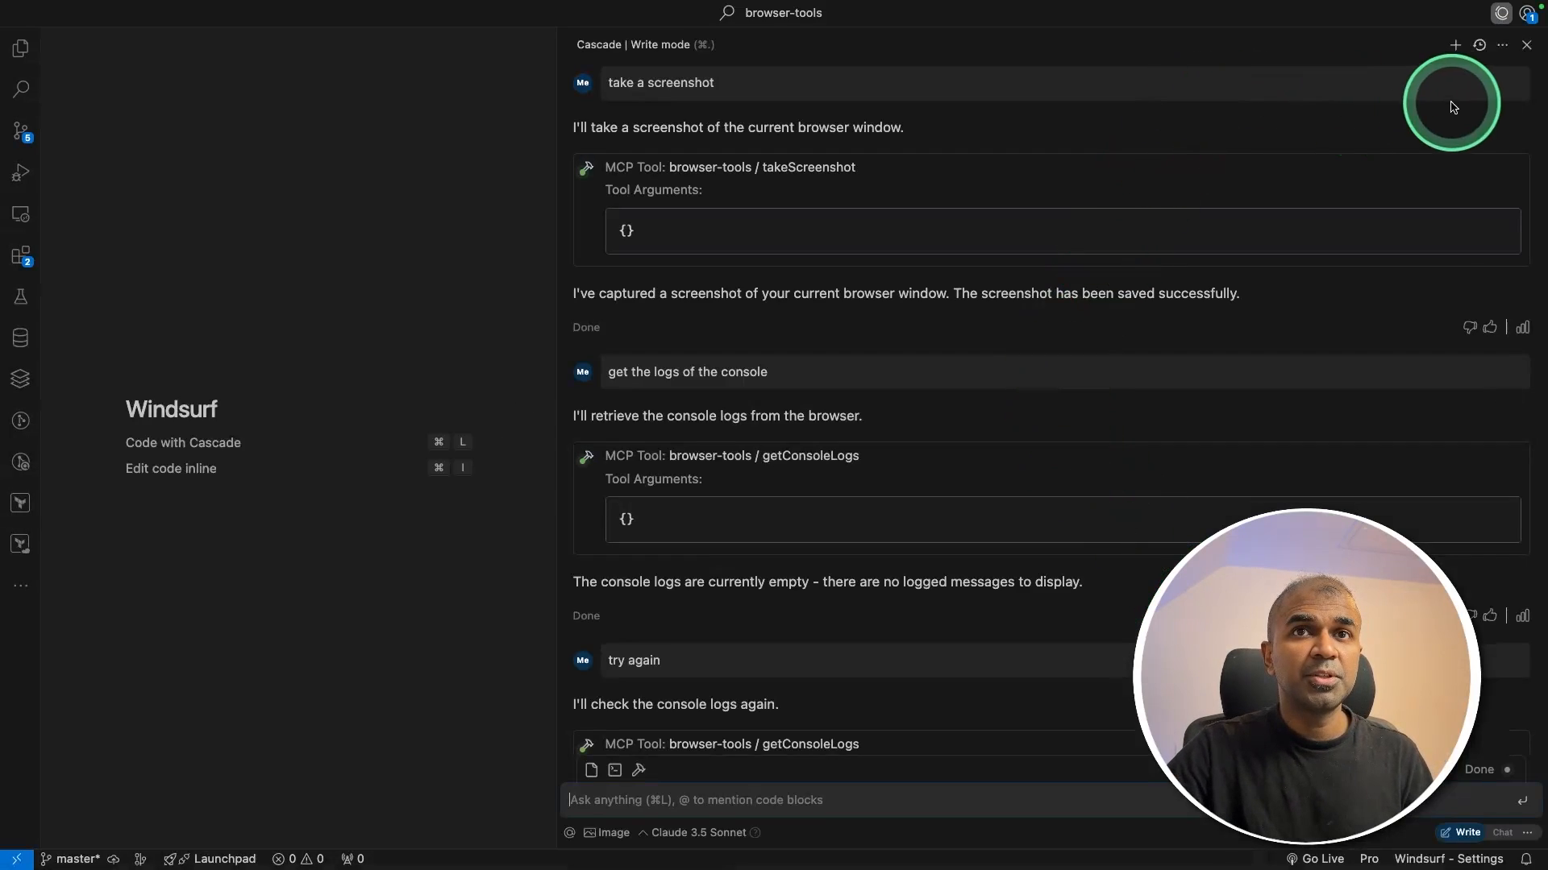
From a new Cascade chat, reach mcp_config.json and select the browser-tools npx command.
click(1454, 45)
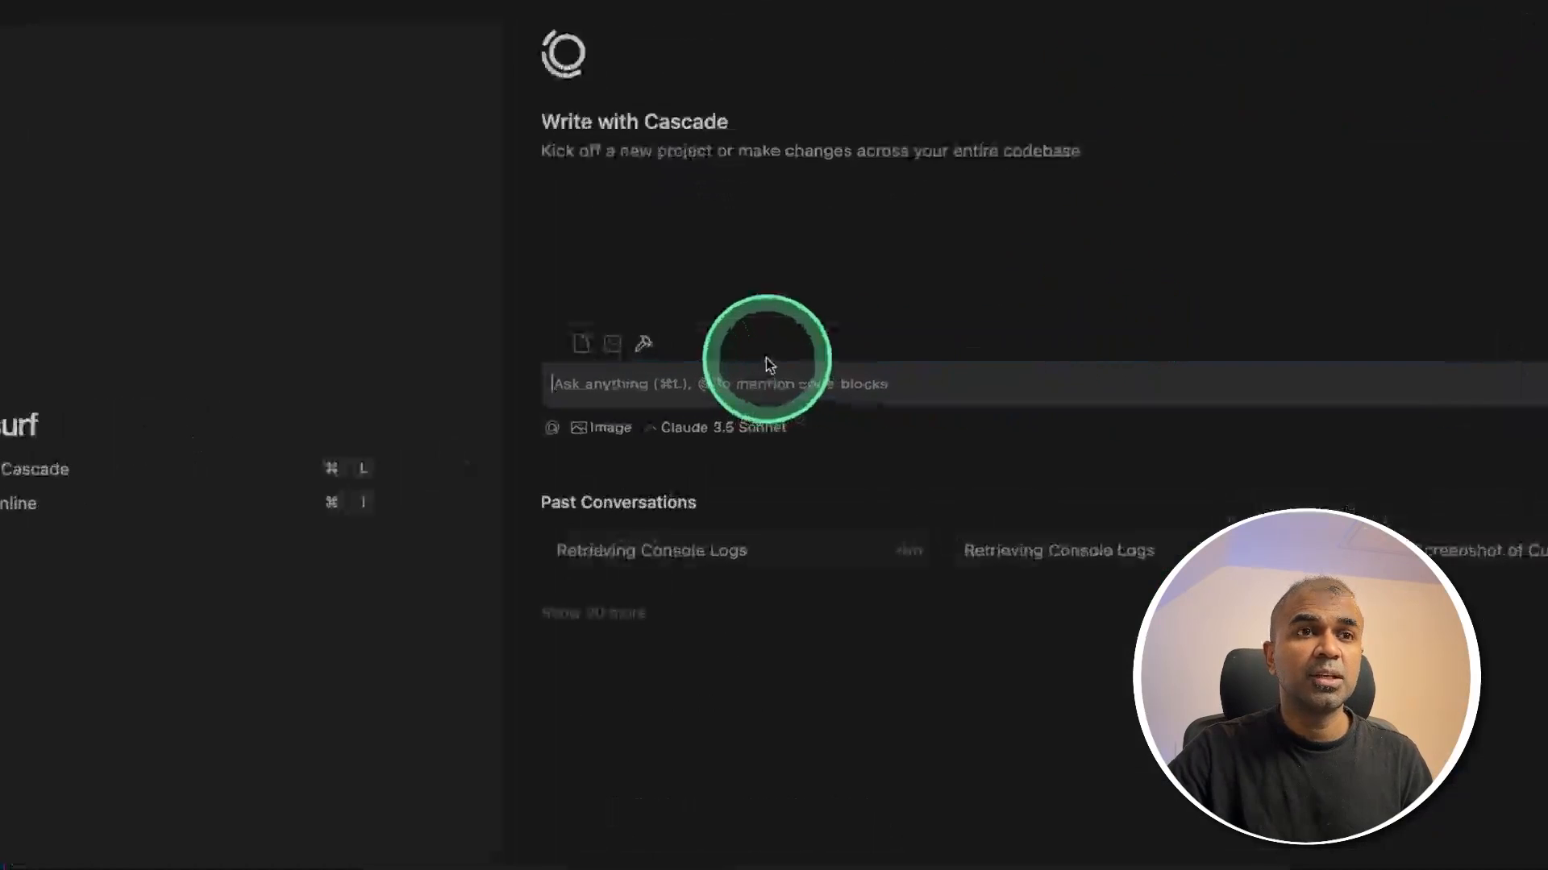
mouse_move(600, 338)
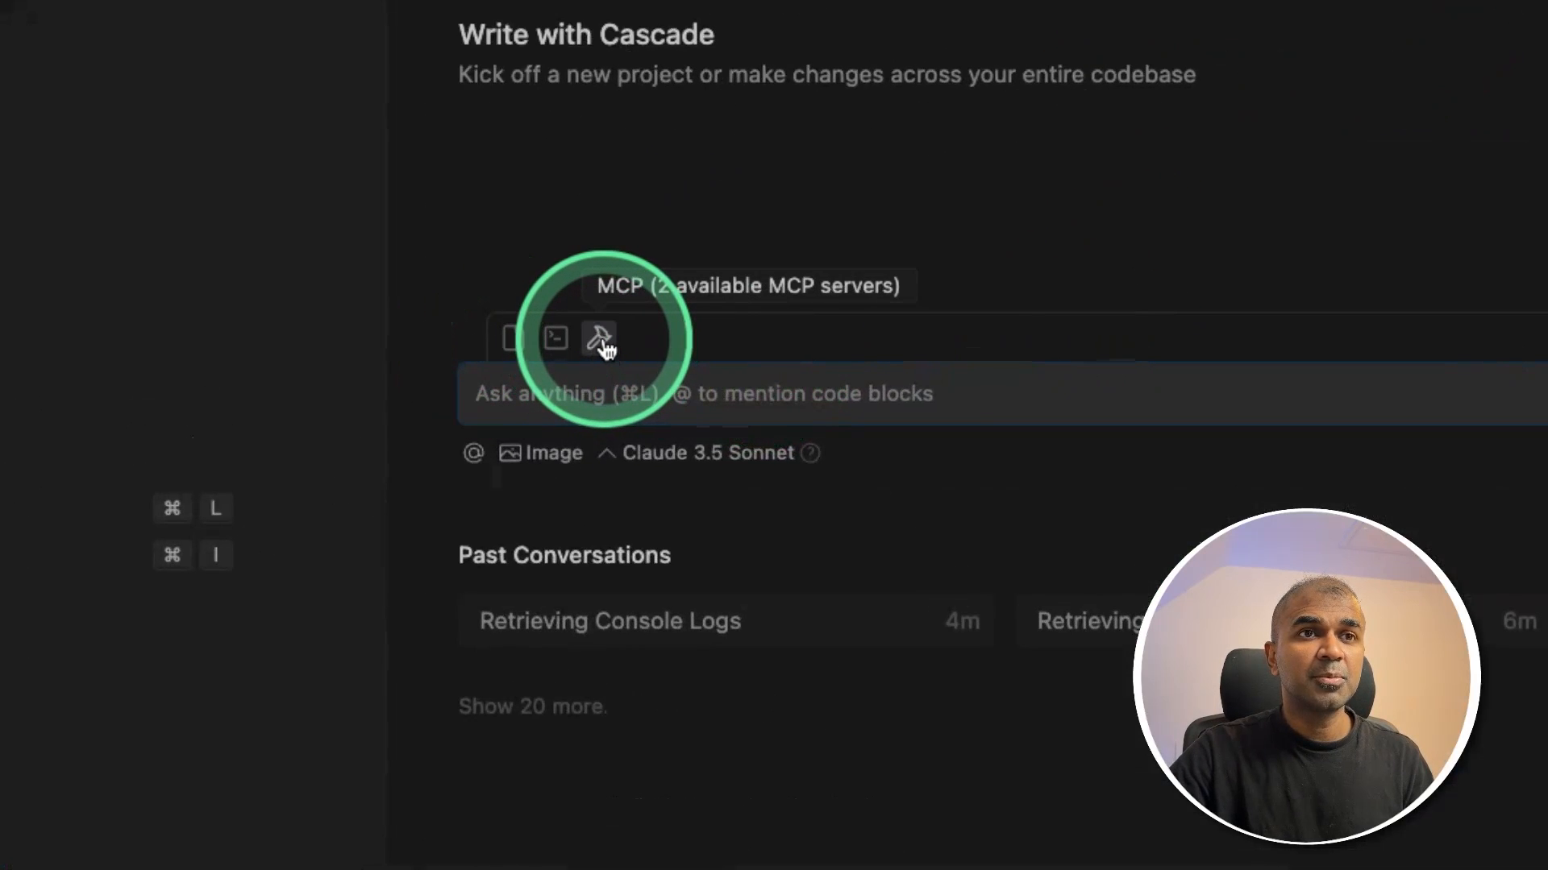
click(600, 338)
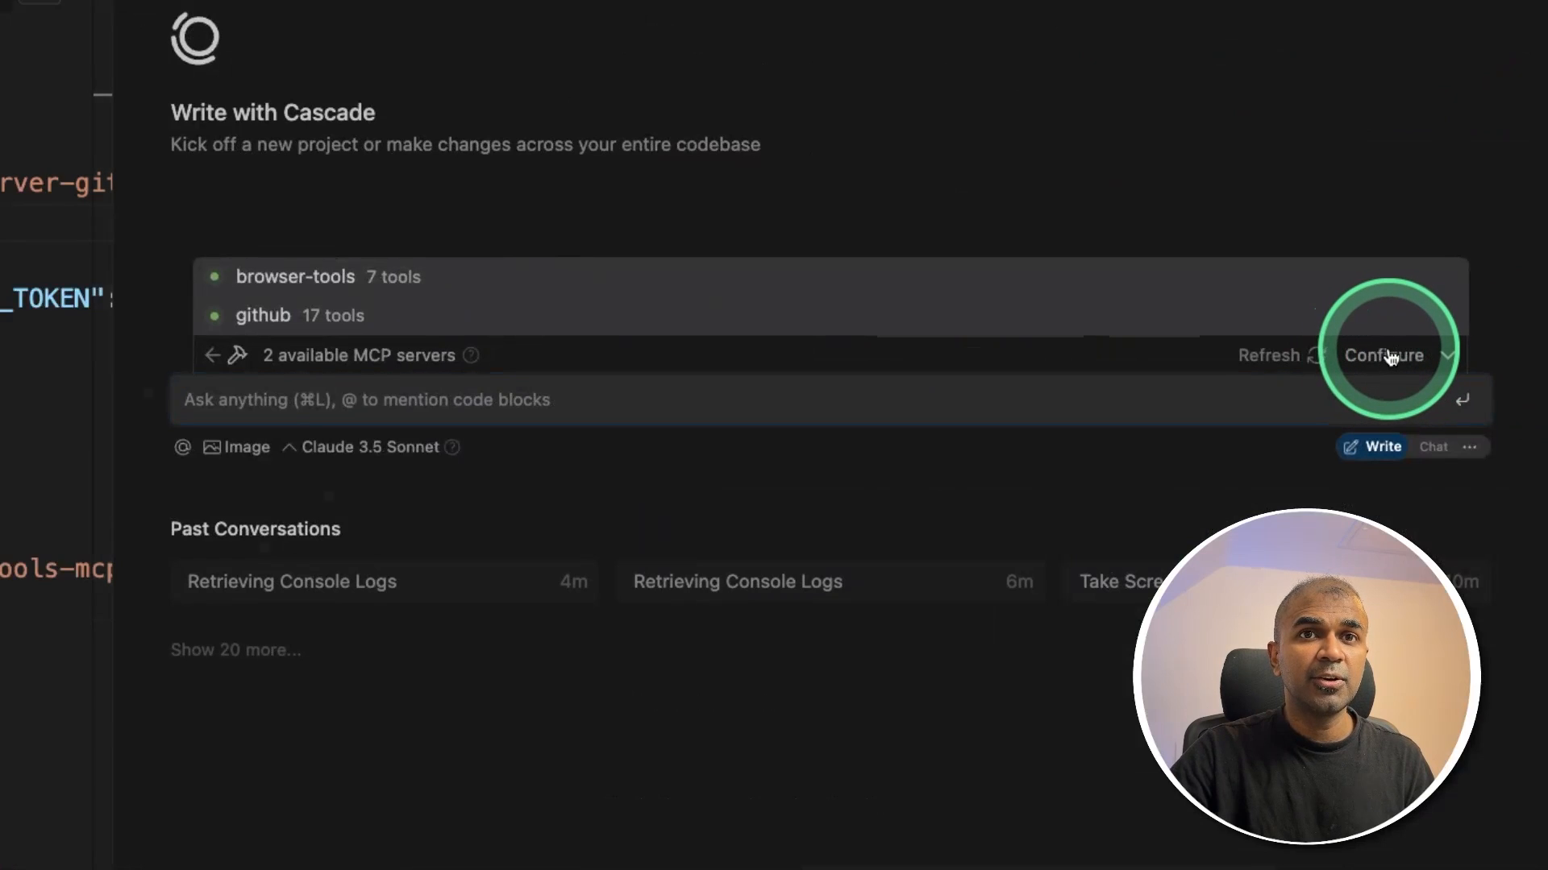
click(1383, 355)
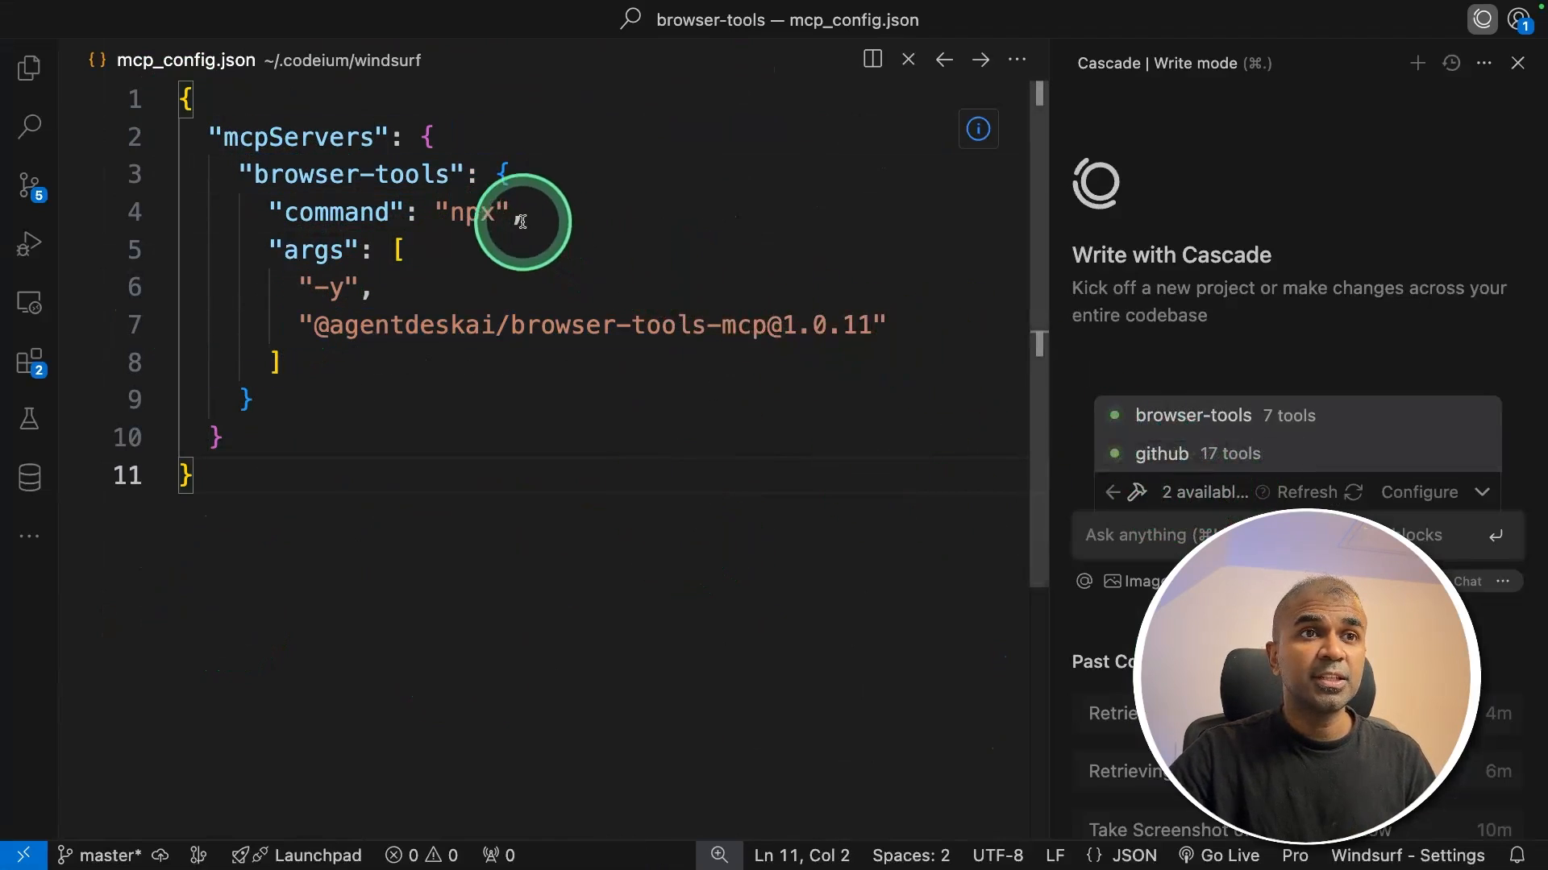
double_click(469, 213)
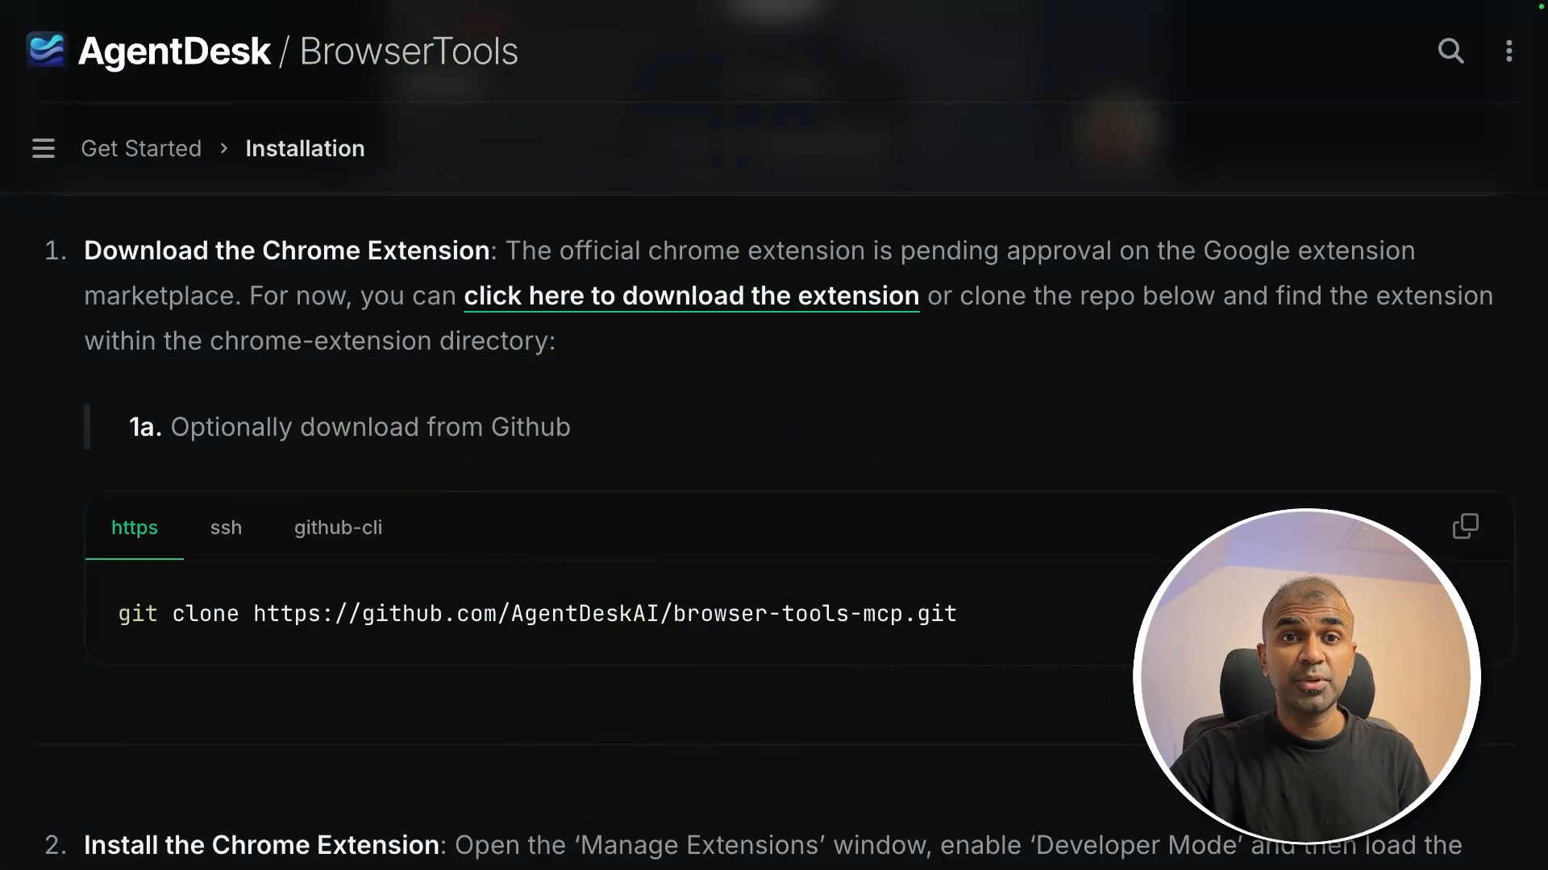
Download the BrowserTools Chrome extension from the Installation docs.
click(117, 625)
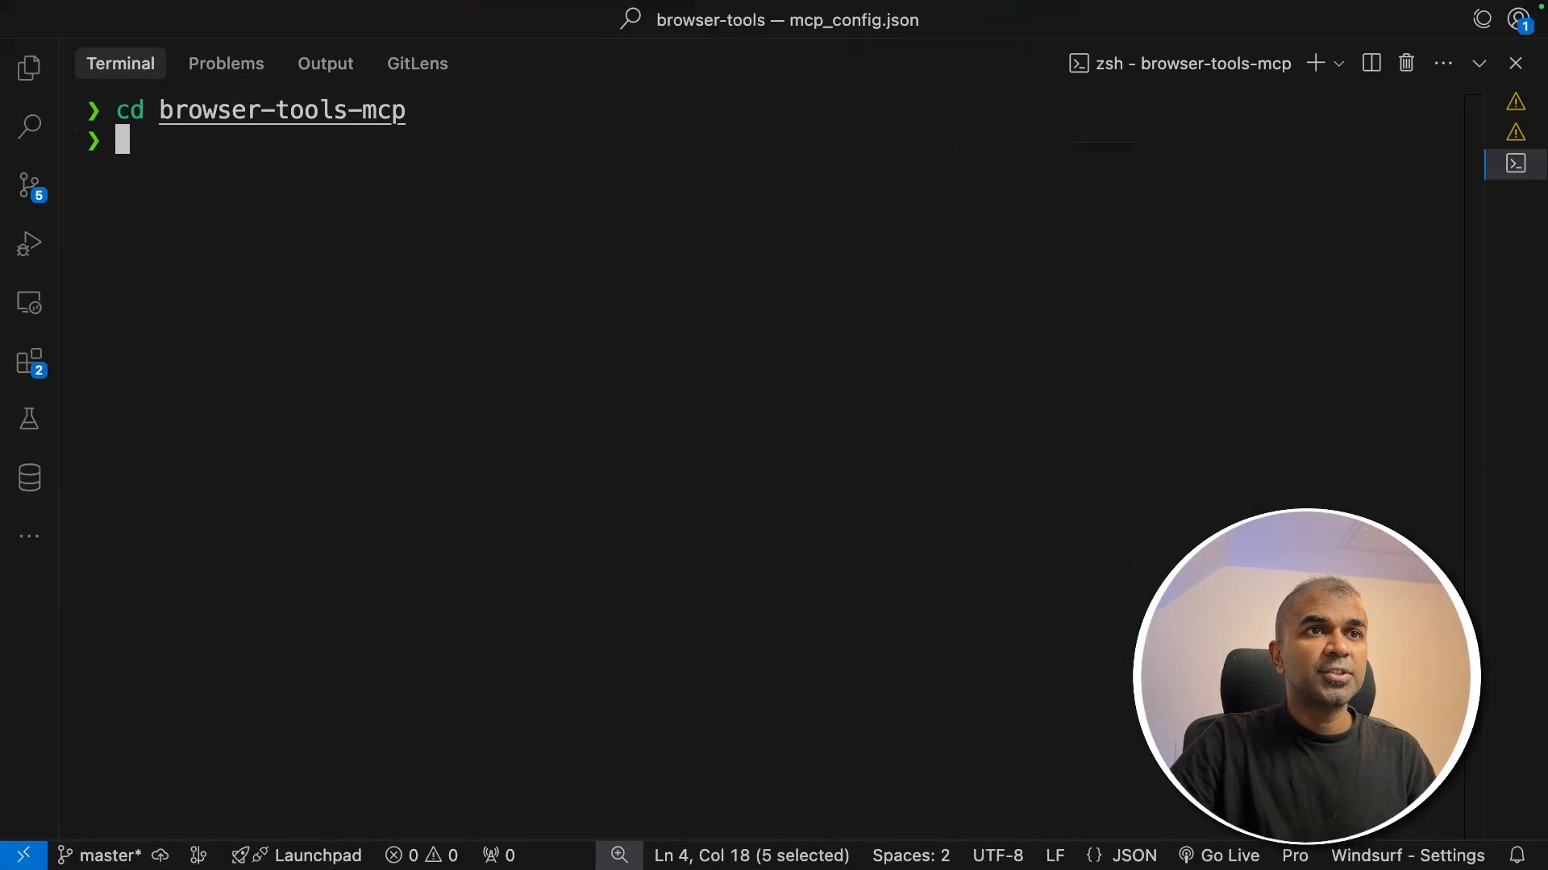
Run 'open .' in browser-tools-mcp and browse the repository folder in Finder.
text(open .)
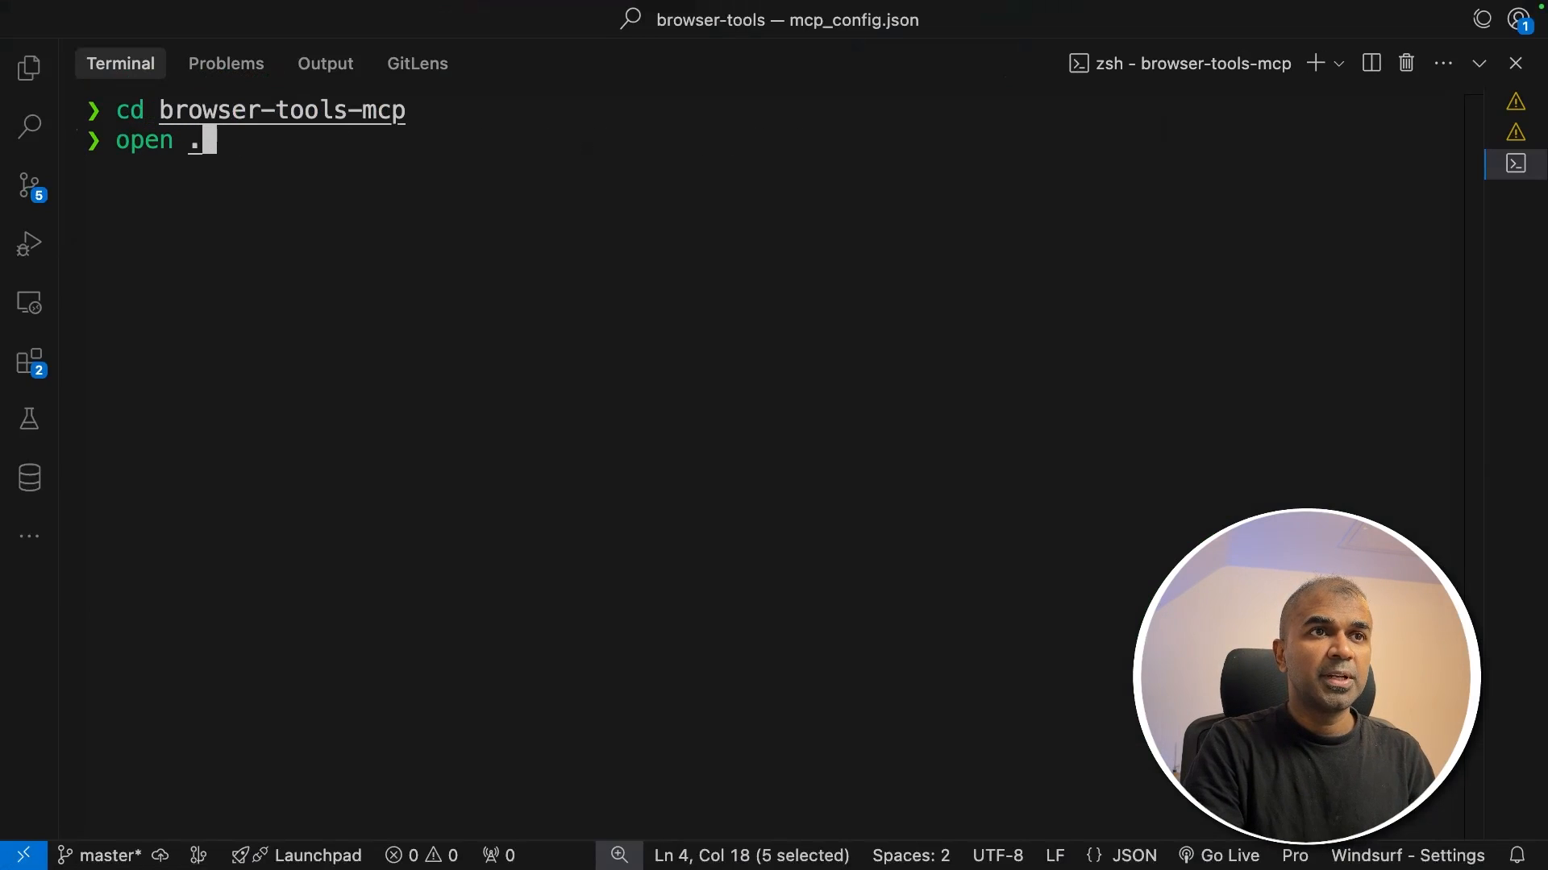
key(Return)
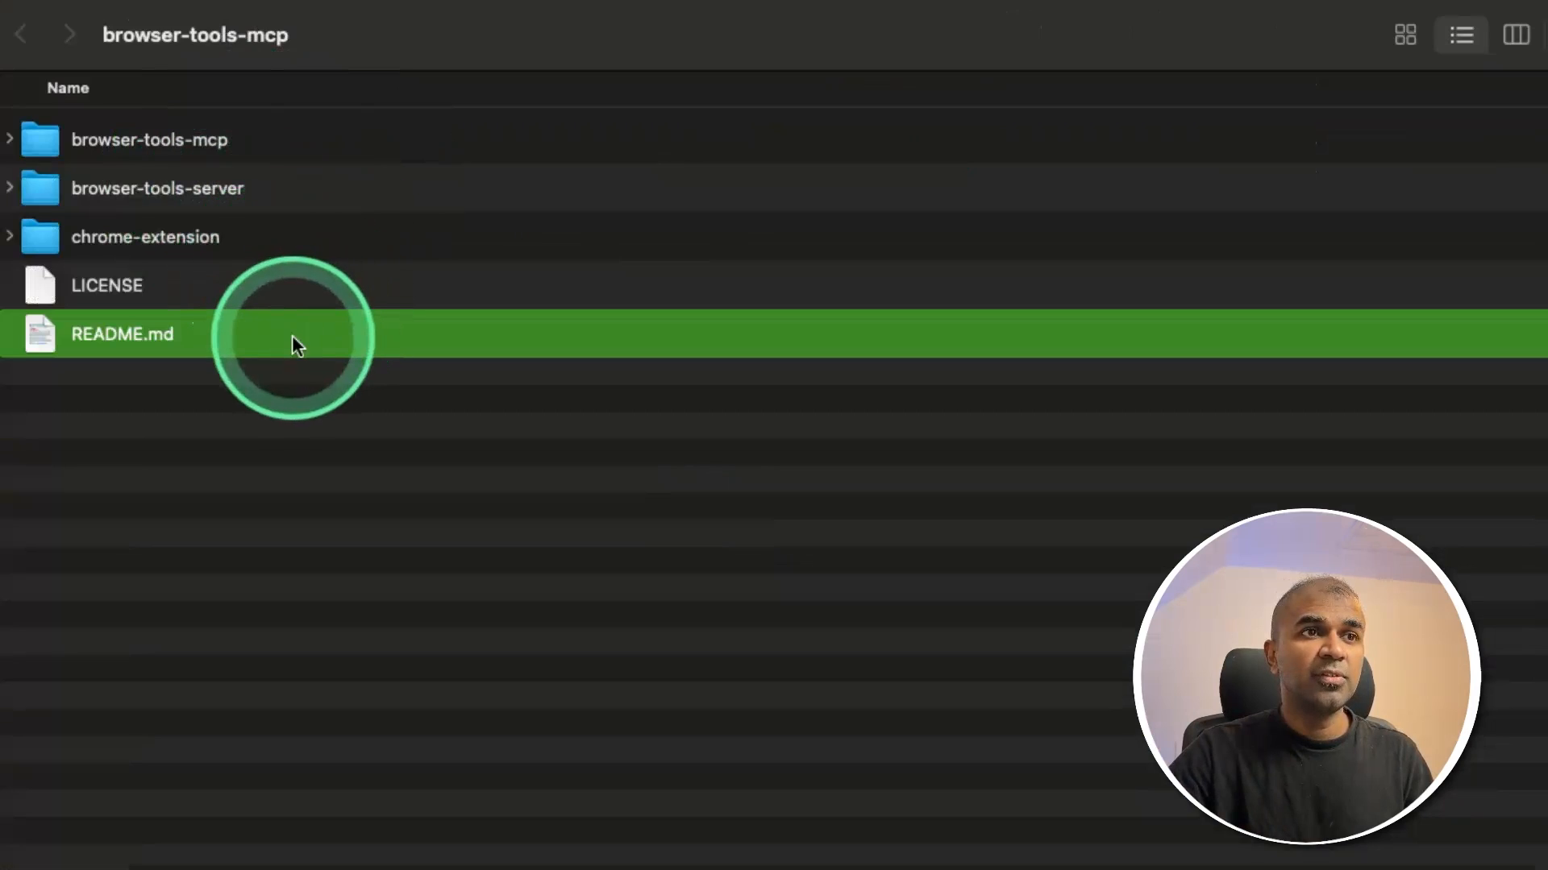
double_click(145, 237)
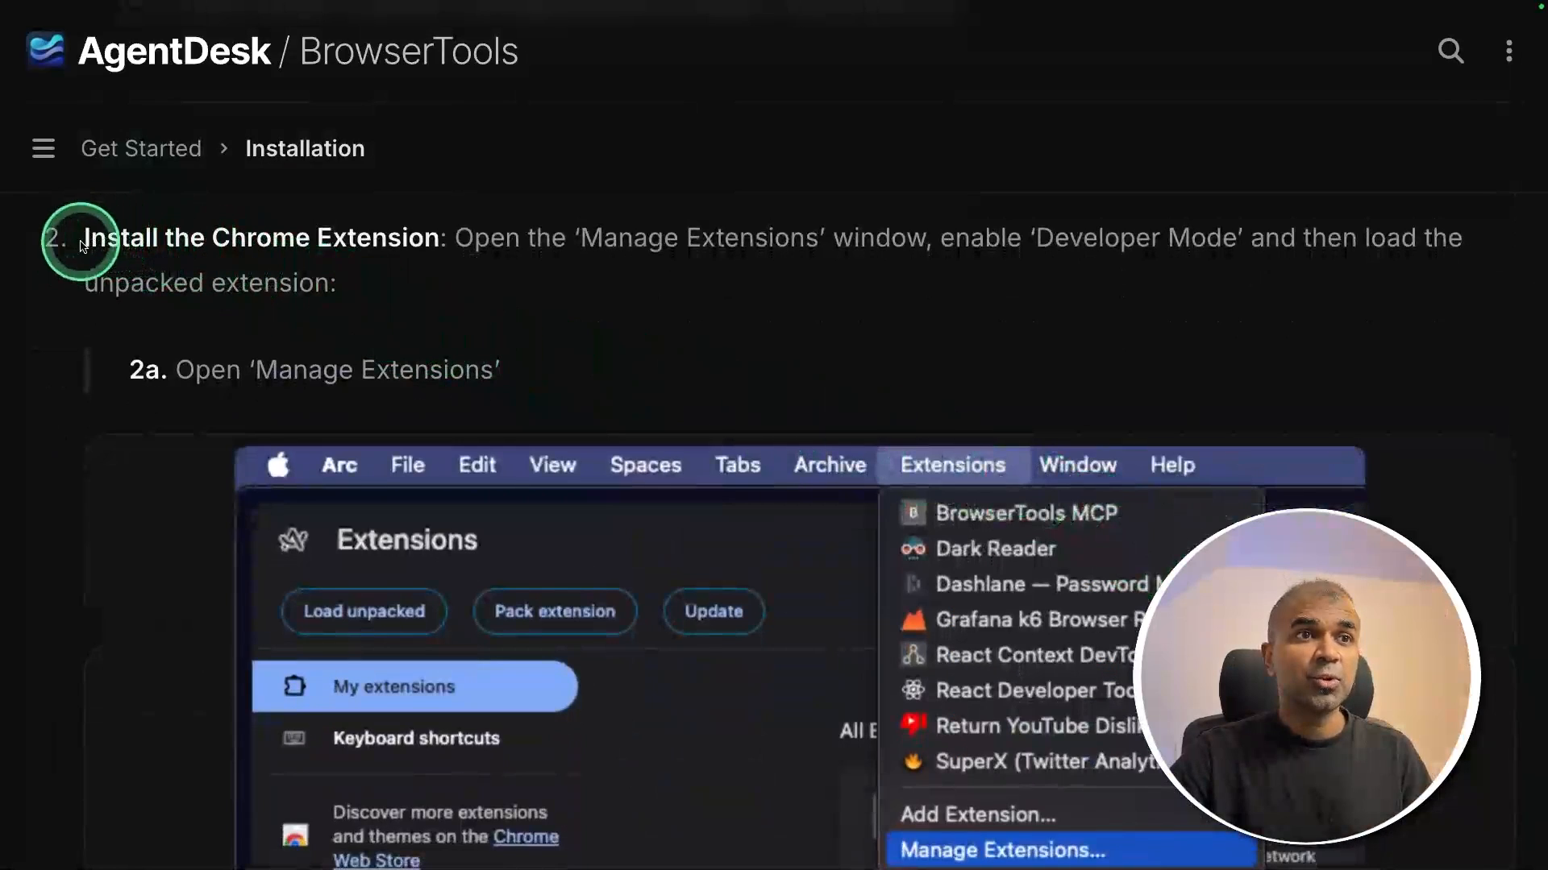
mouse_move(601, 243)
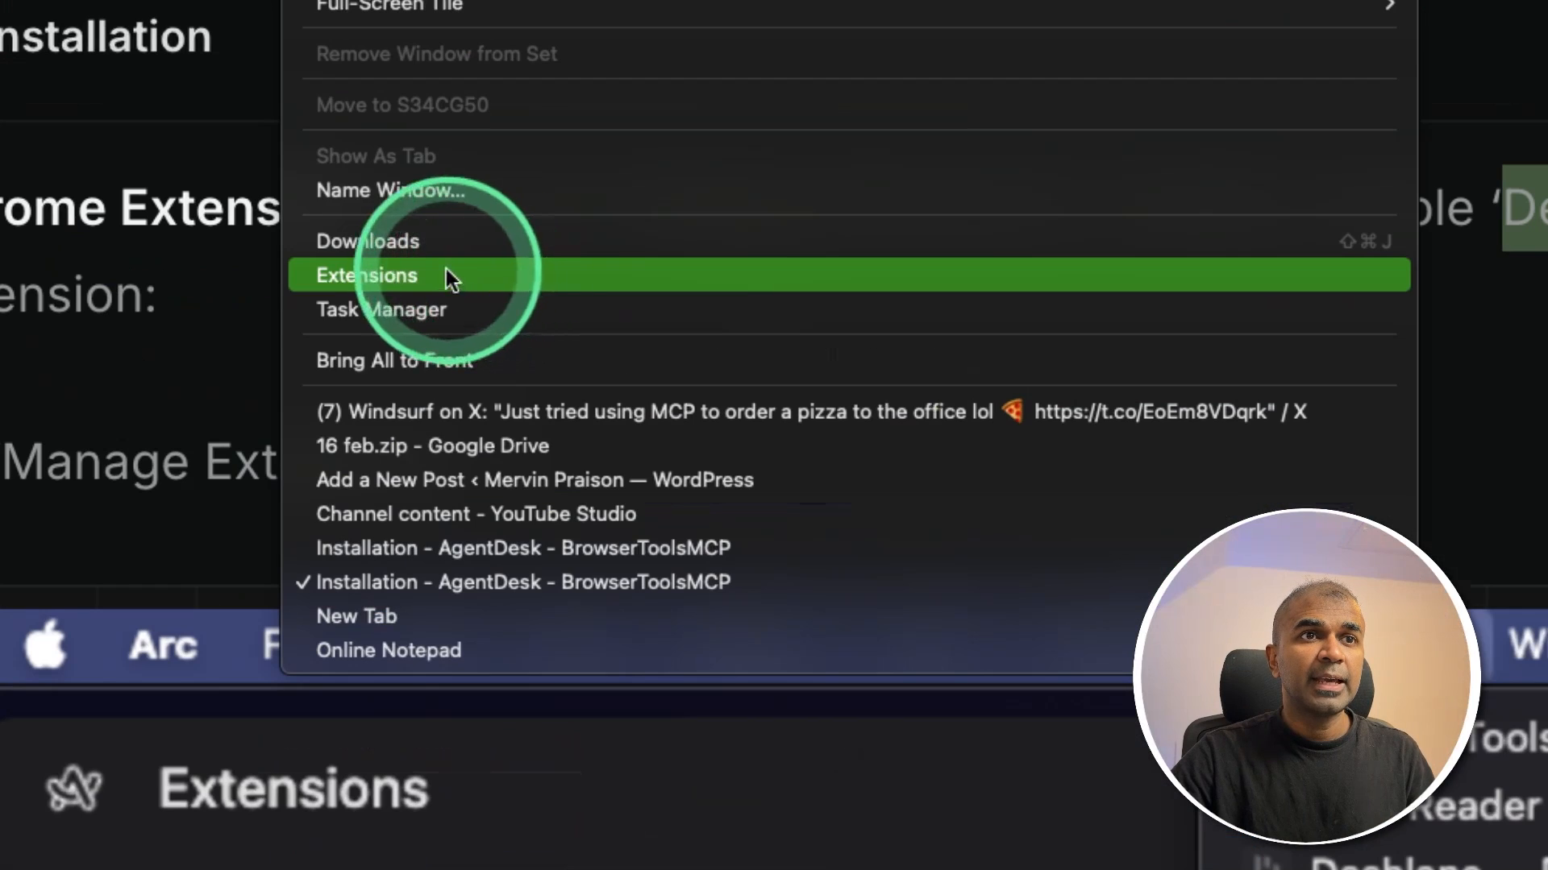
Load the BrowserTools MCP extension unpacked from the chrome-extension folder.
click(366, 276)
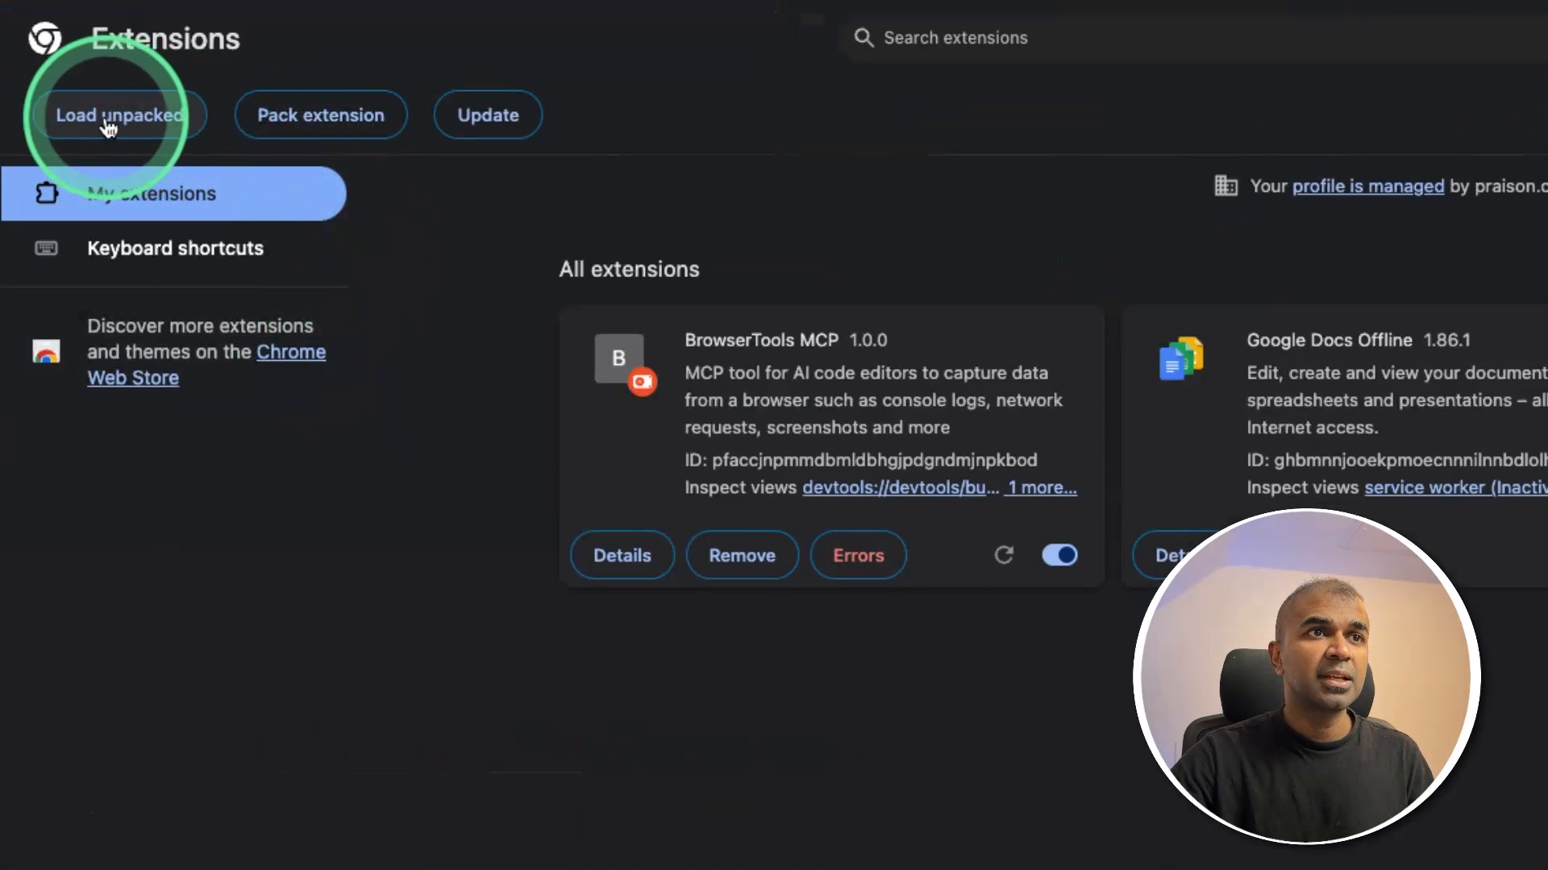
click(113, 115)
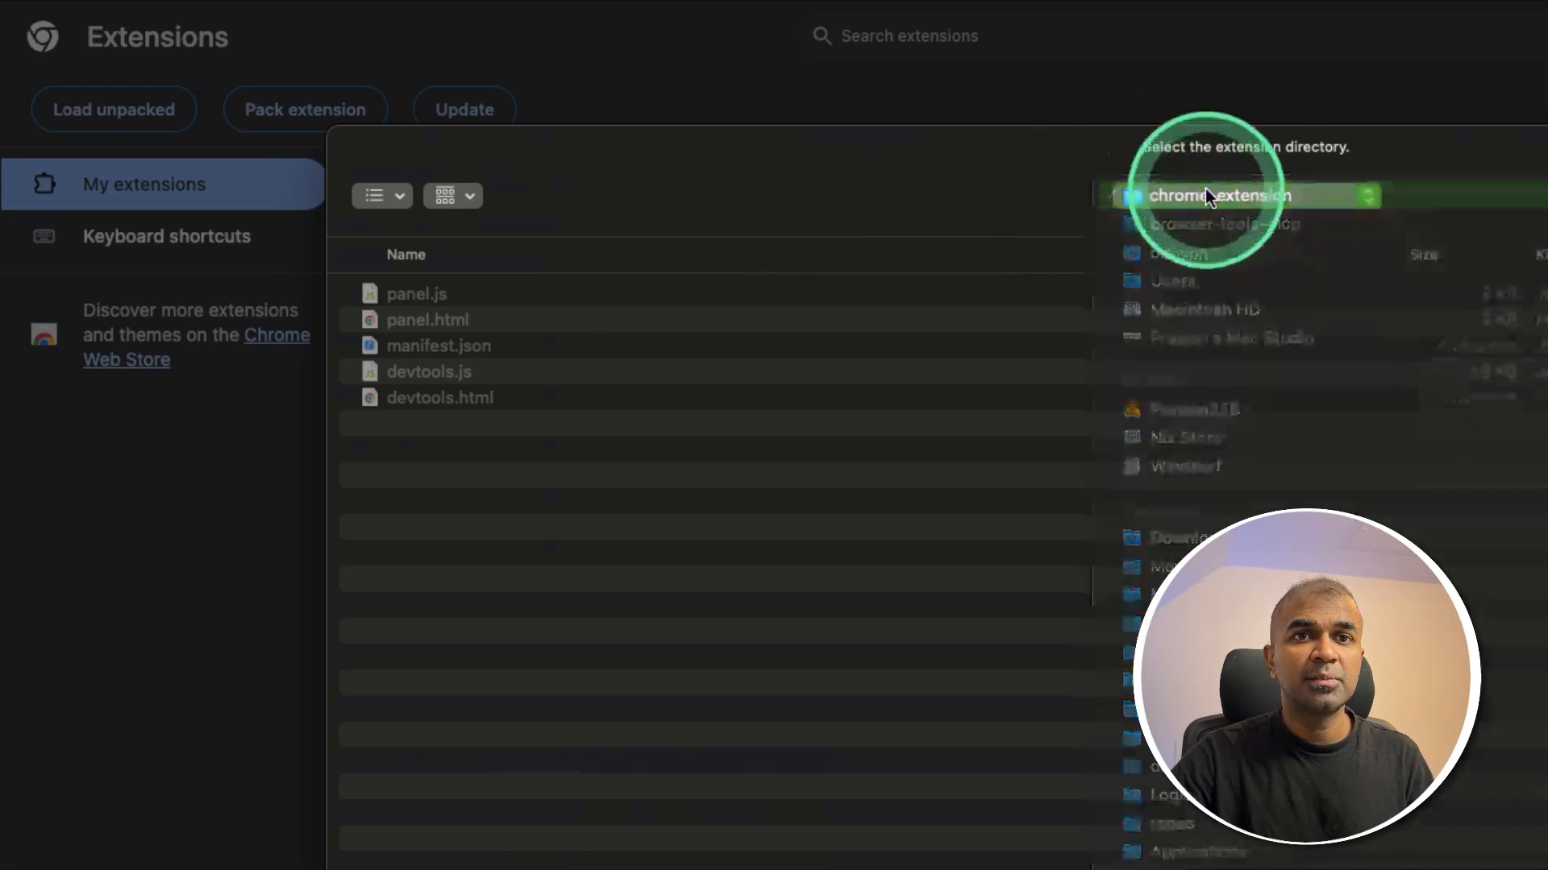
click(1221, 195)
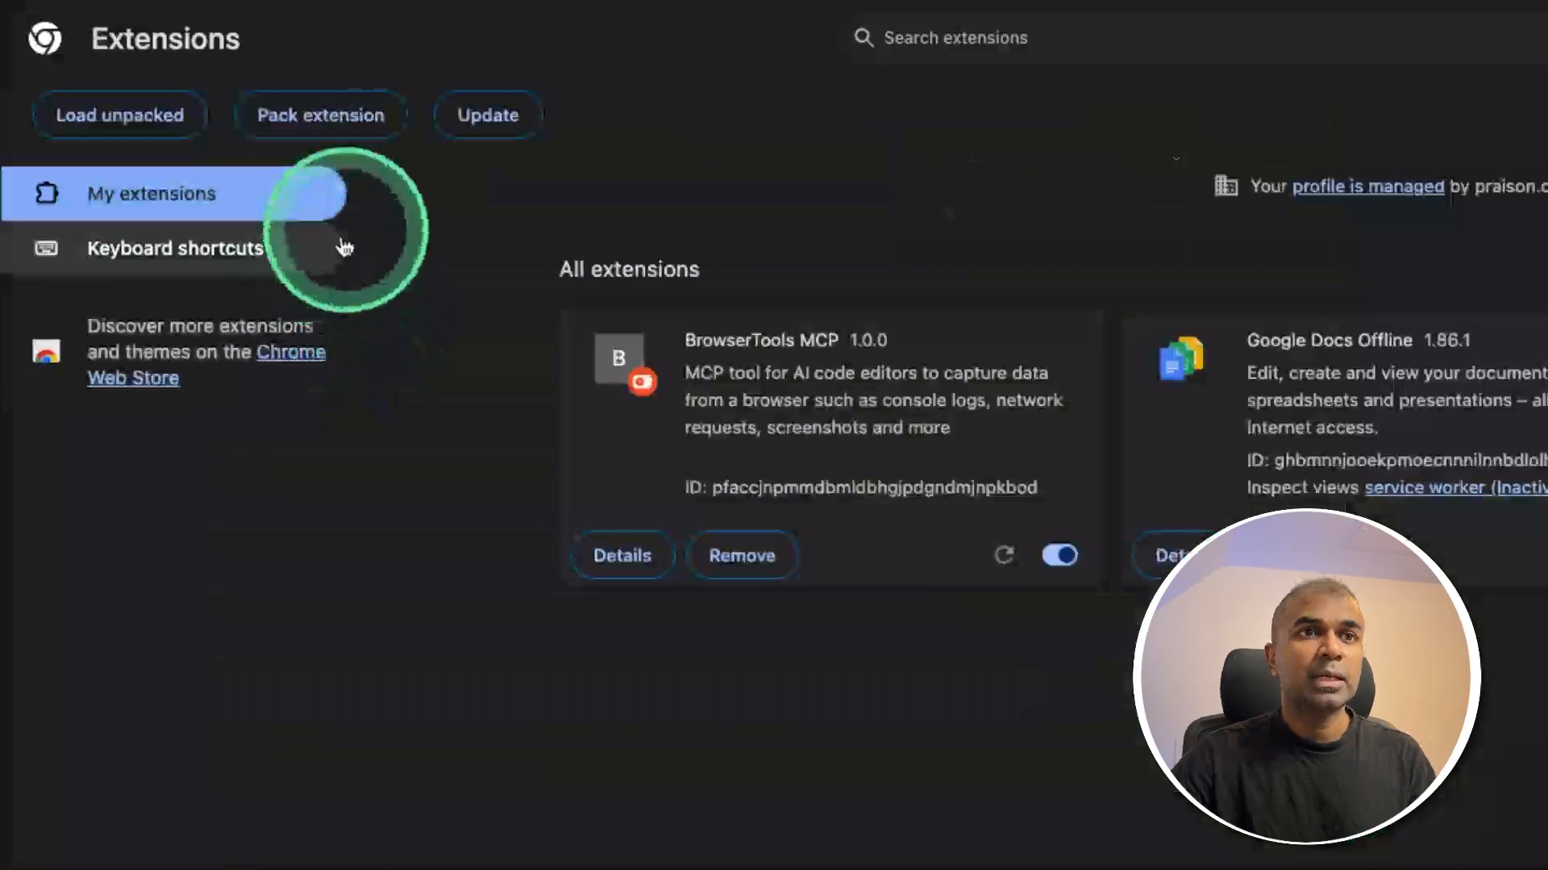
mouse_move(794, 341)
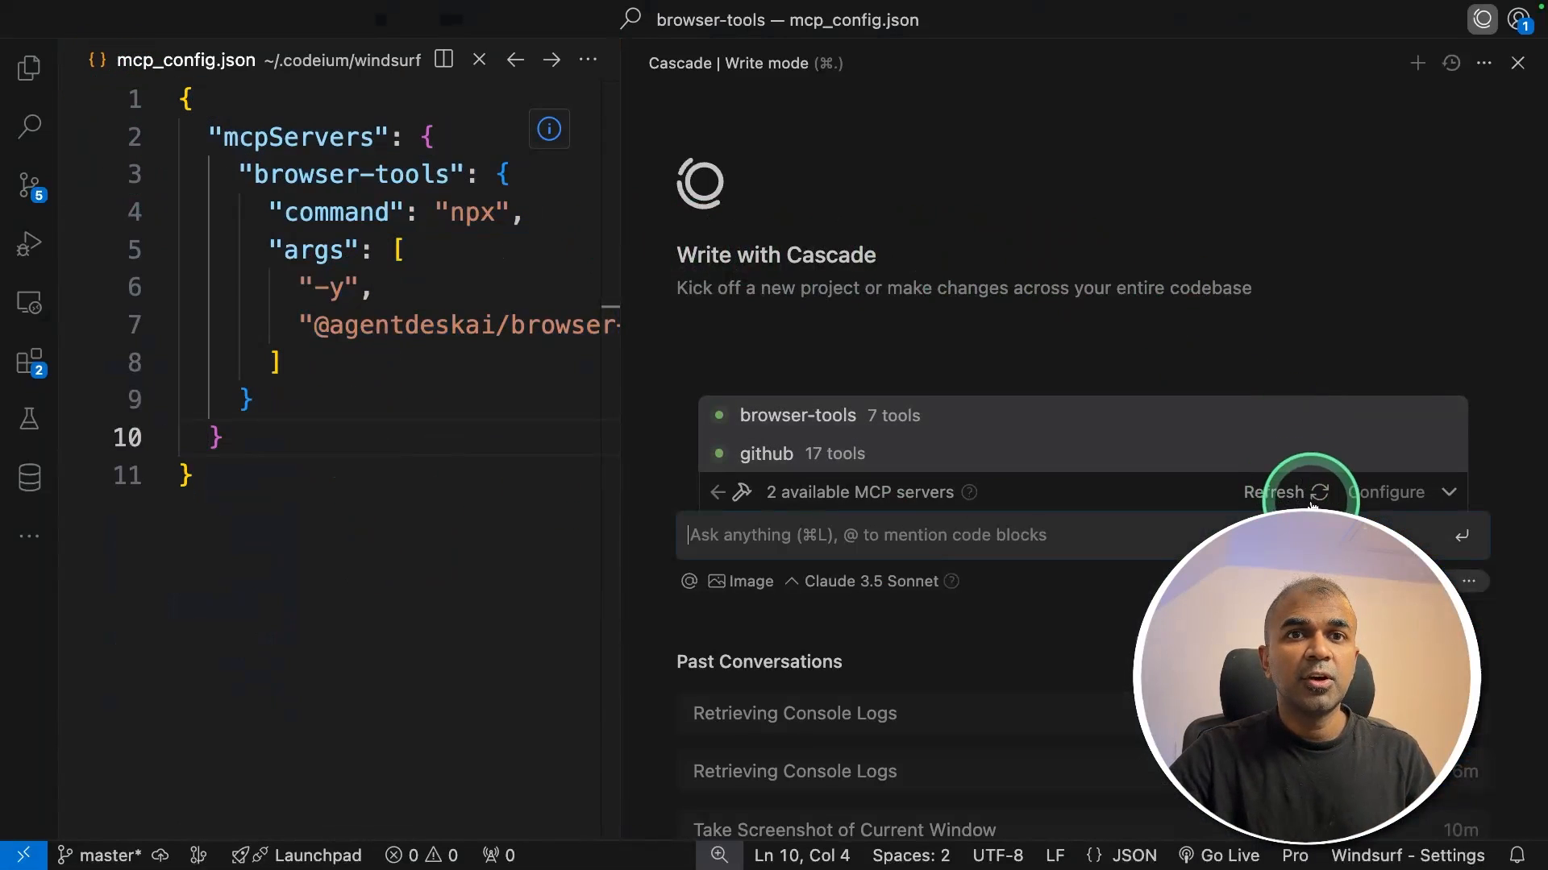
Refresh MCP servers and review browser-tools' seven tools, including getConsoleLogs and takeScreenshot.
click(1274, 493)
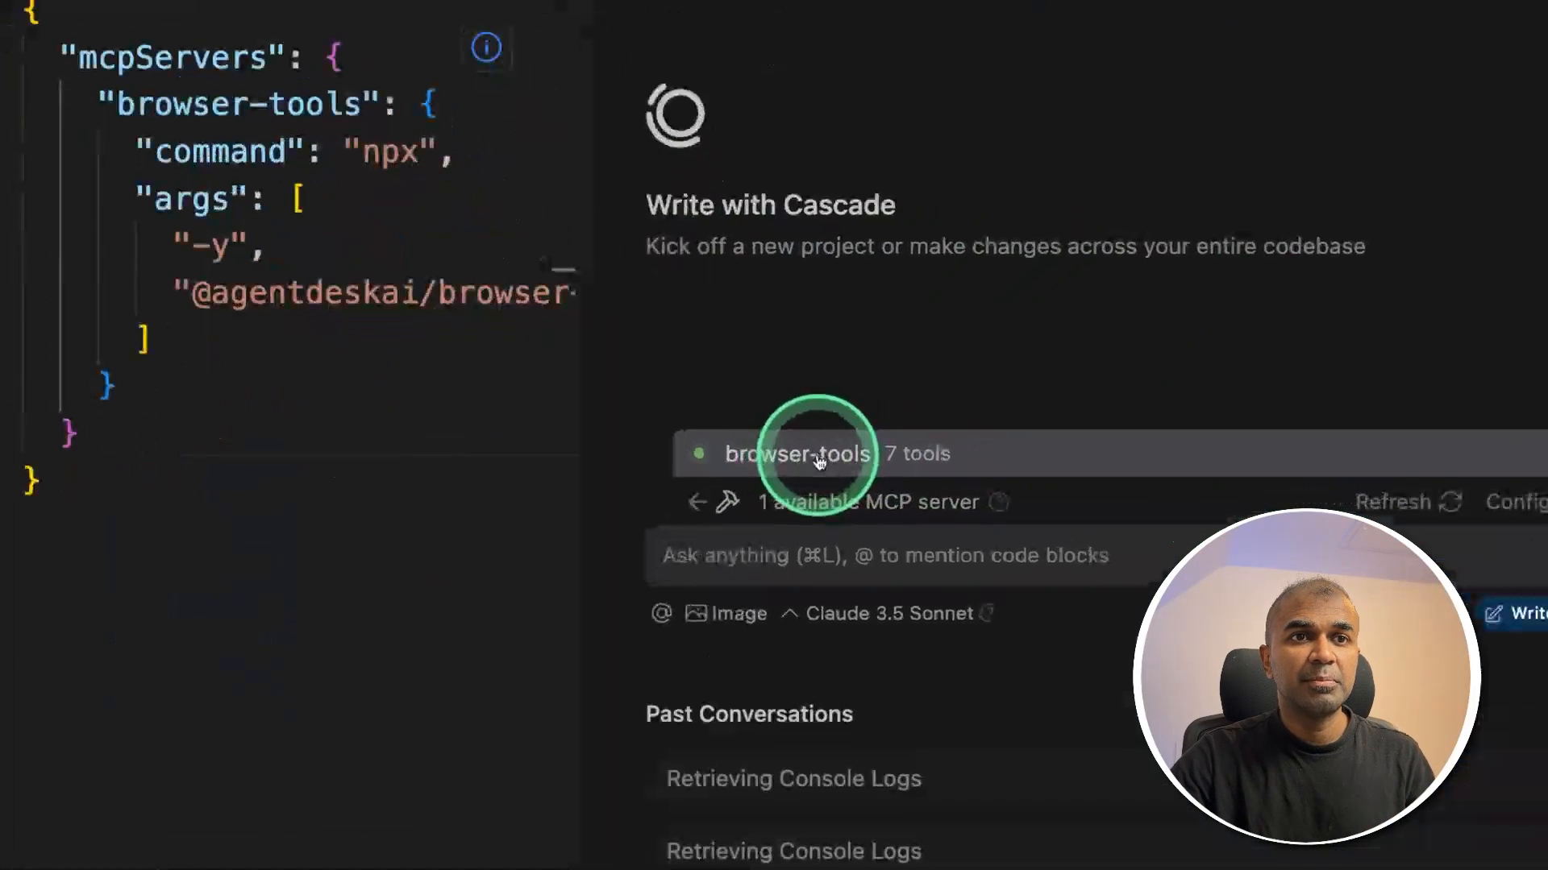
click(796, 455)
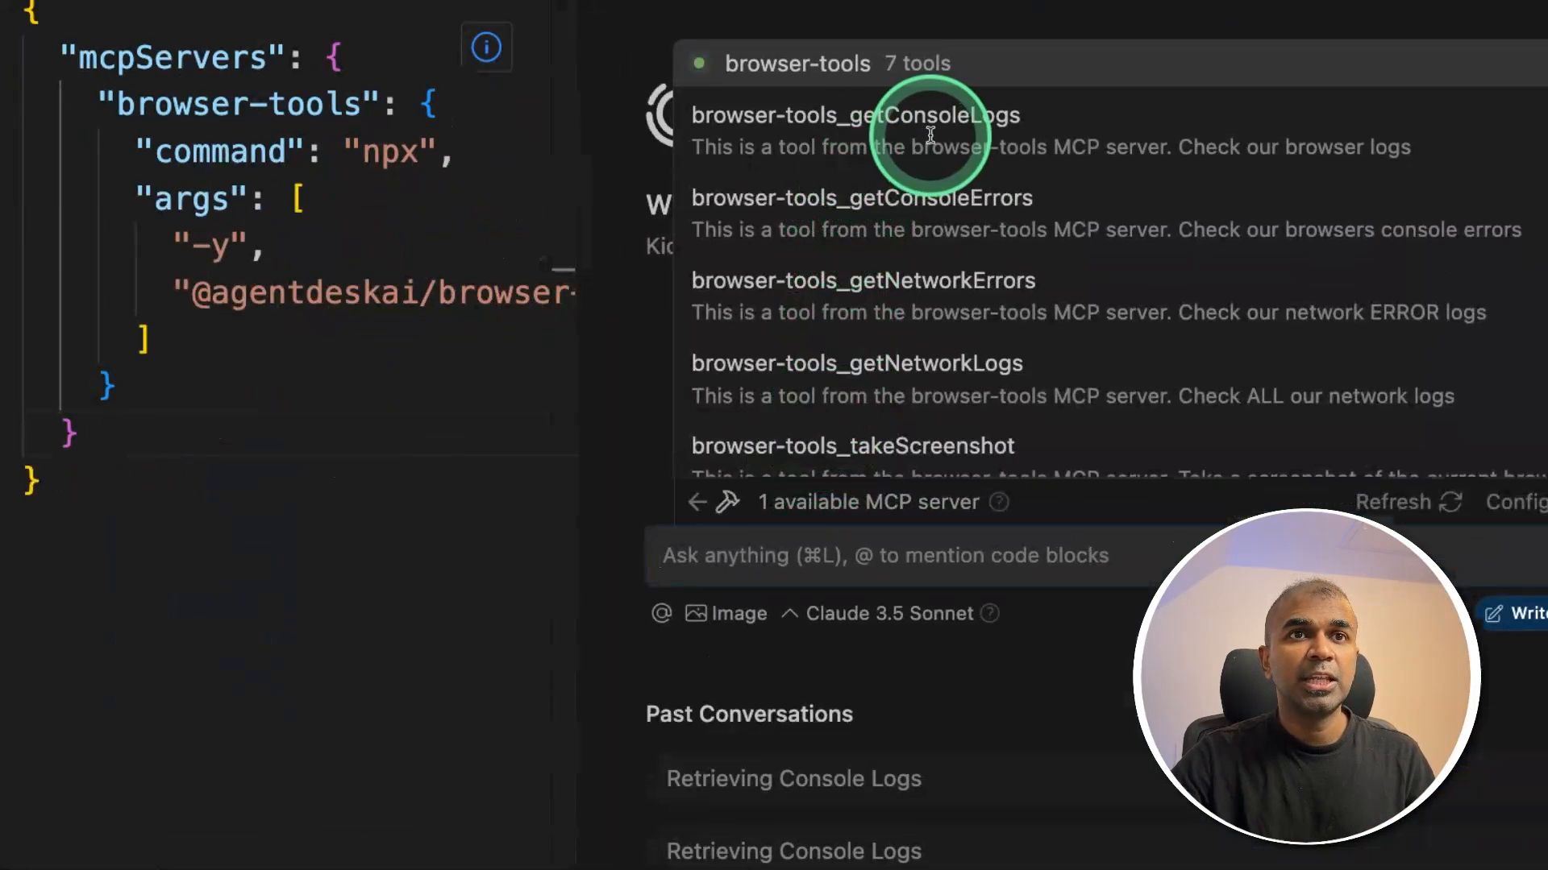
mouse_move(855, 124)
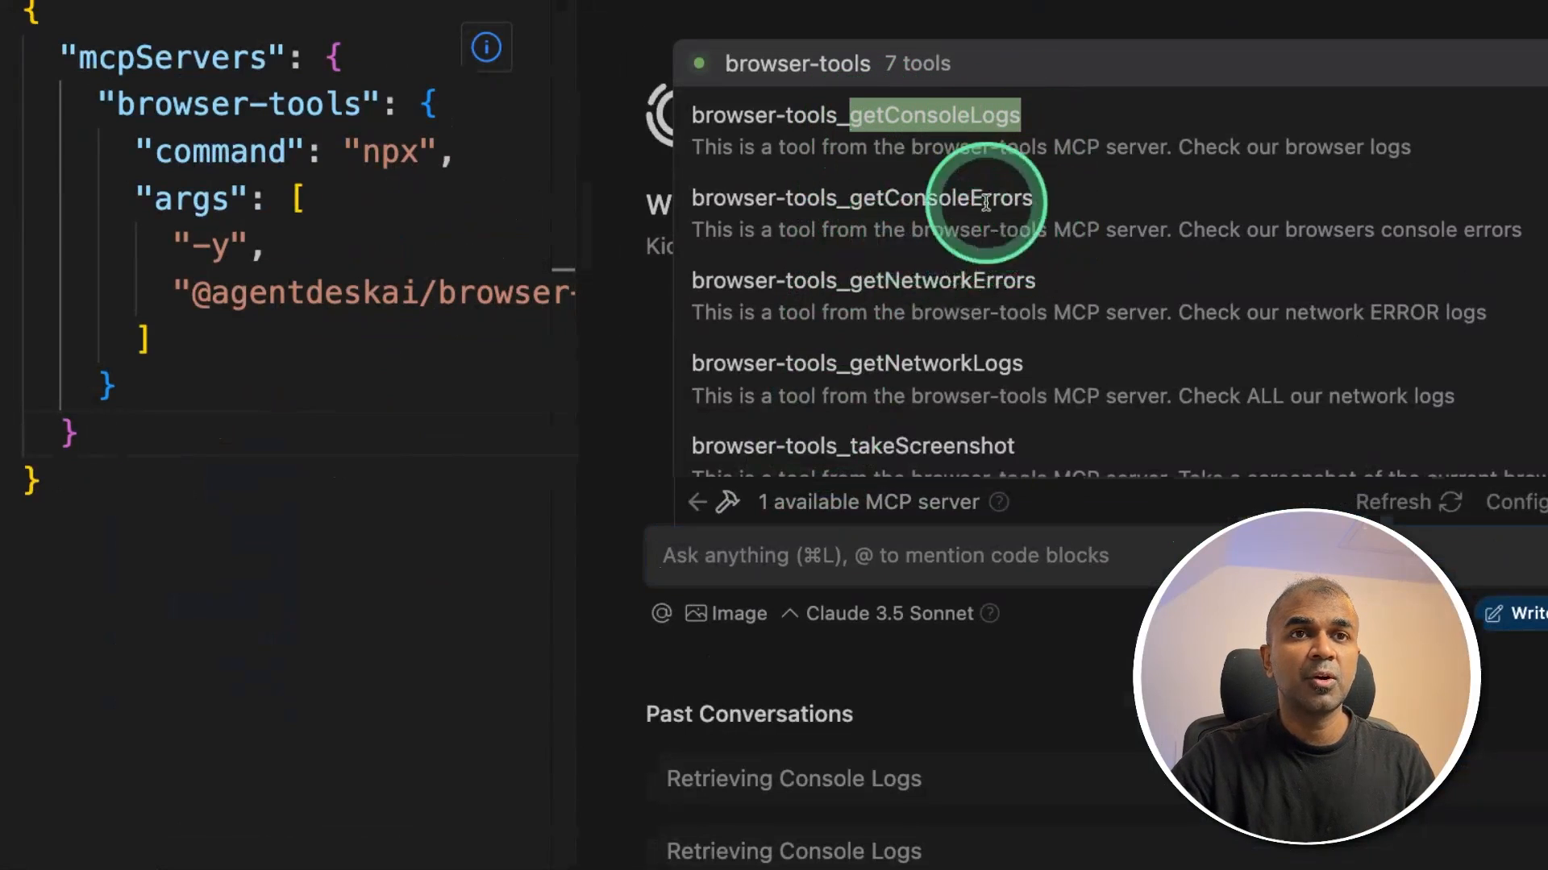
scroll(down, 3)
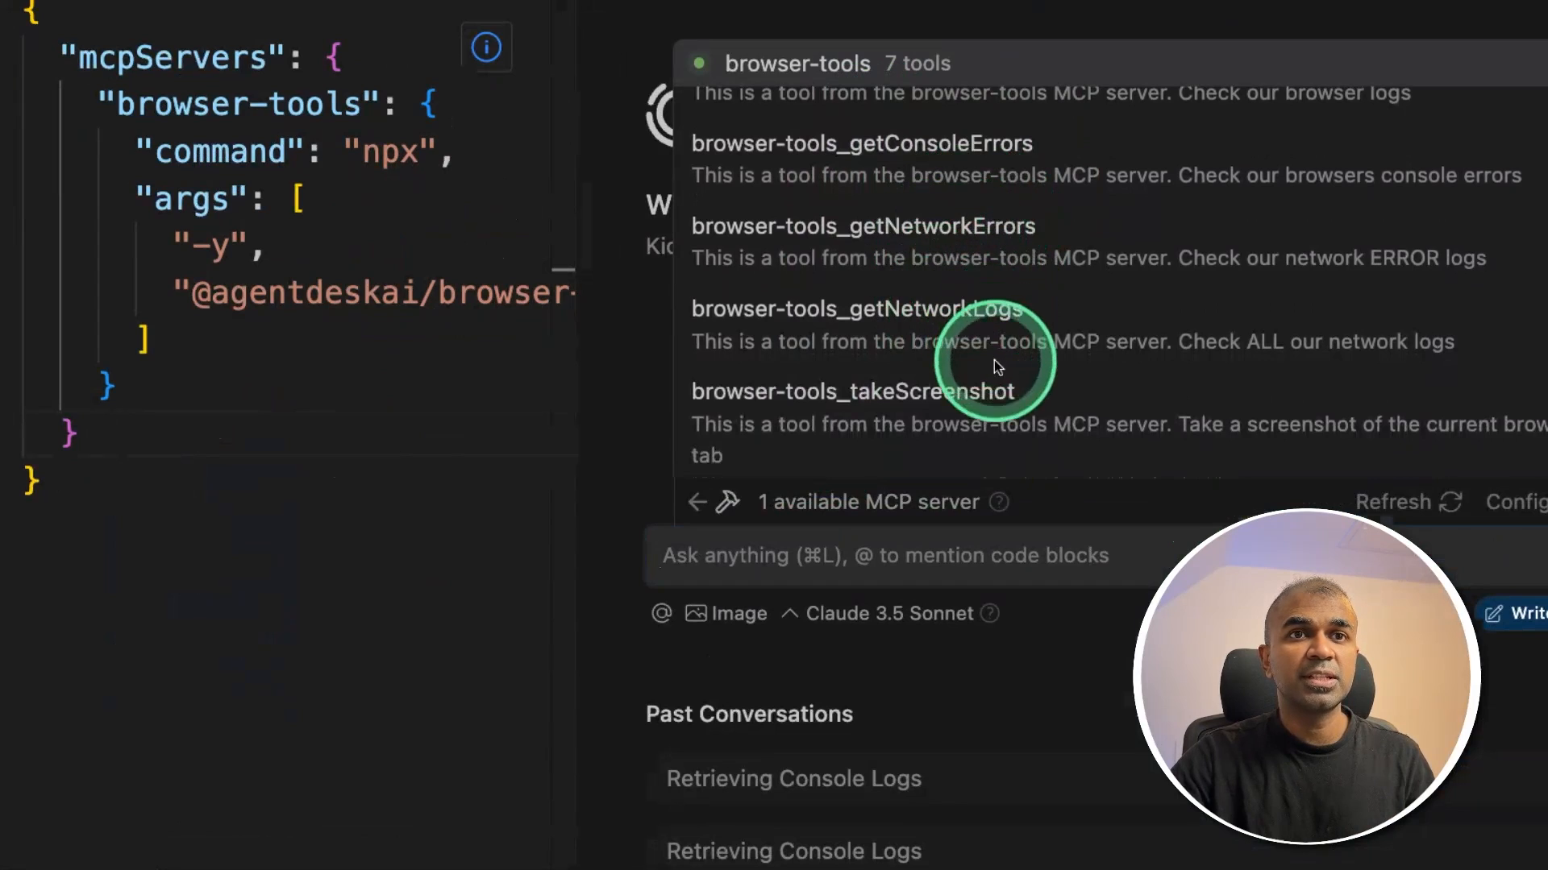
scroll(down, 3)
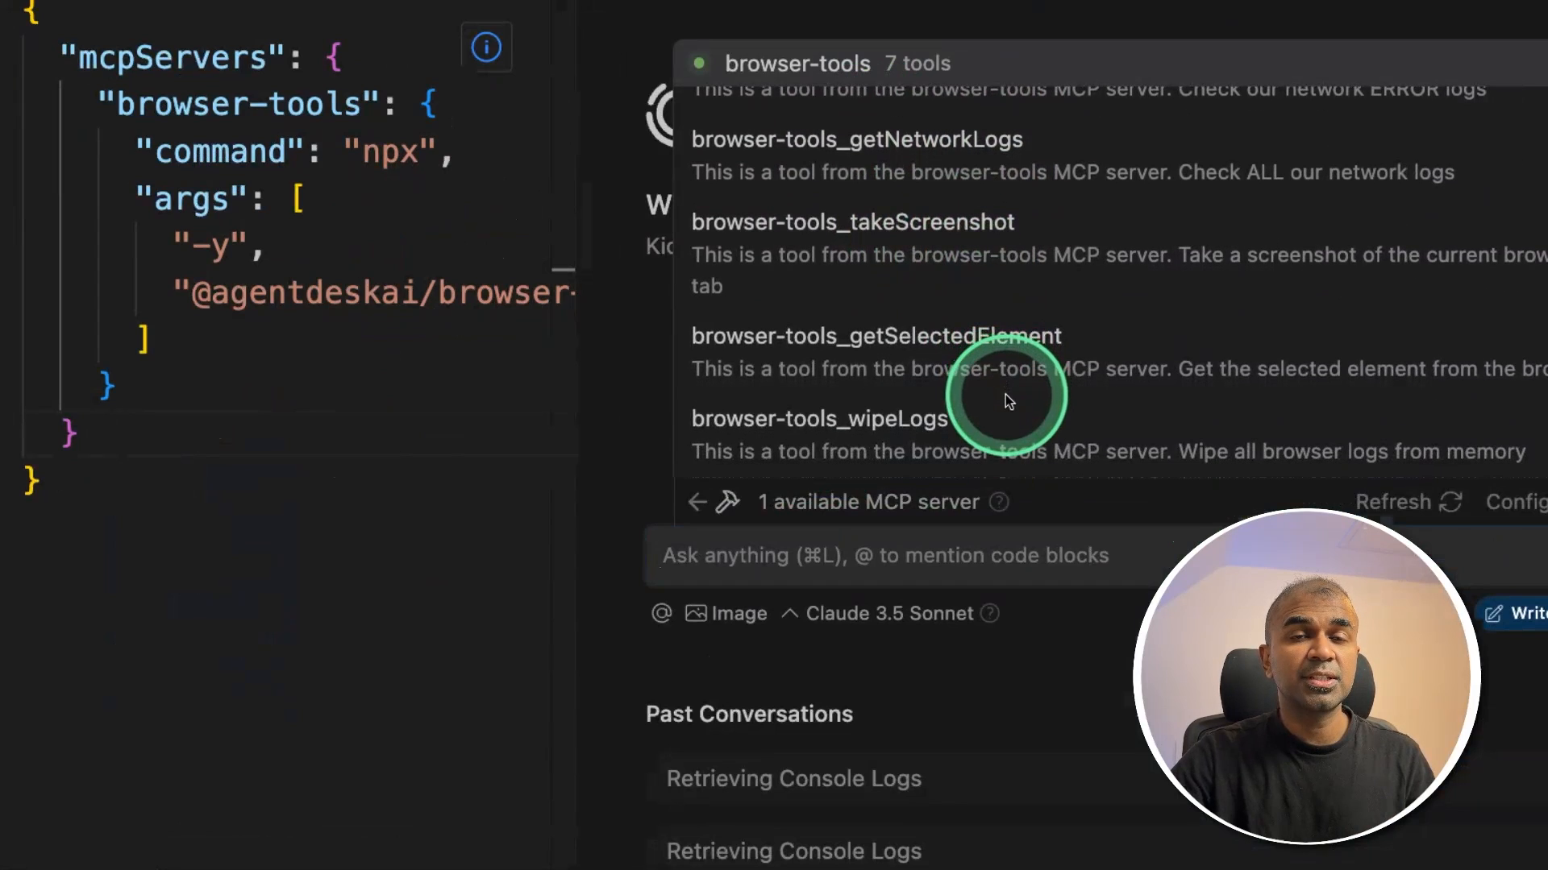
mouse_move(859, 424)
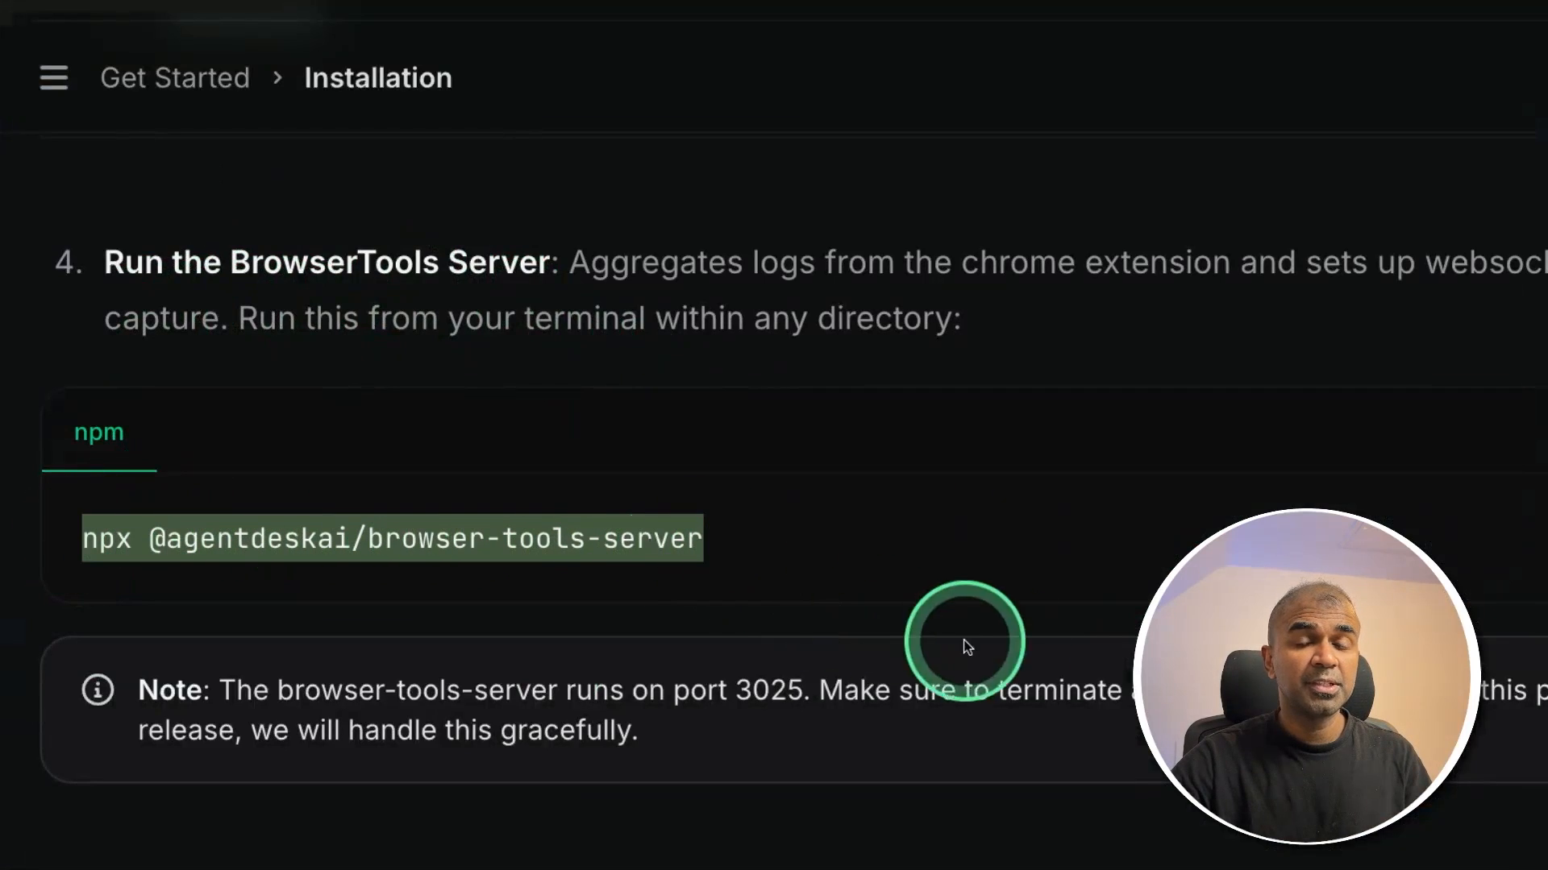
Scroll the BrowserTools docs around the npx browser-tools-server run step.
scroll(up, 3)
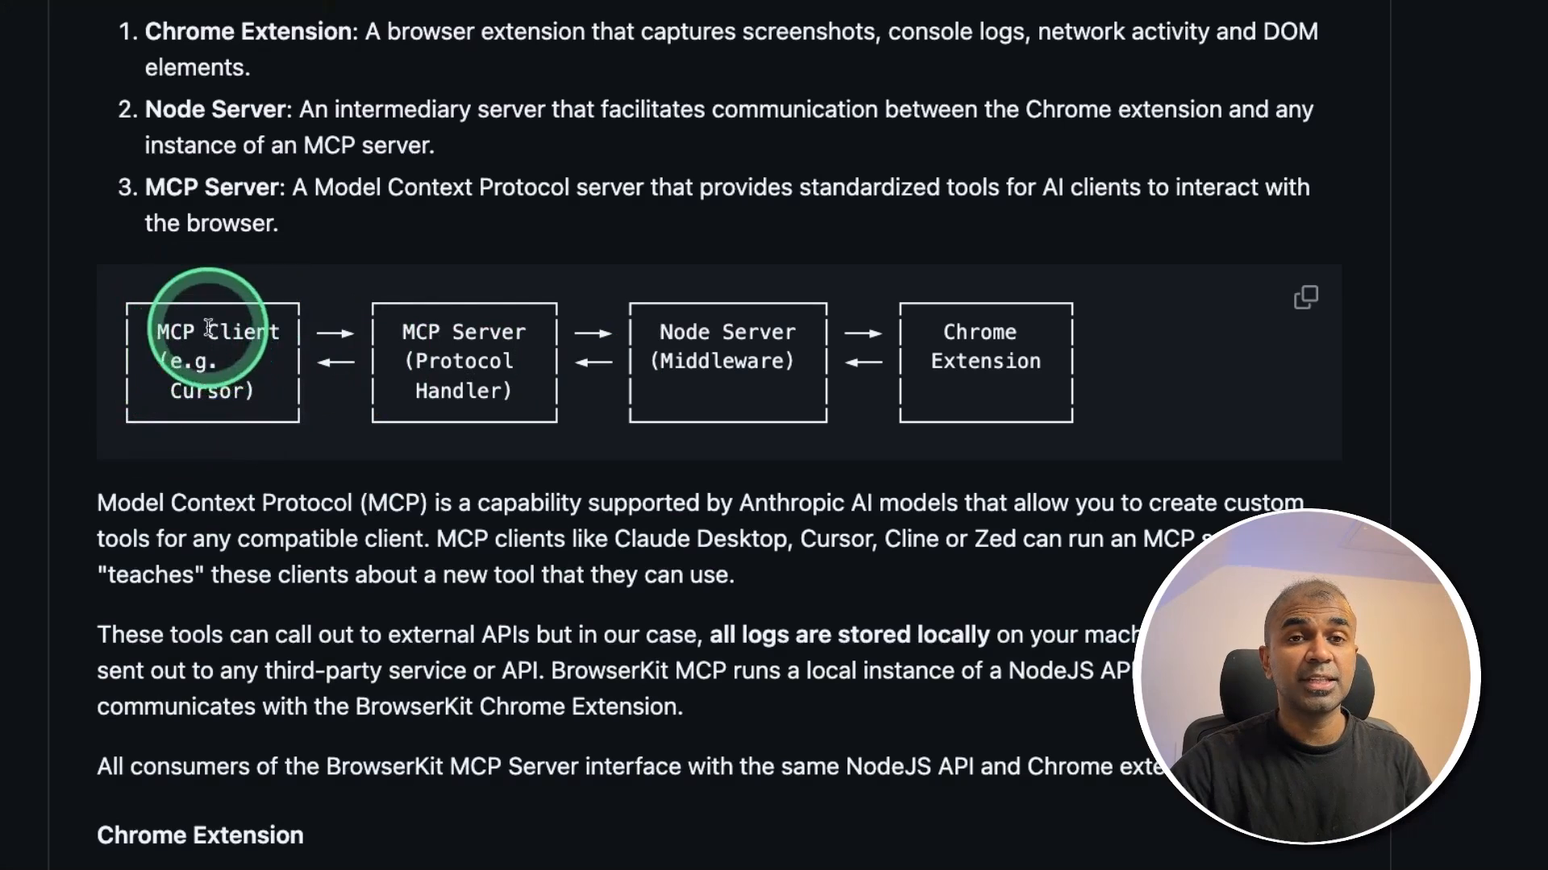
mouse_move(438, 388)
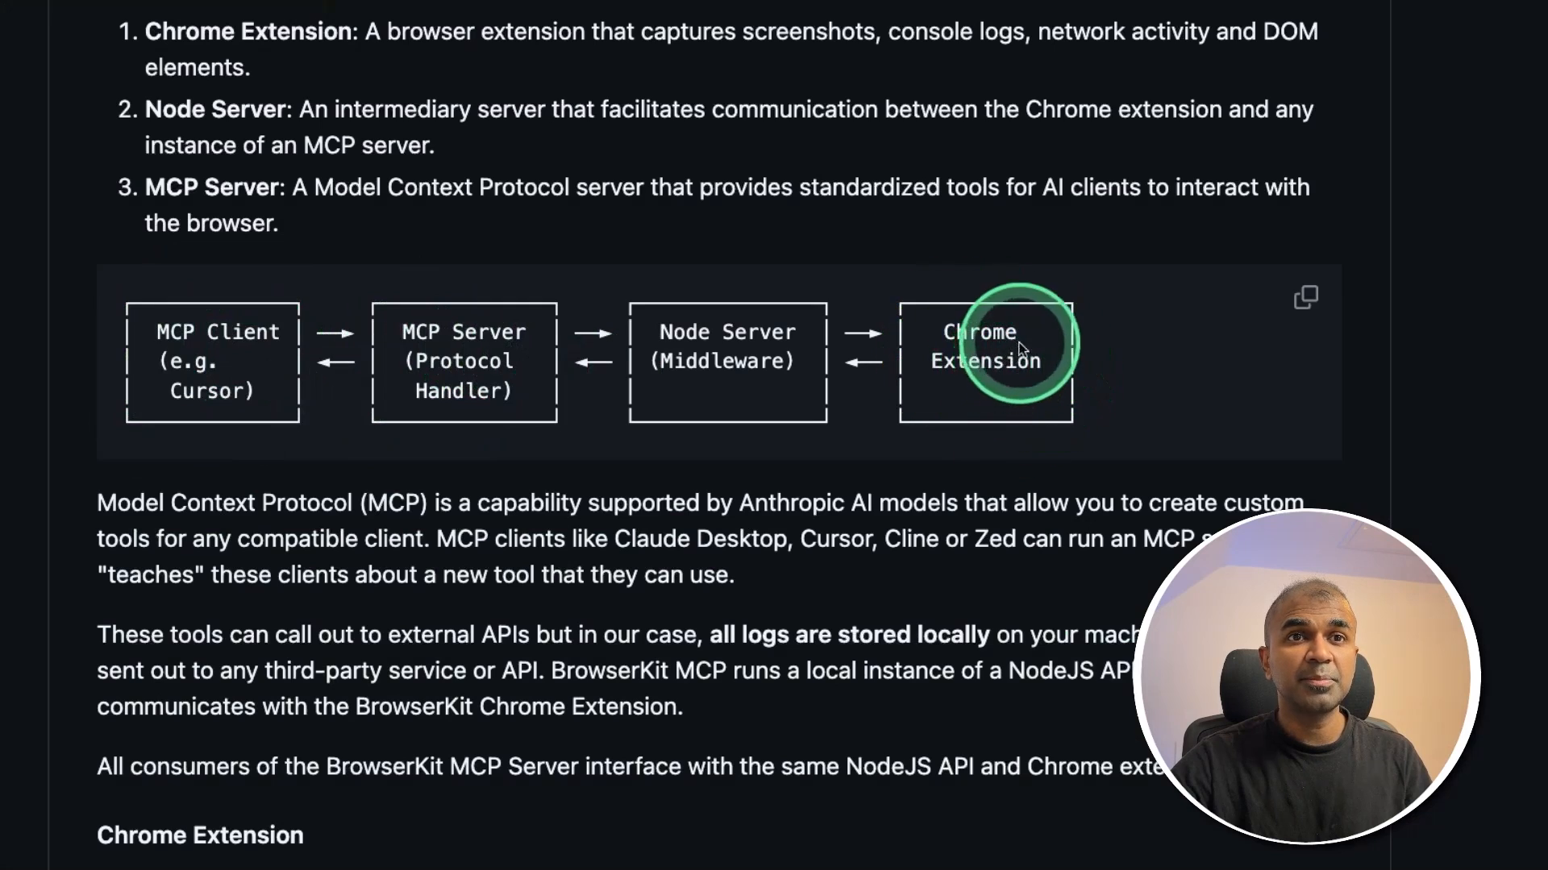
mouse_move(692, 384)
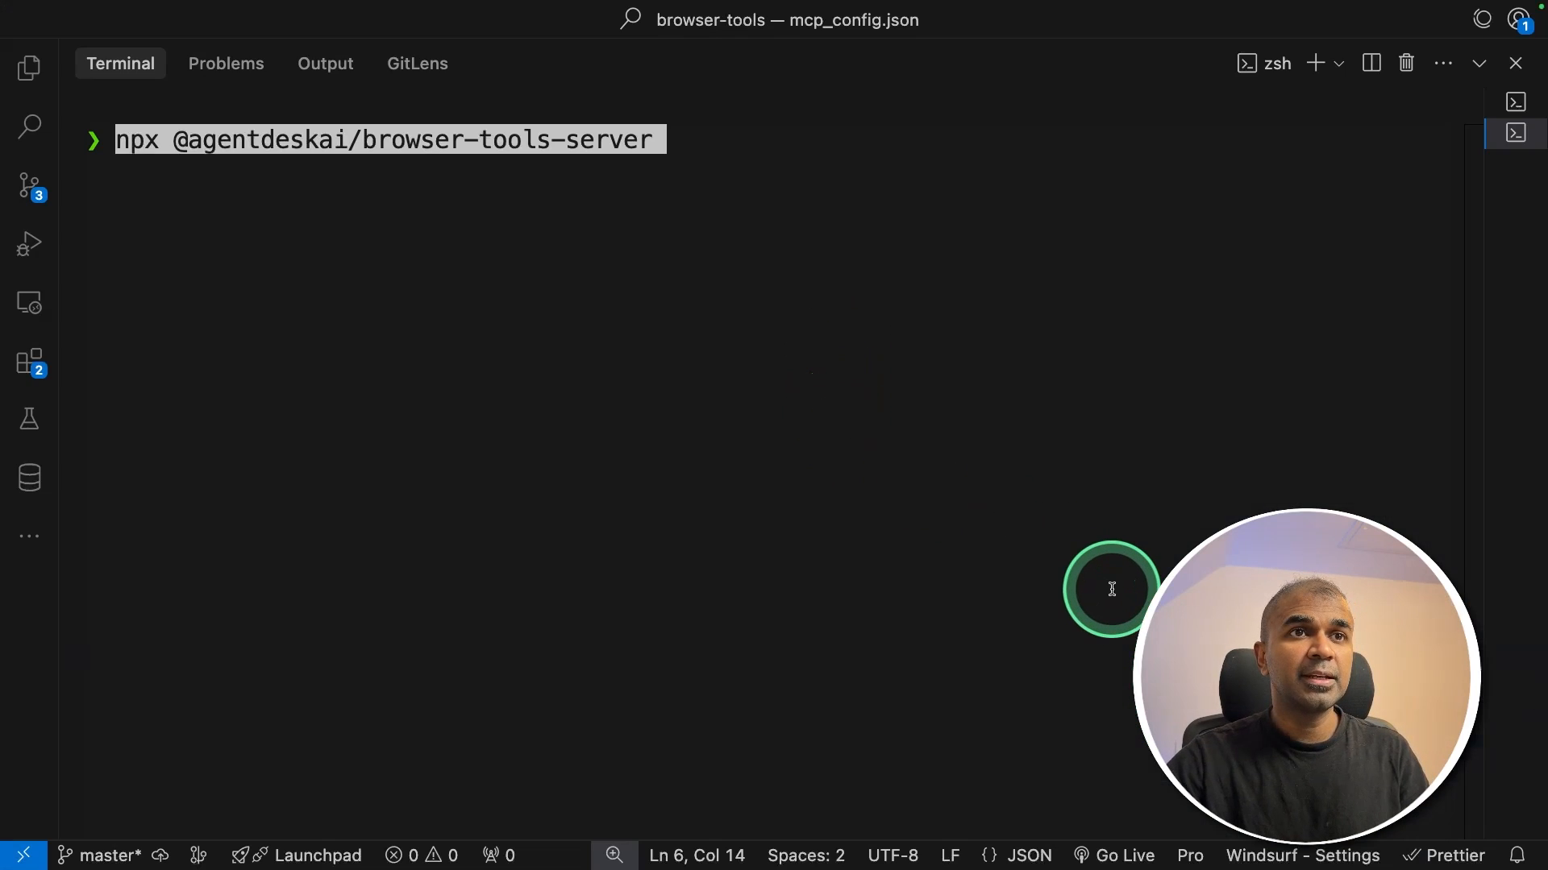
key(Return)
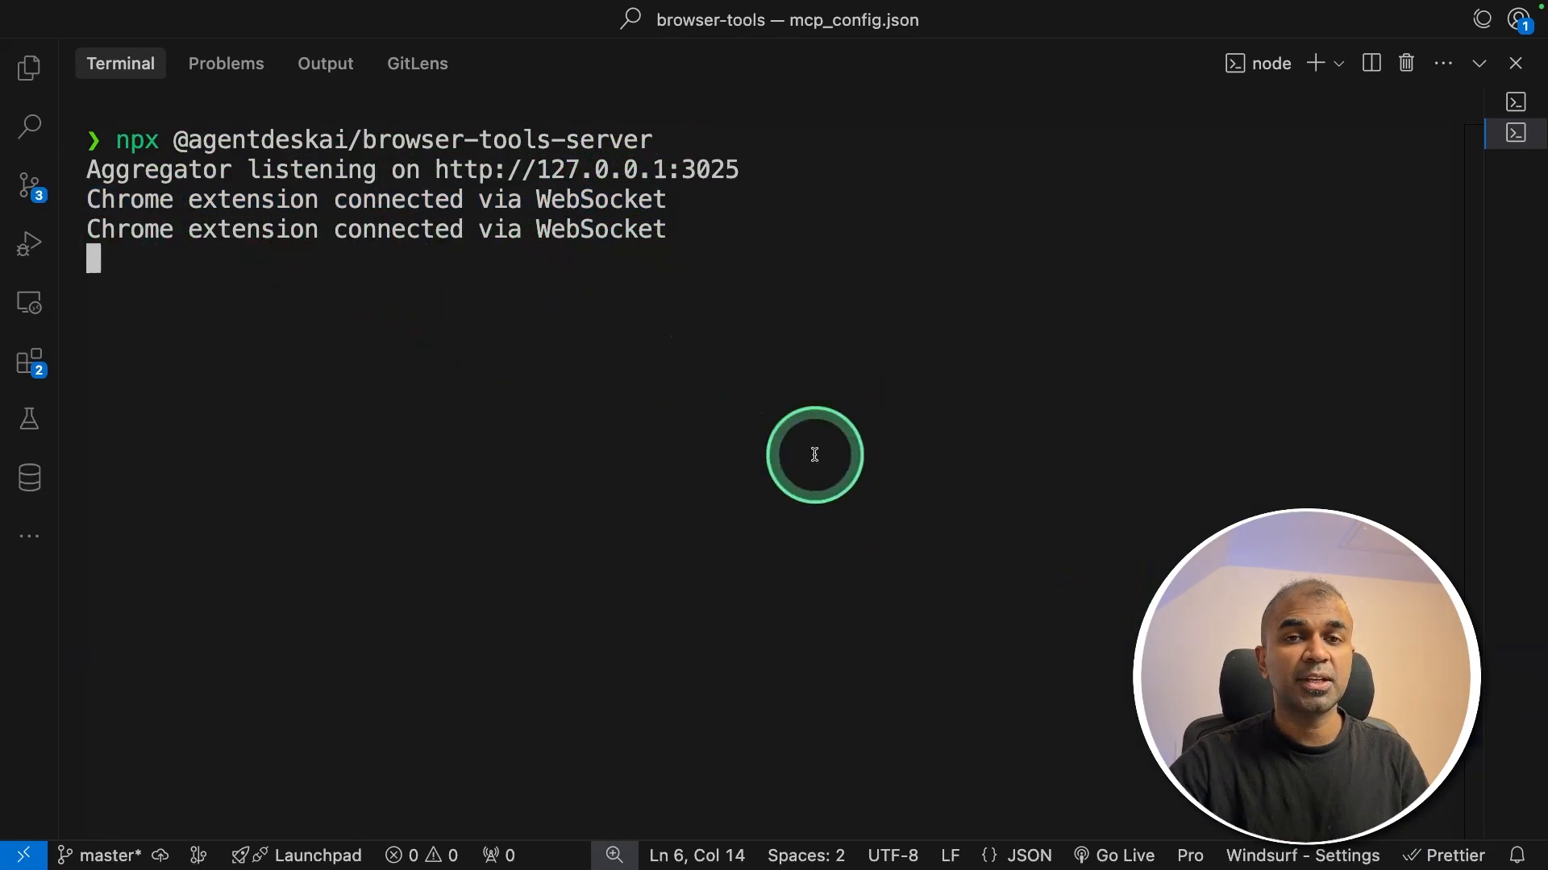
click(29, 67)
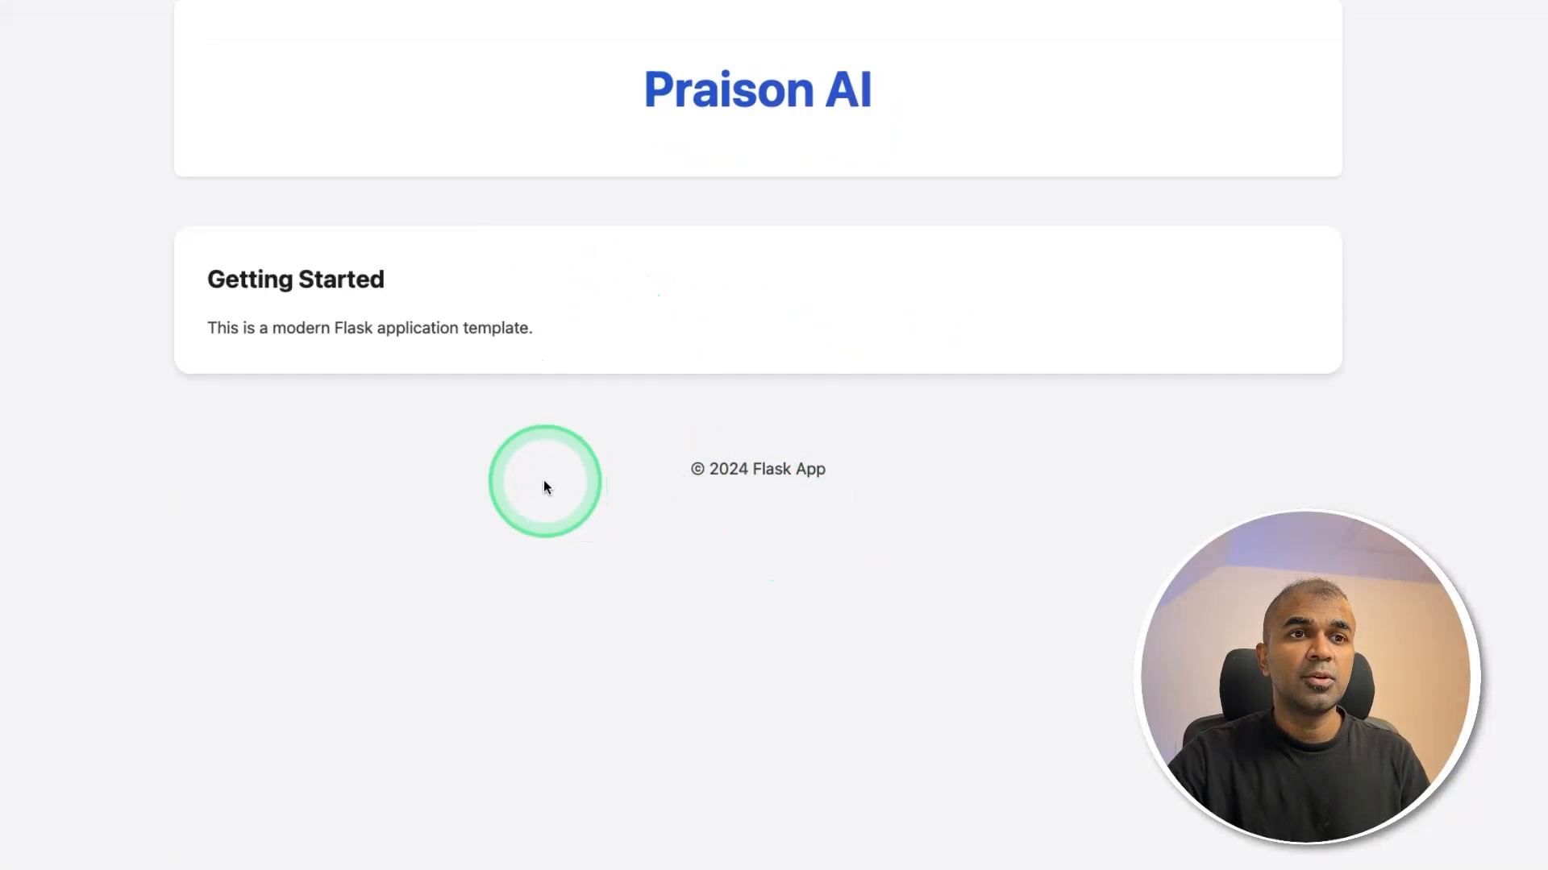
Inspect the Flask page and show the BrowserToolsMCP developer-tools panel with its screenshot and log actions.
right_click(544, 482)
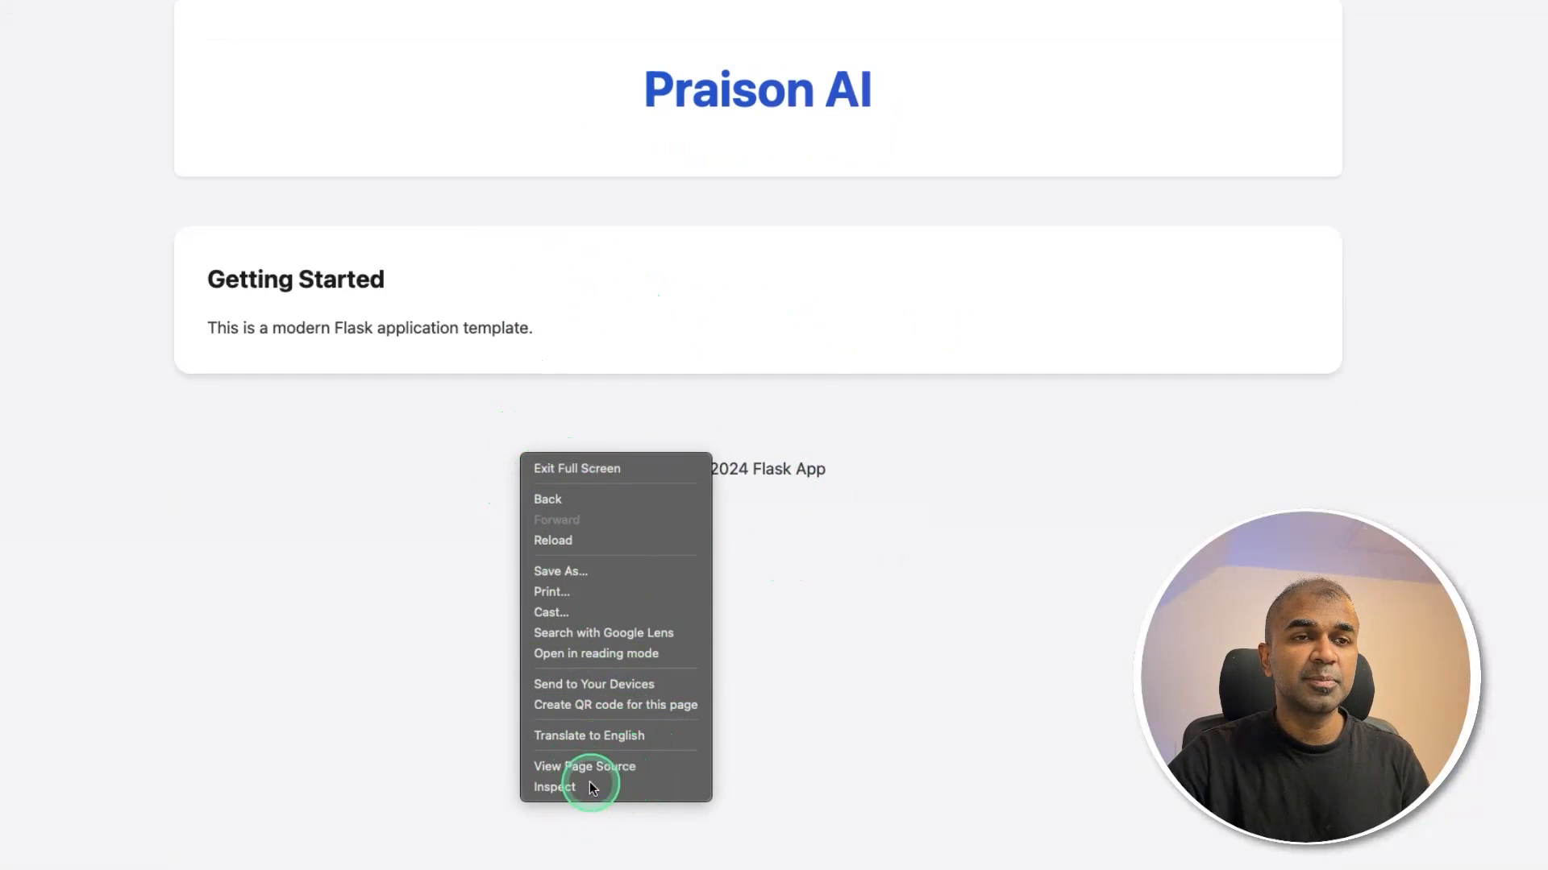
click(553, 787)
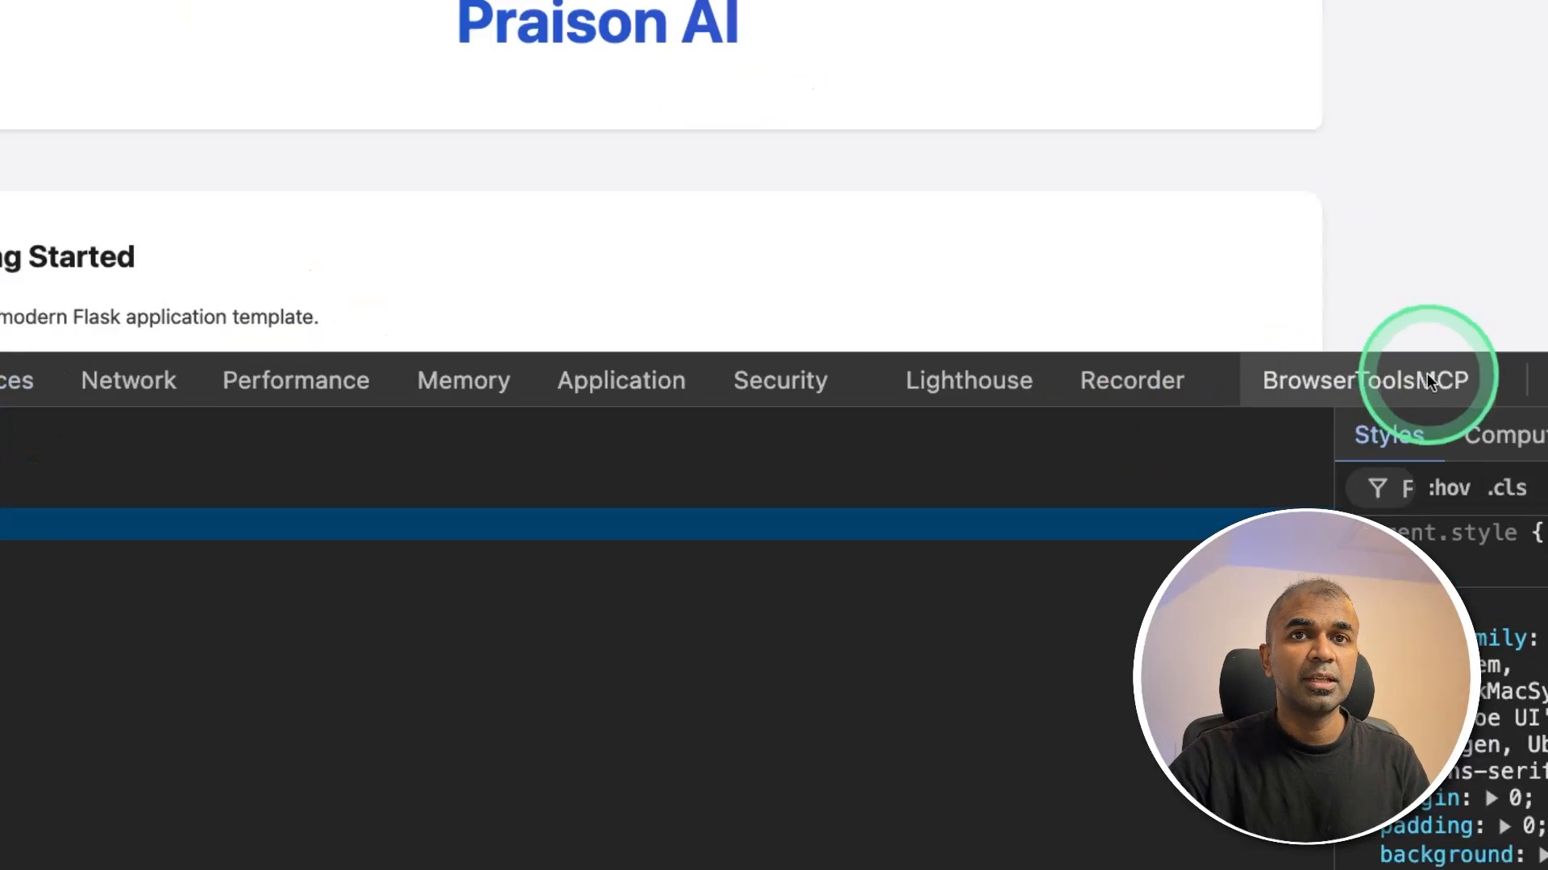
click(1343, 380)
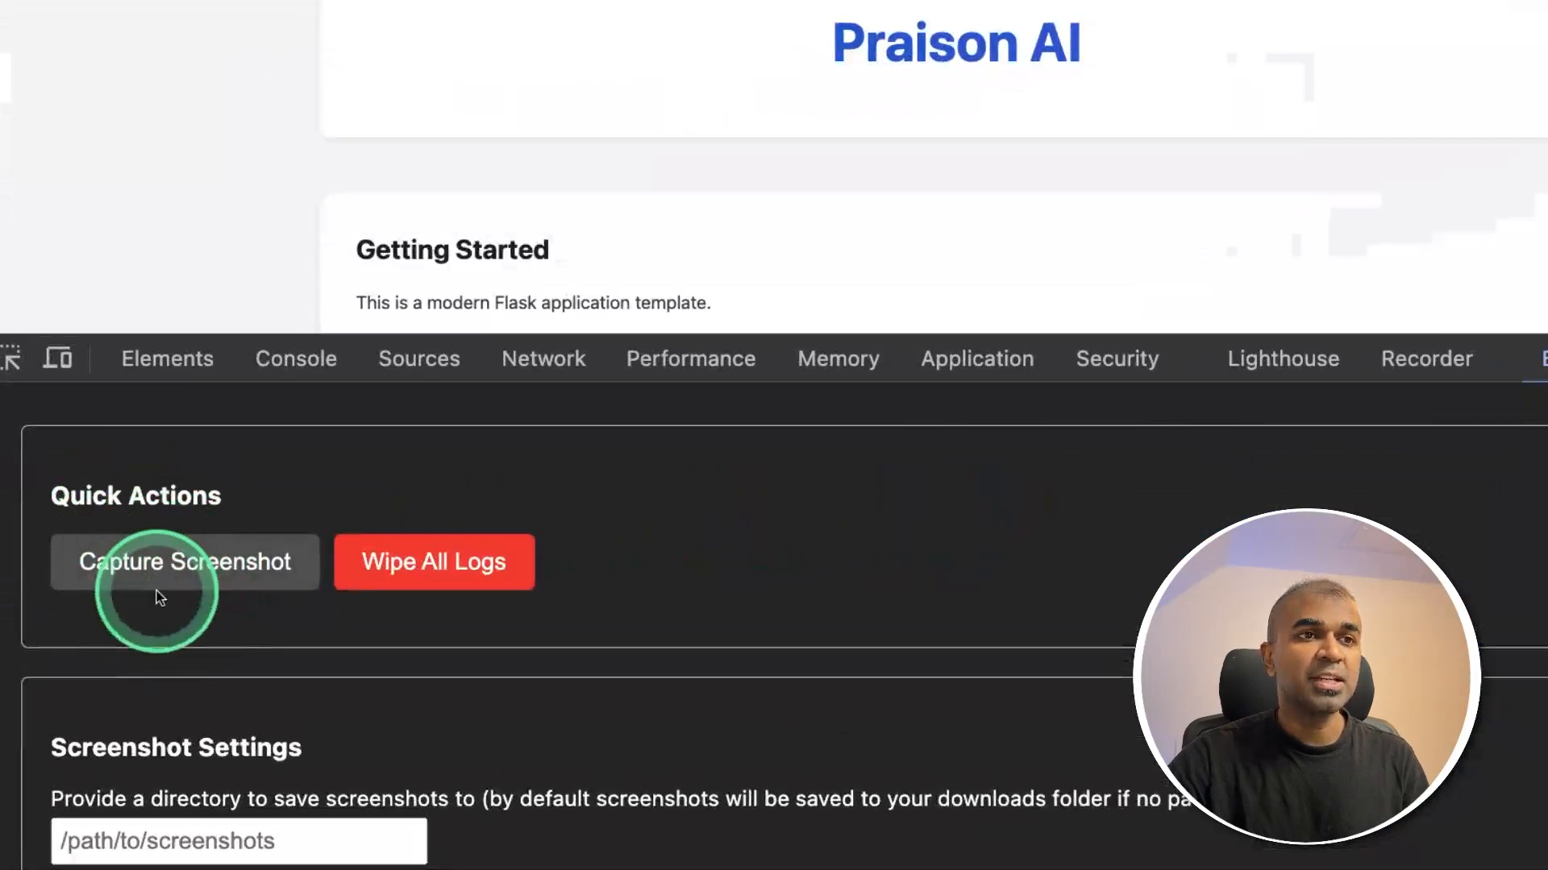
scroll(down, 3)
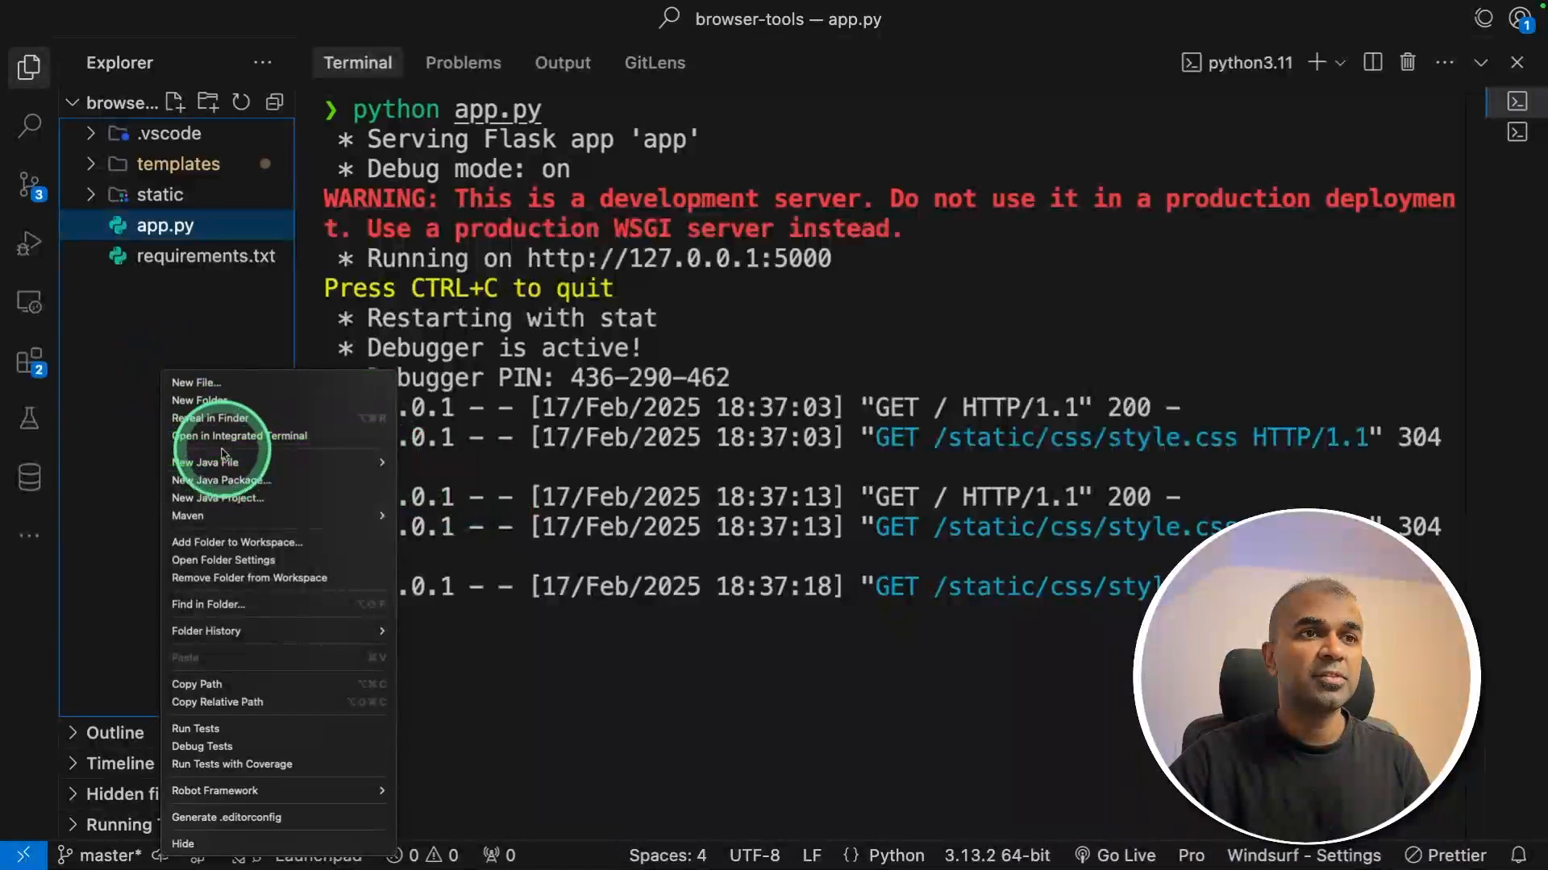
click(197, 383)
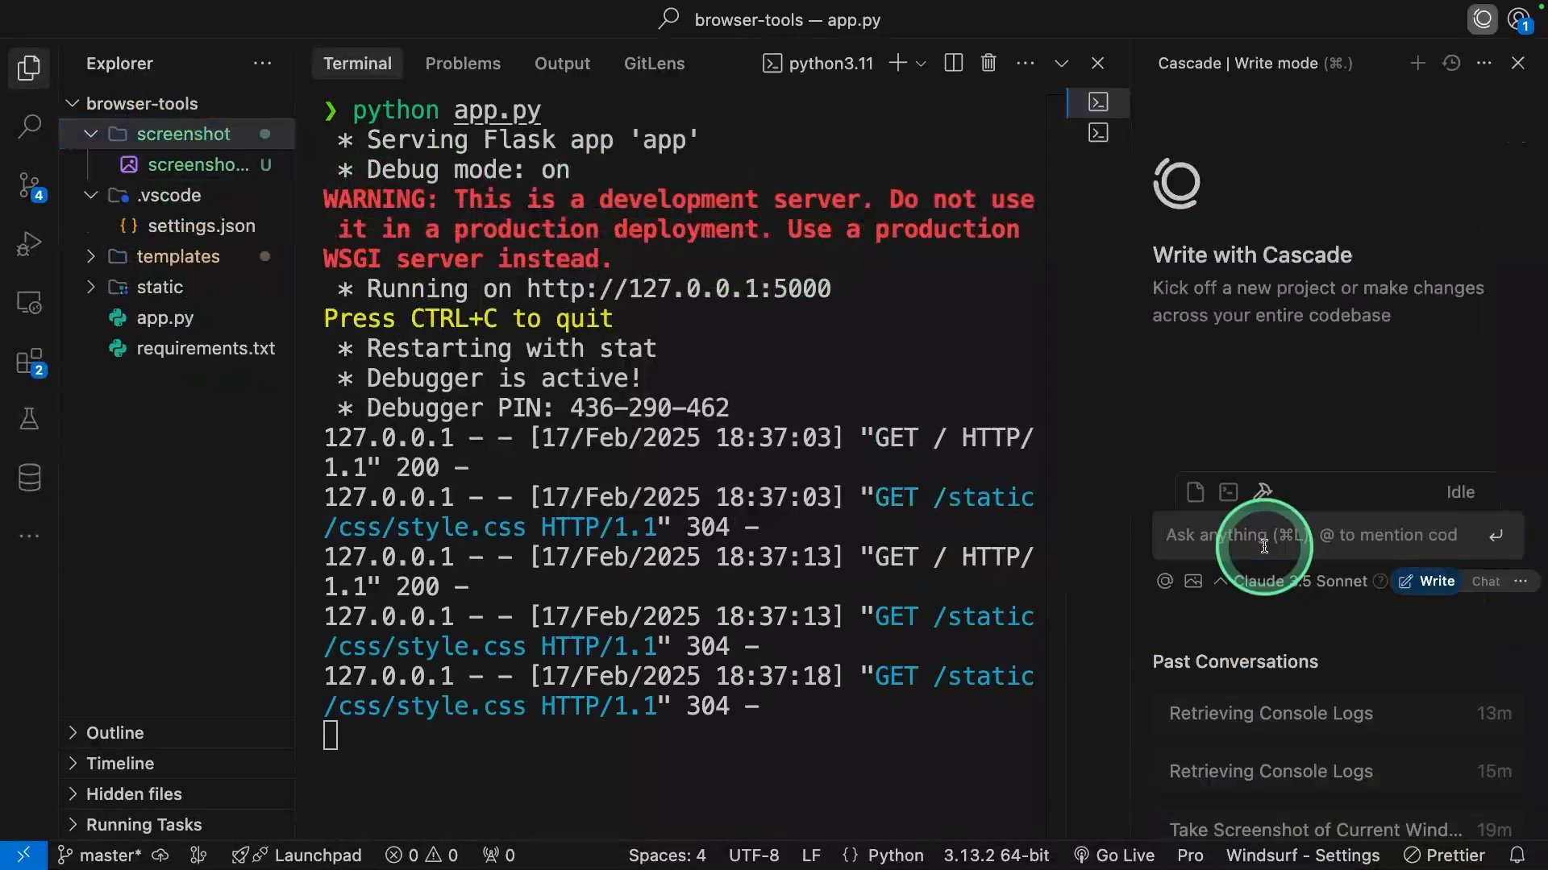
text(@screenshot-2025-02-17T18-37-59-061Z.png #)
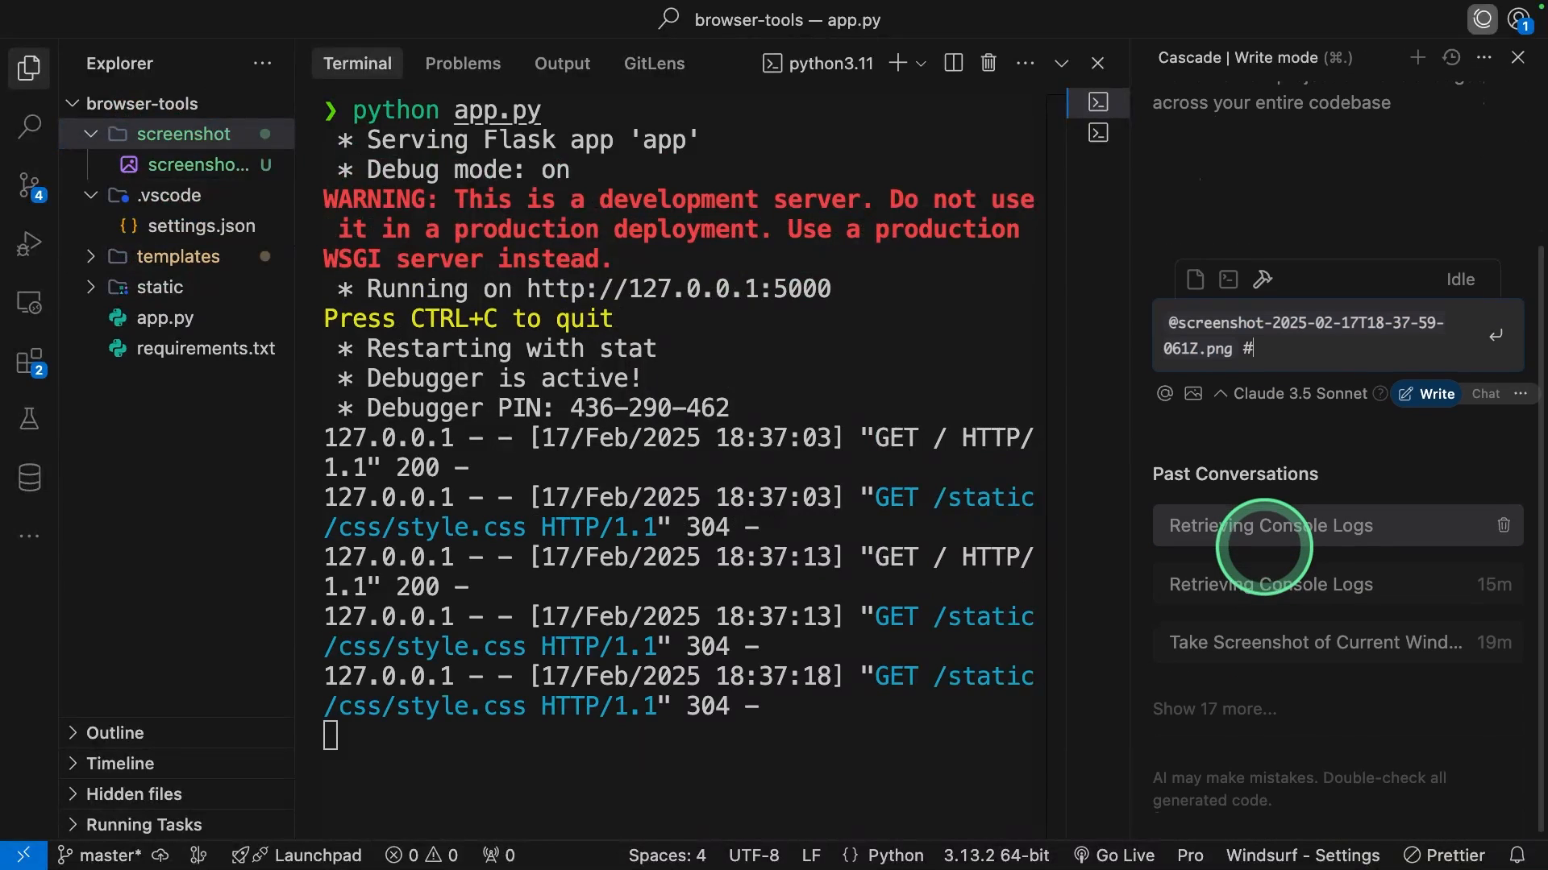
text(ask it to)
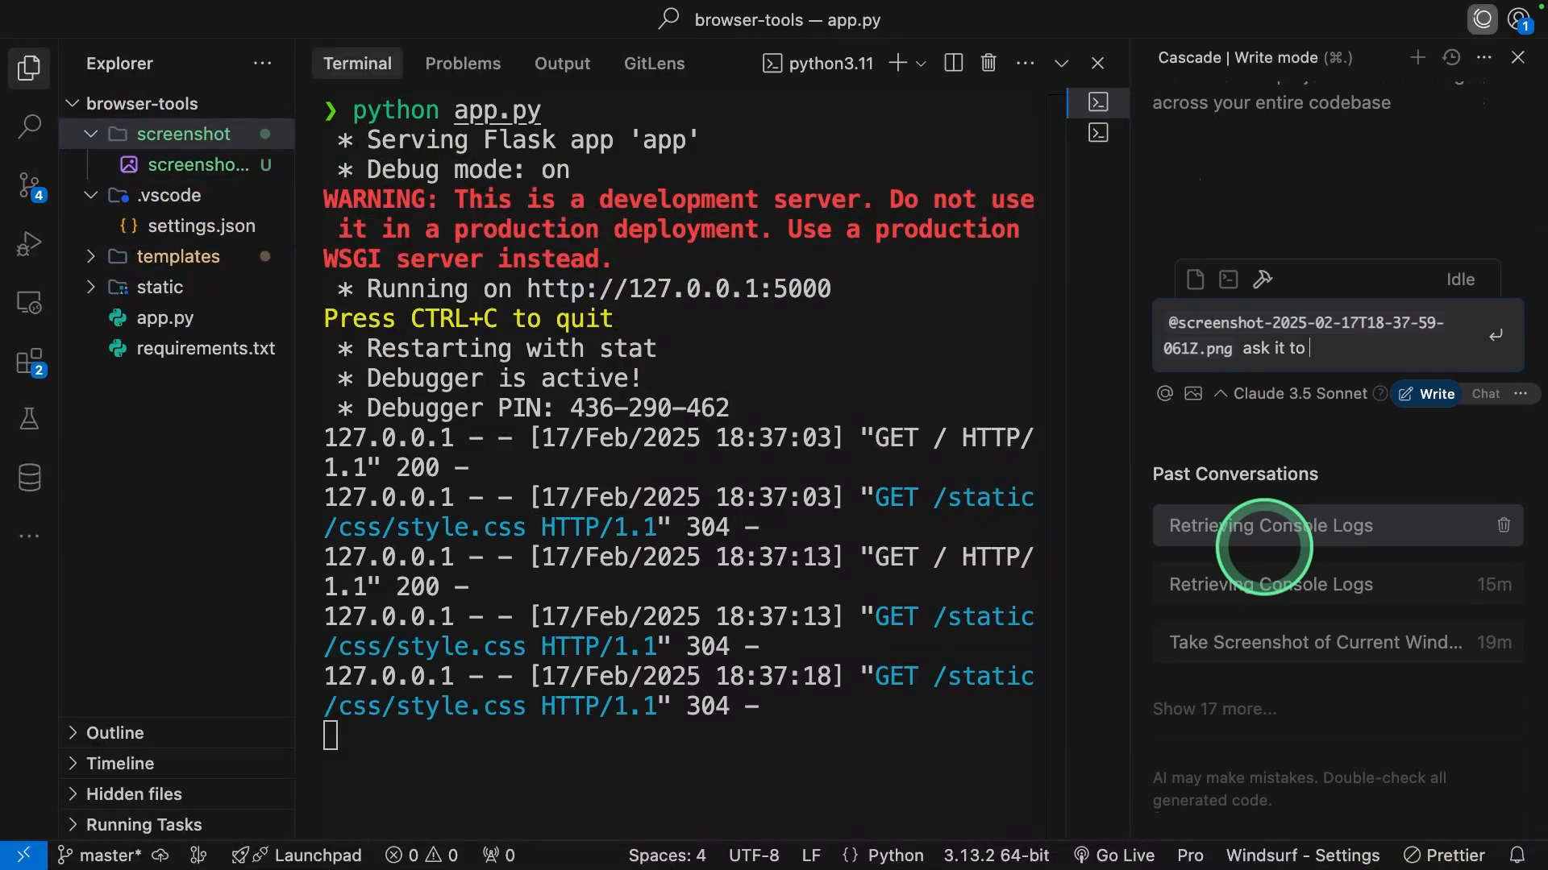
text(optimise the page with col)
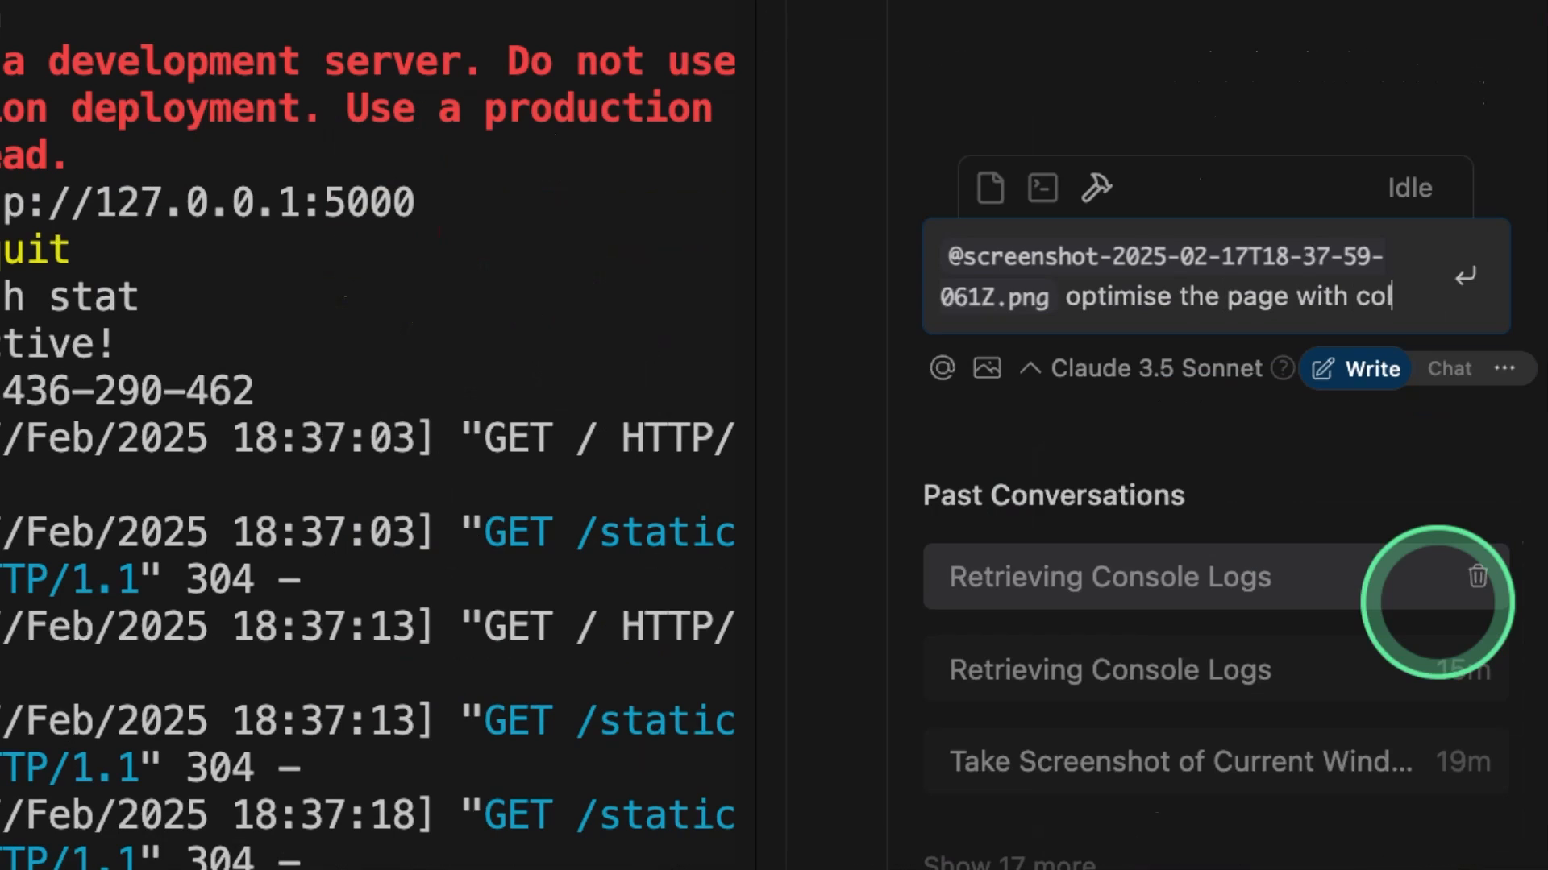
key(Return)
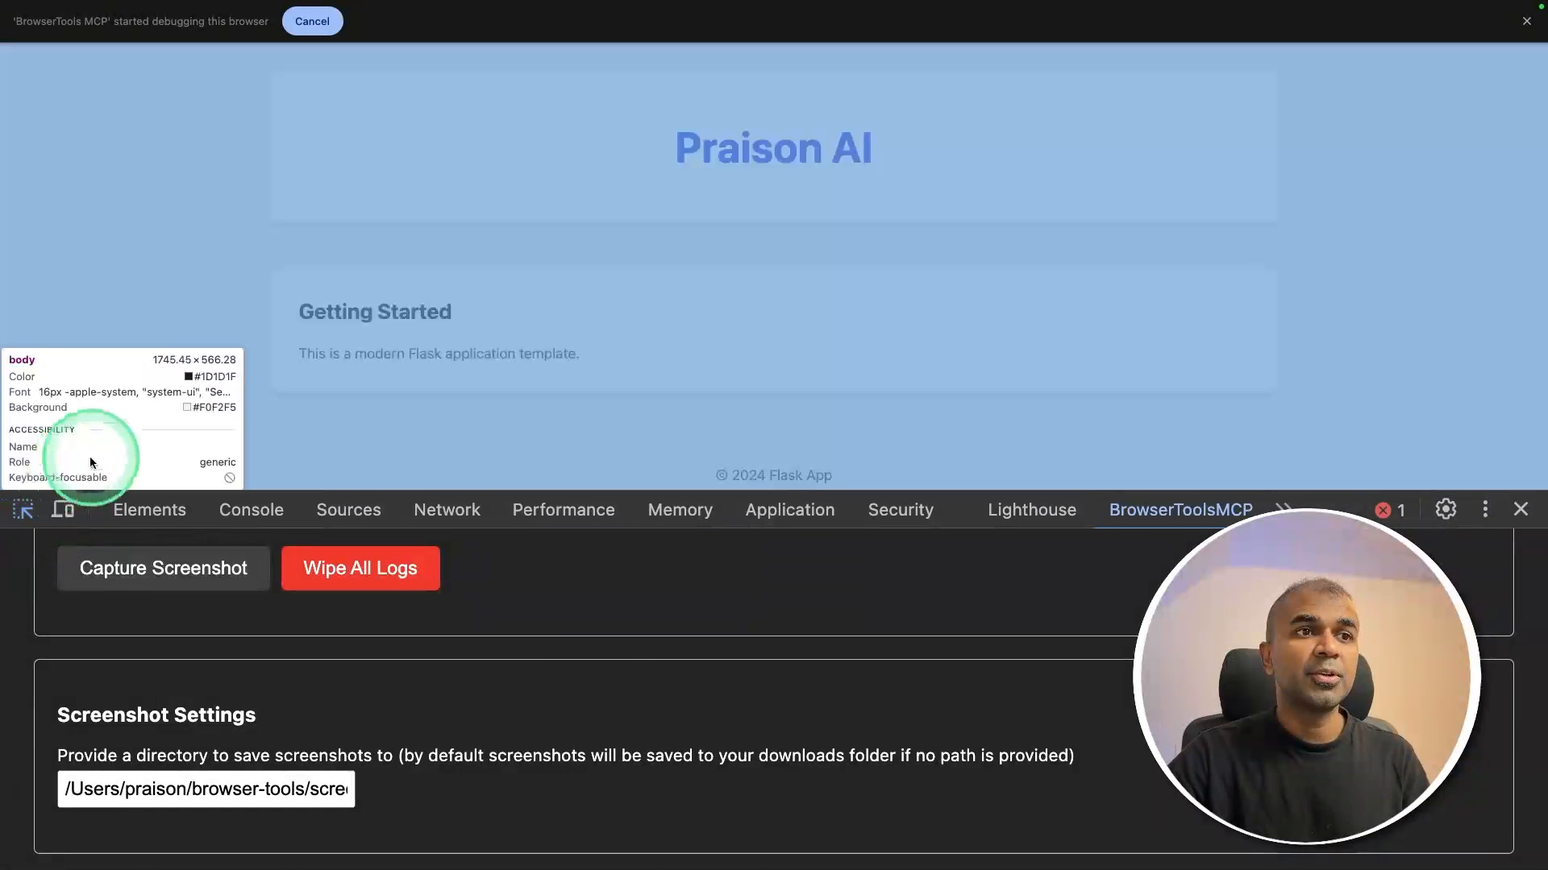
Select the main 'Praison AI' heading in Chrome for inspection.
click(148, 511)
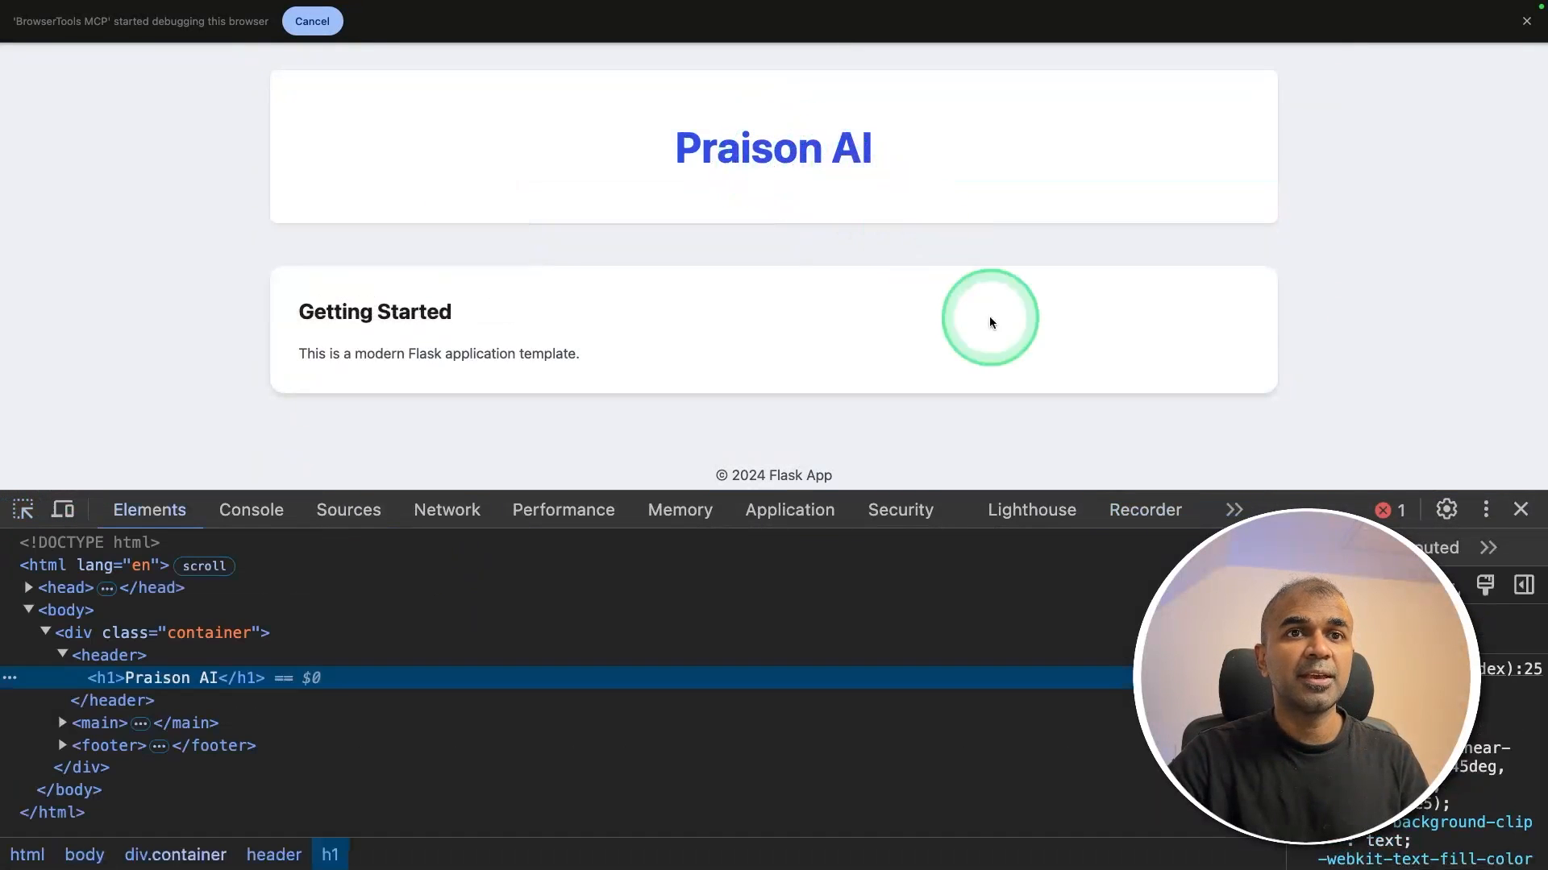
mouse_move(223, 679)
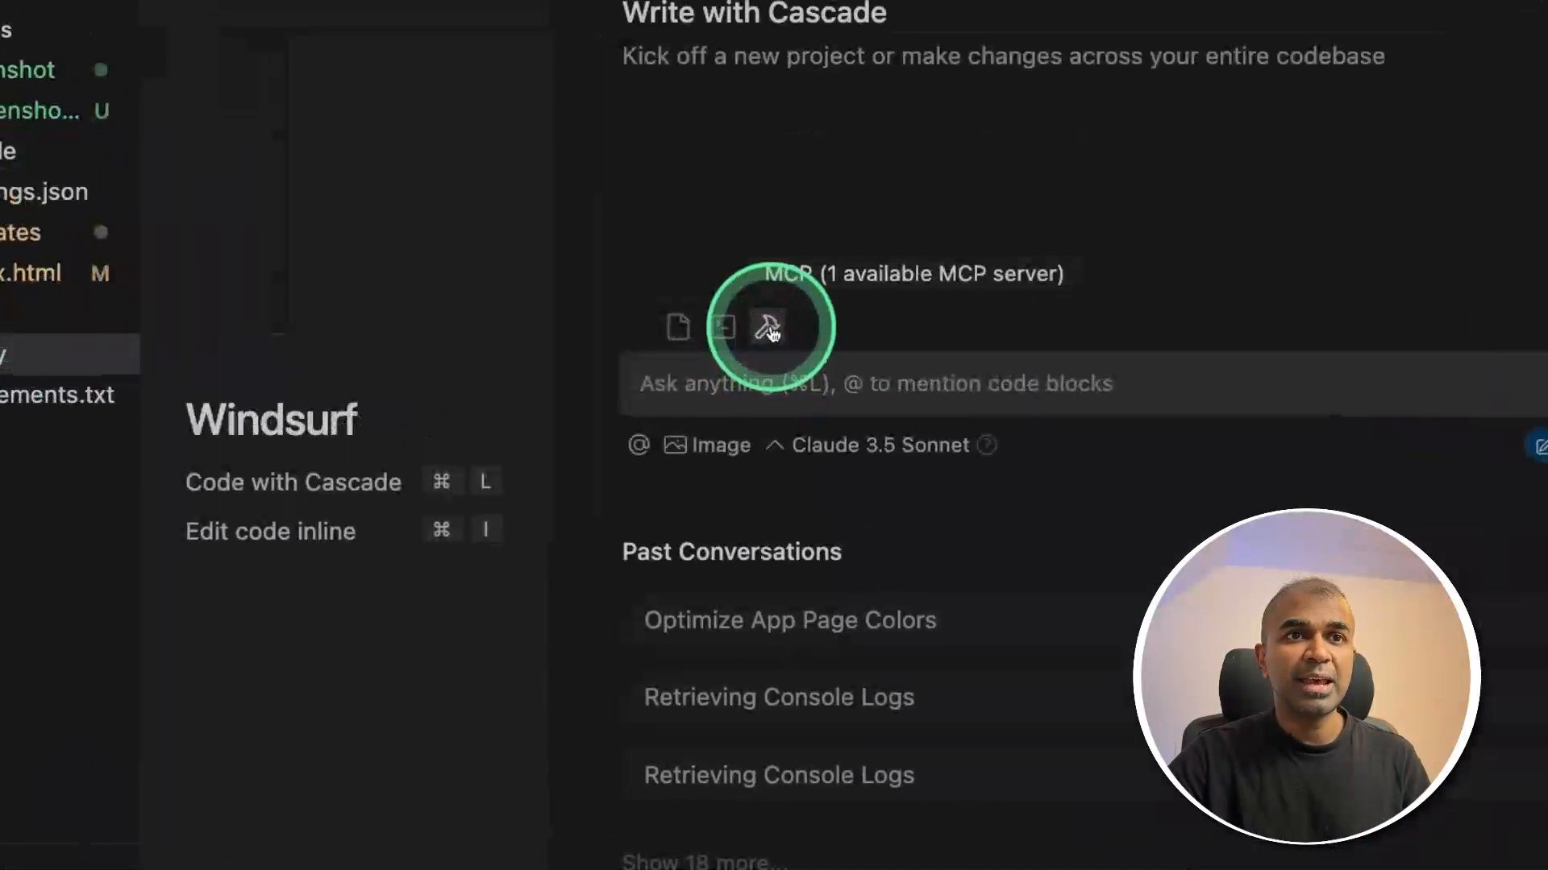
Ask Cascade 'give me the selected element', then have it change that H1 heading's text.
click(767, 328)
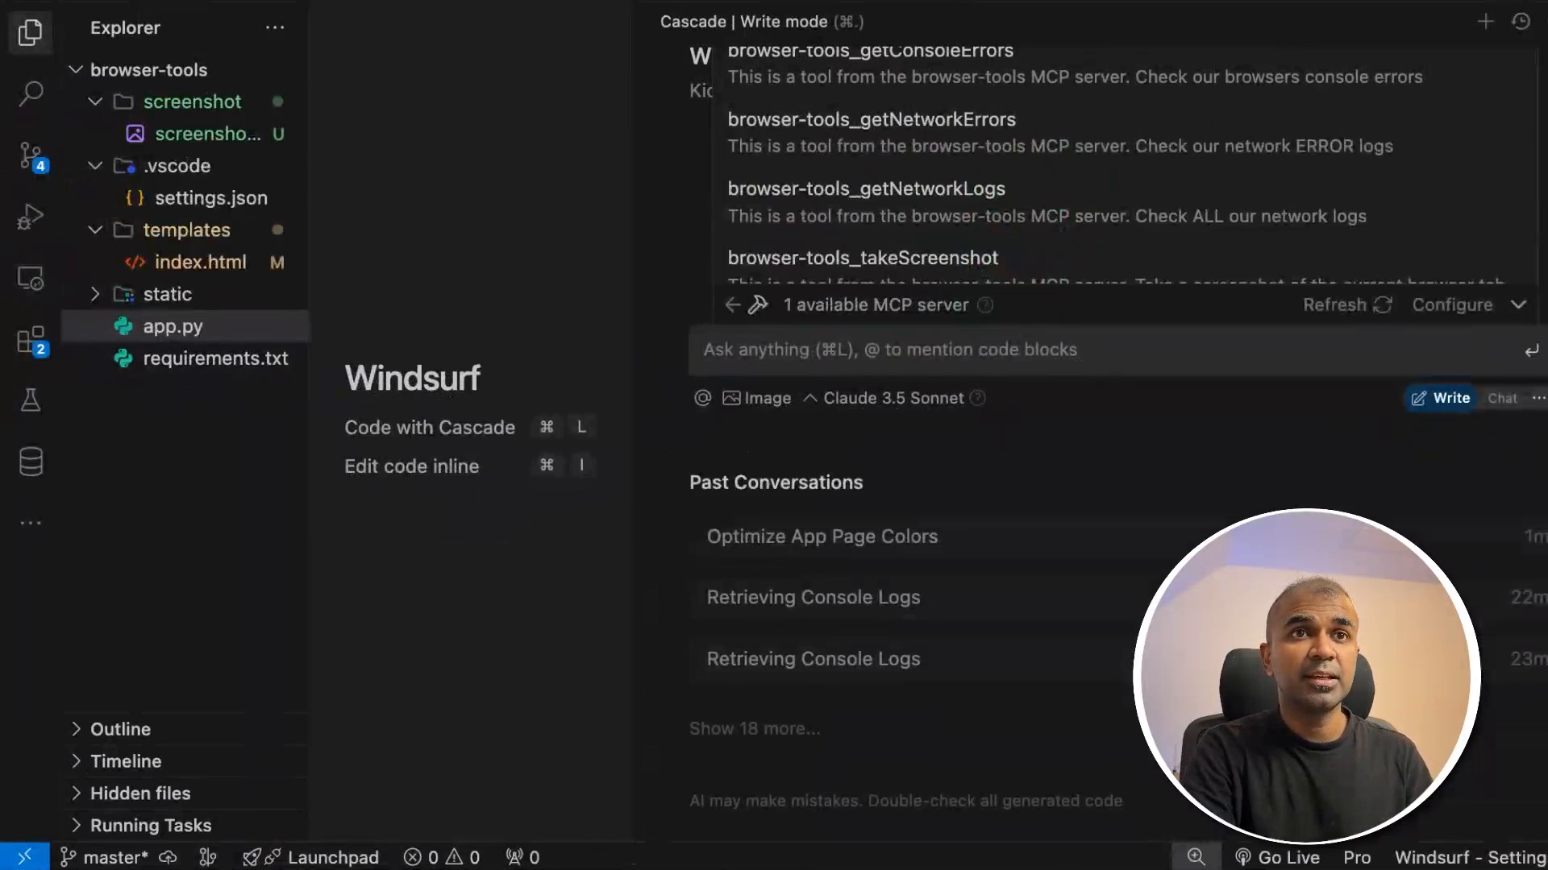
text(give me the selected elemen)
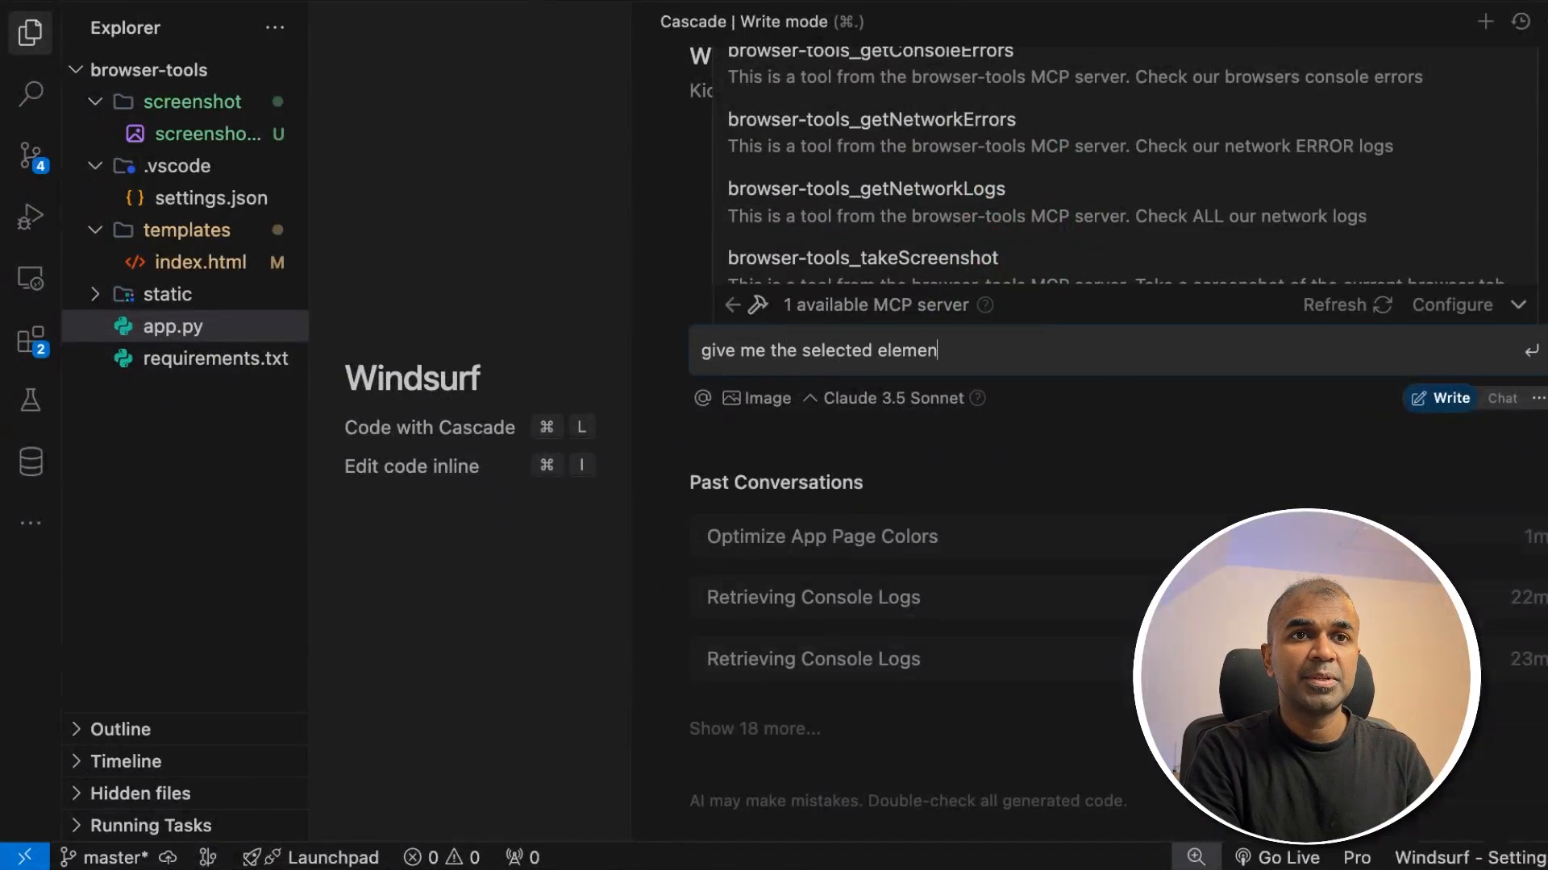
key(Return)
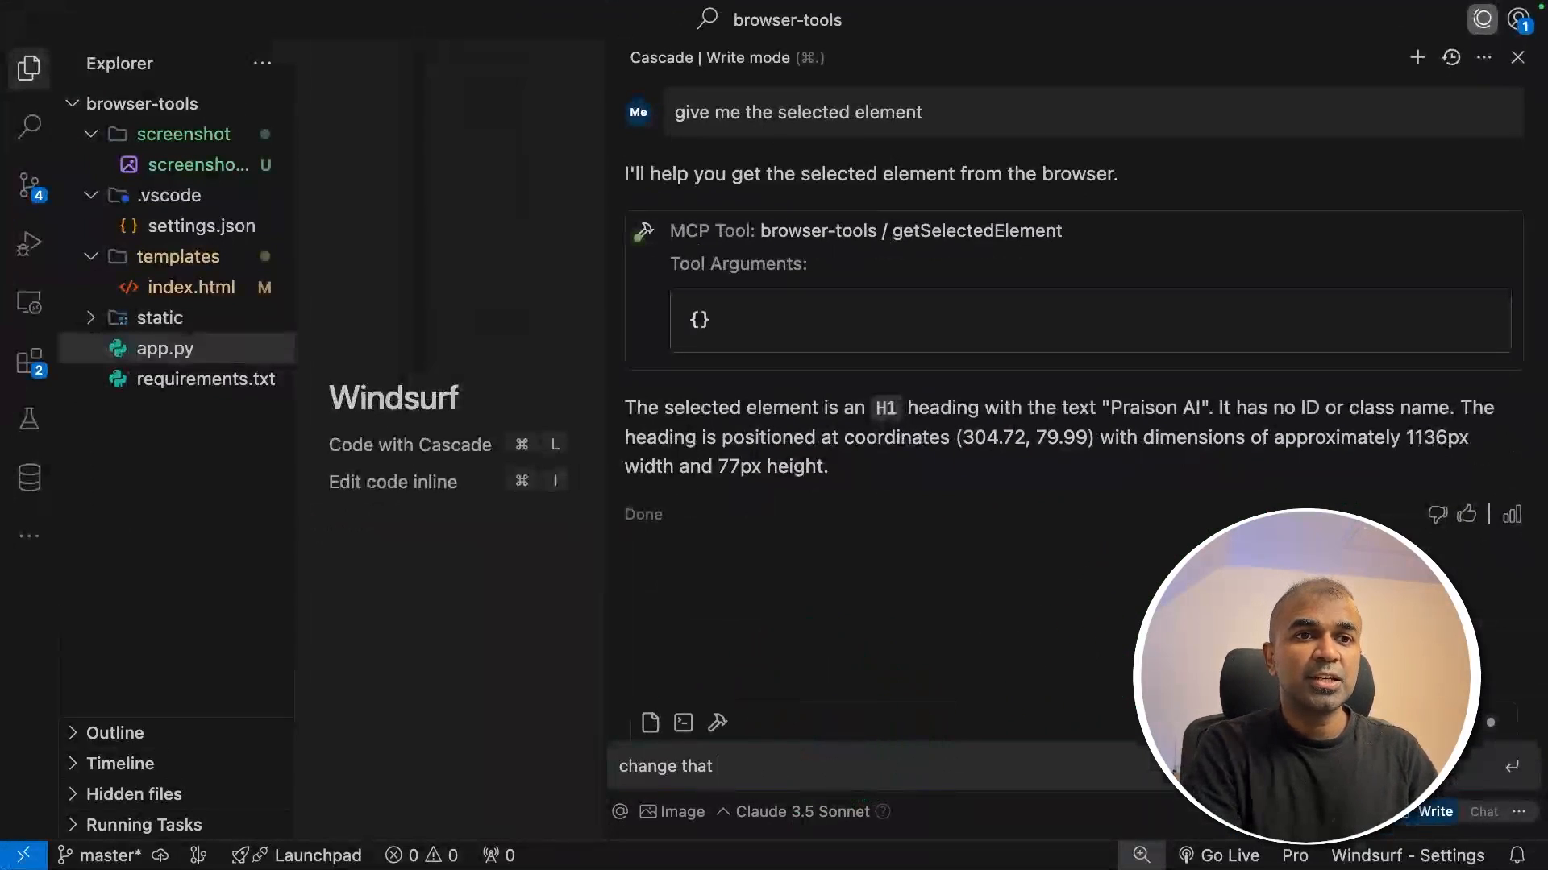
key(Return)
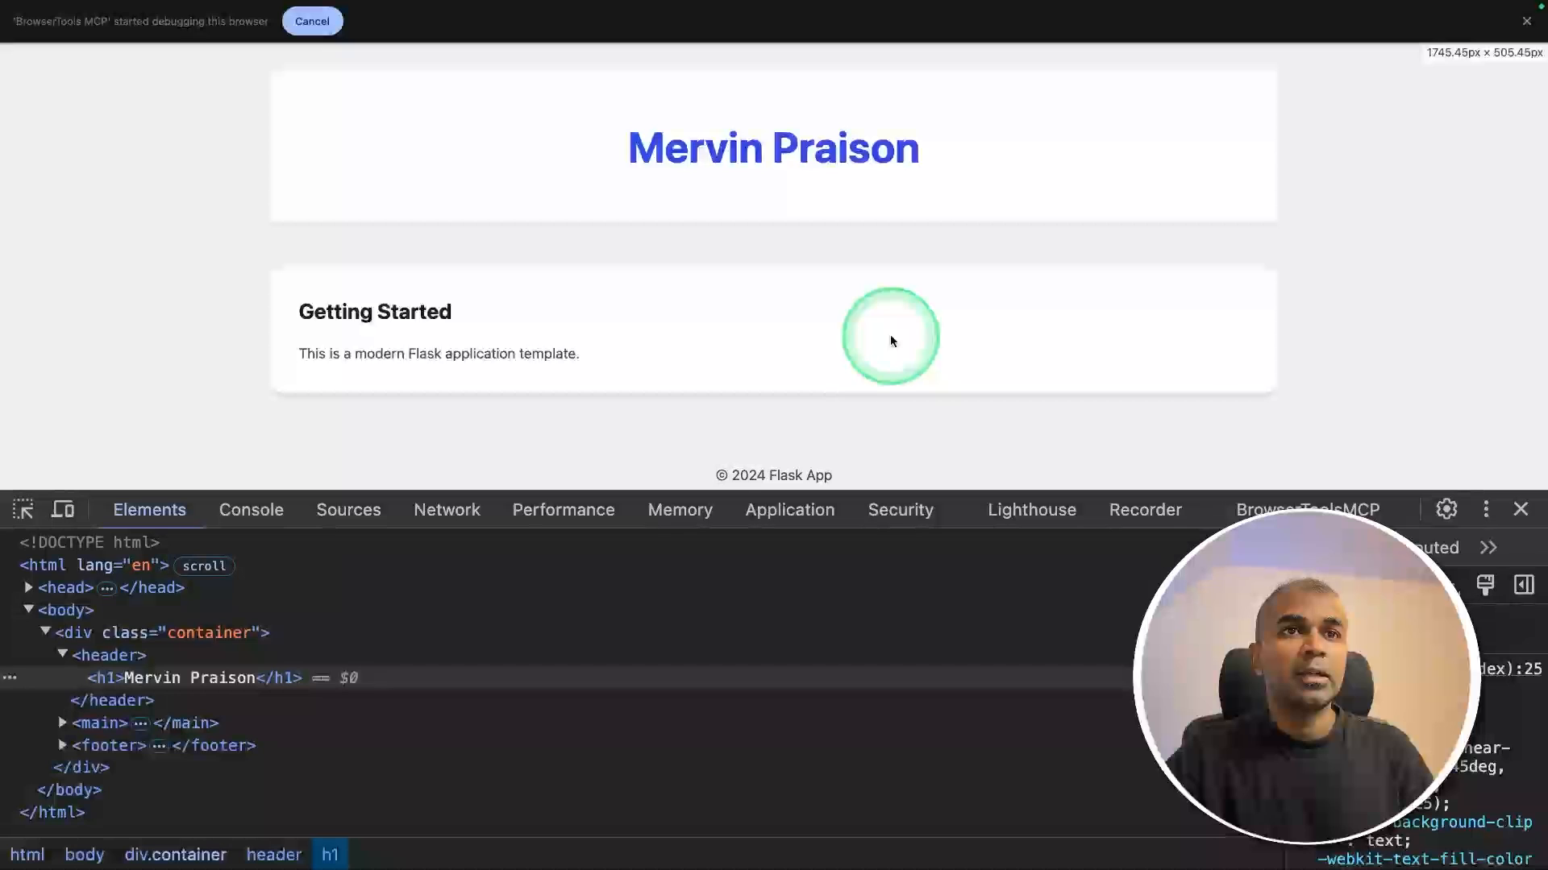
mouse_move(935, 370)
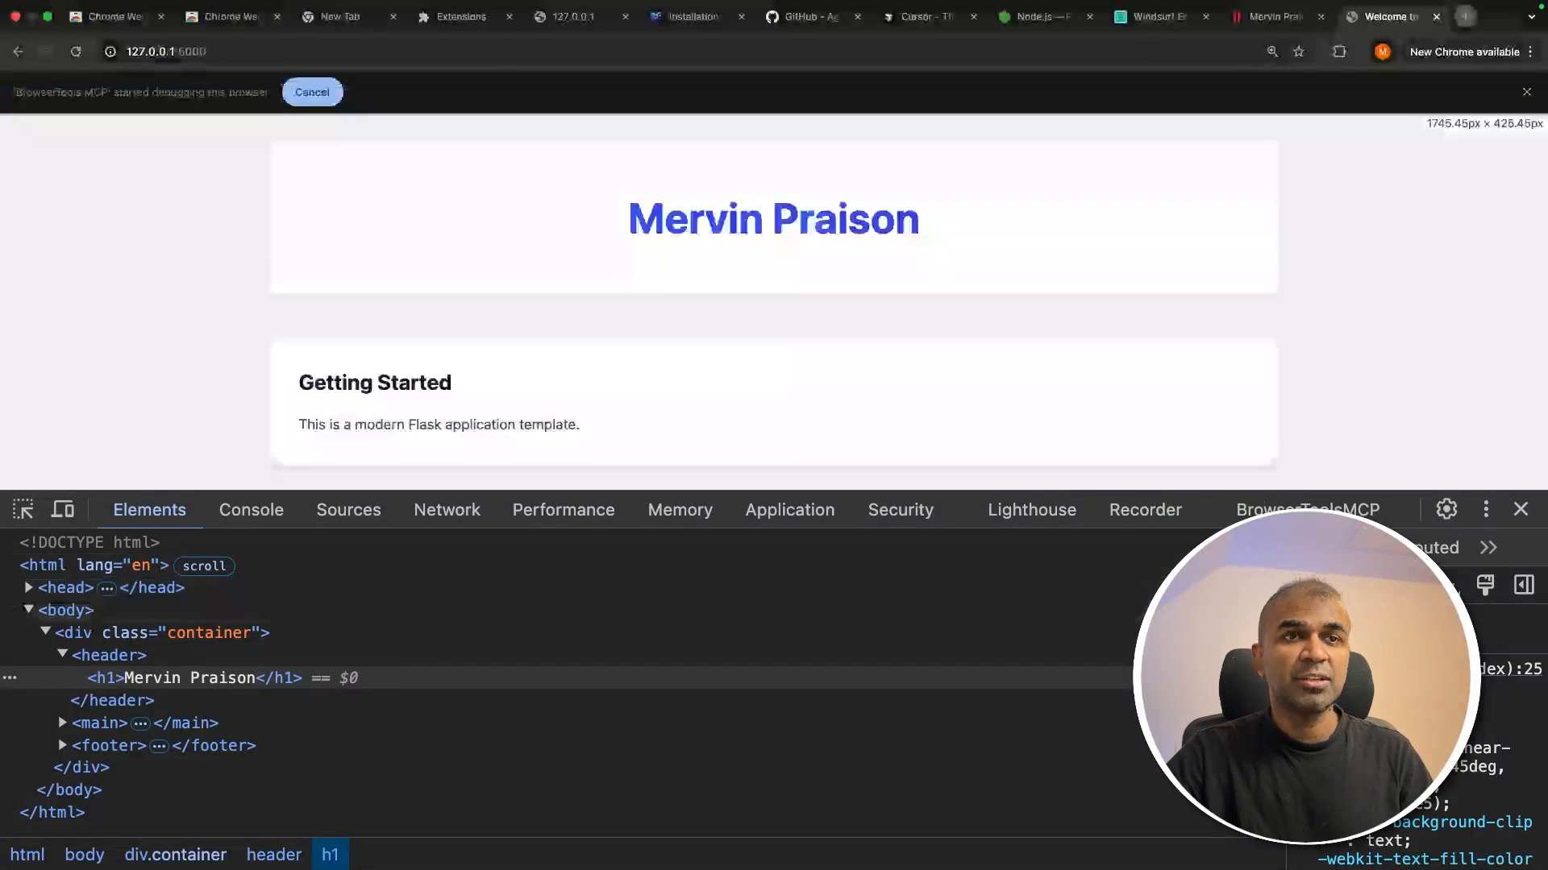
Check the renamed 'Mervin Praison' heading on the Flask page in Chrome.
click(252, 509)
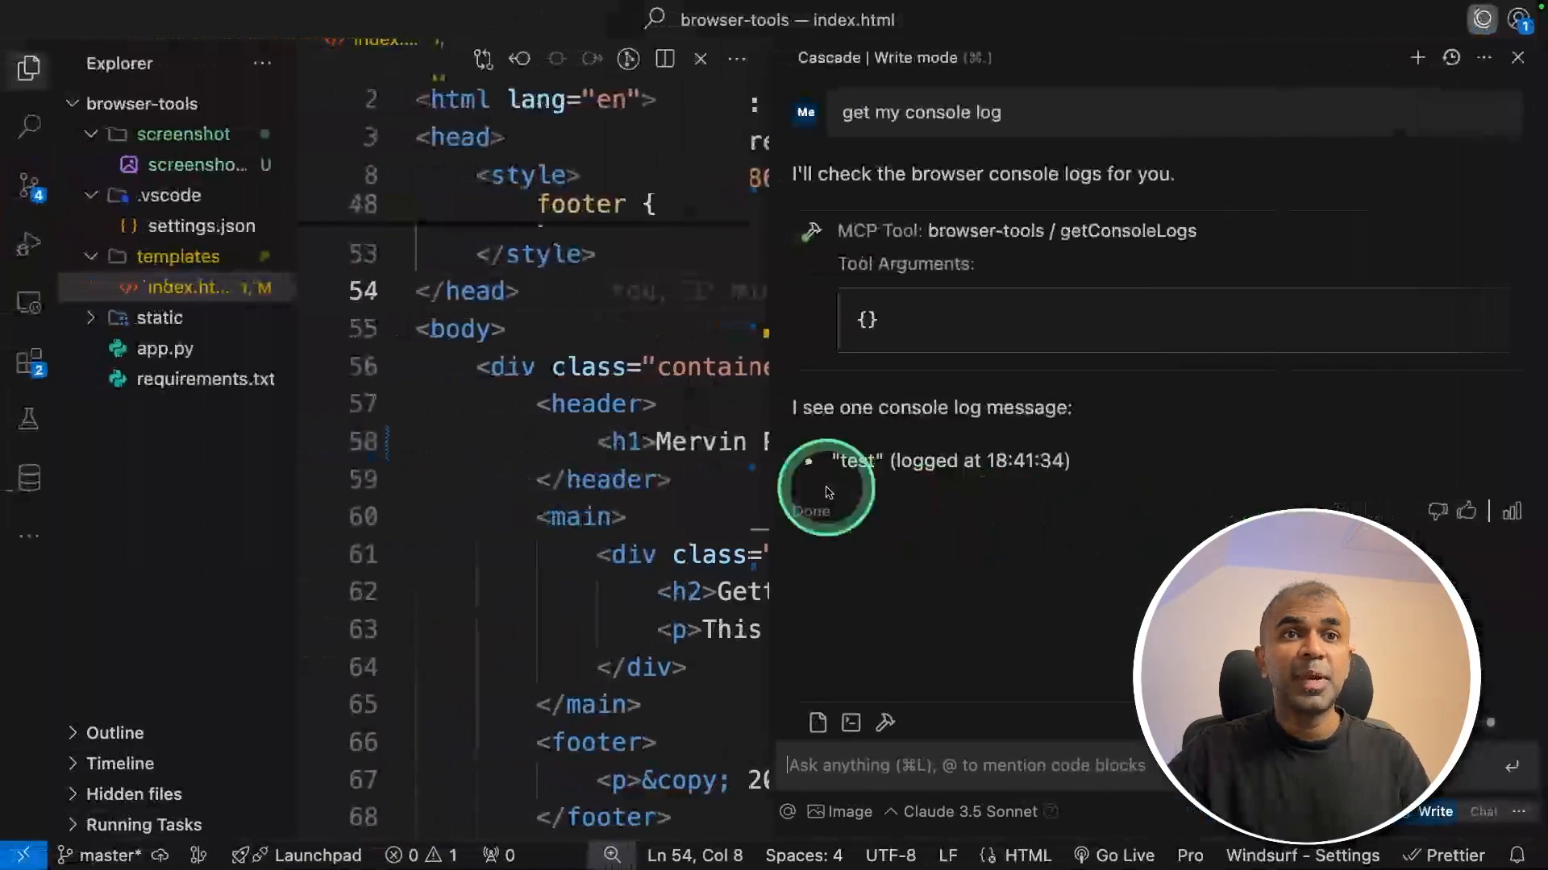
mouse_move(1141, 417)
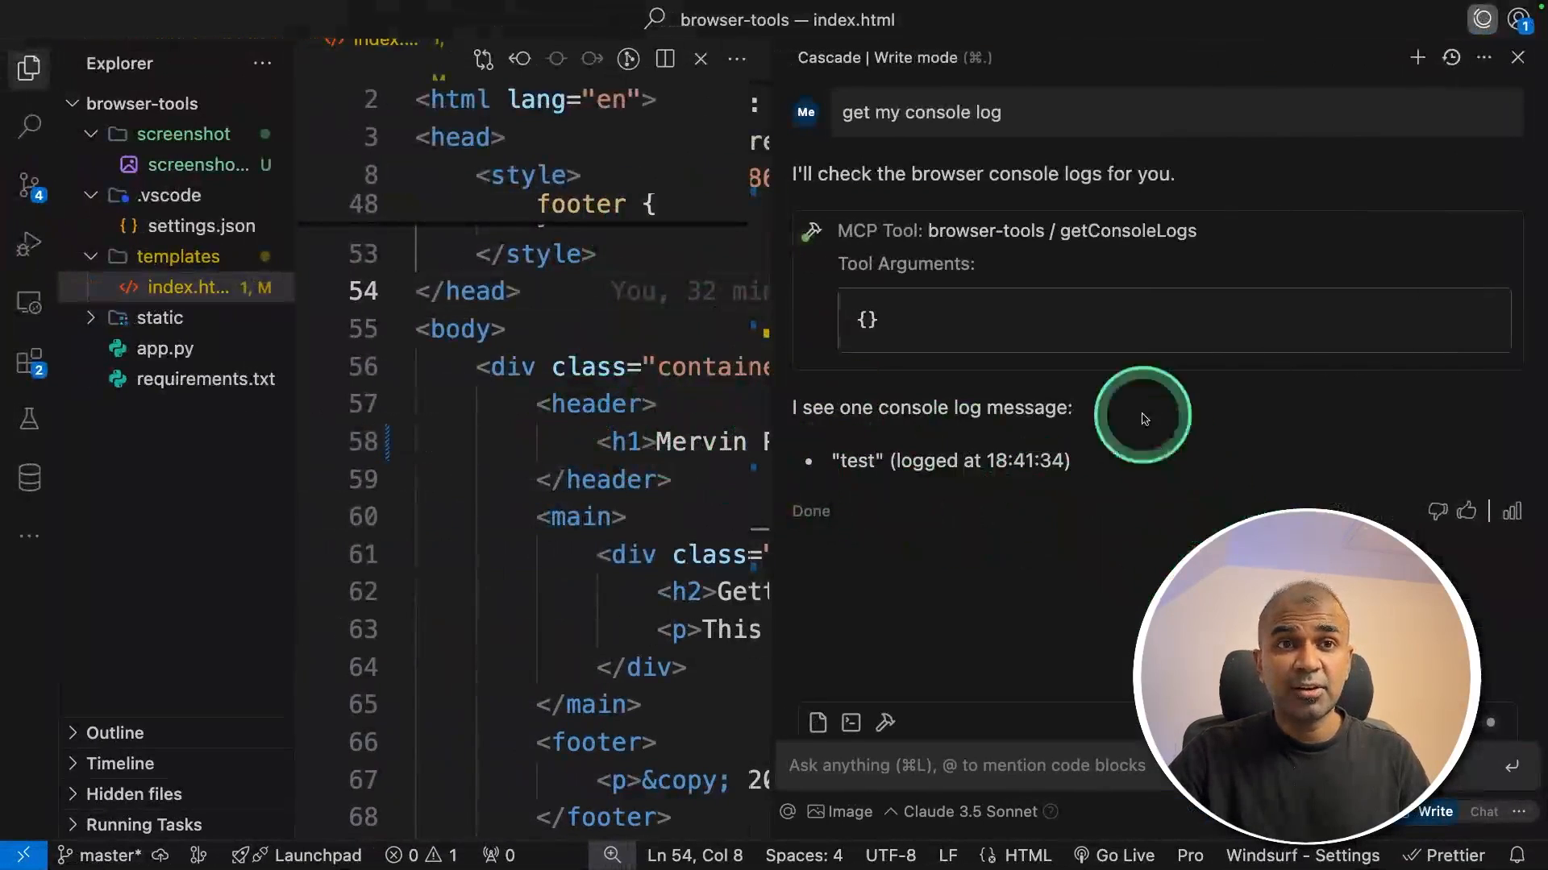